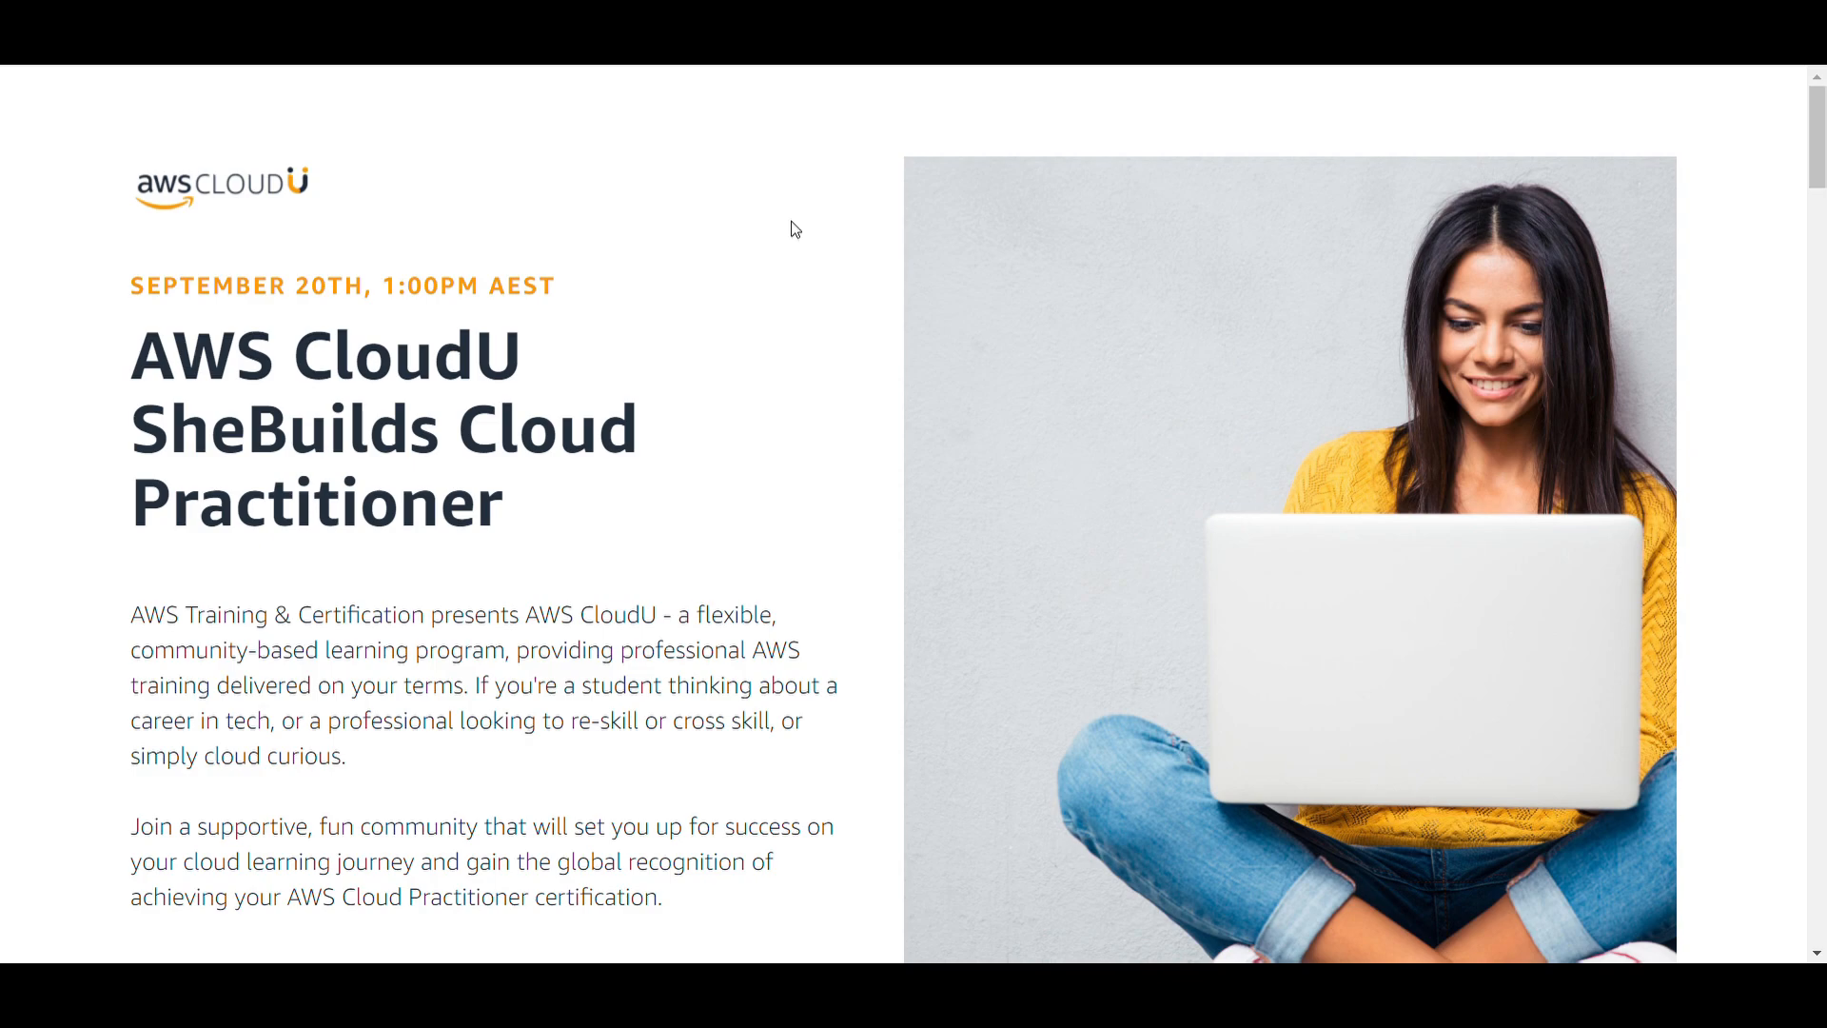
{"action": "mouse_move", "coordinate": [489, 312]}
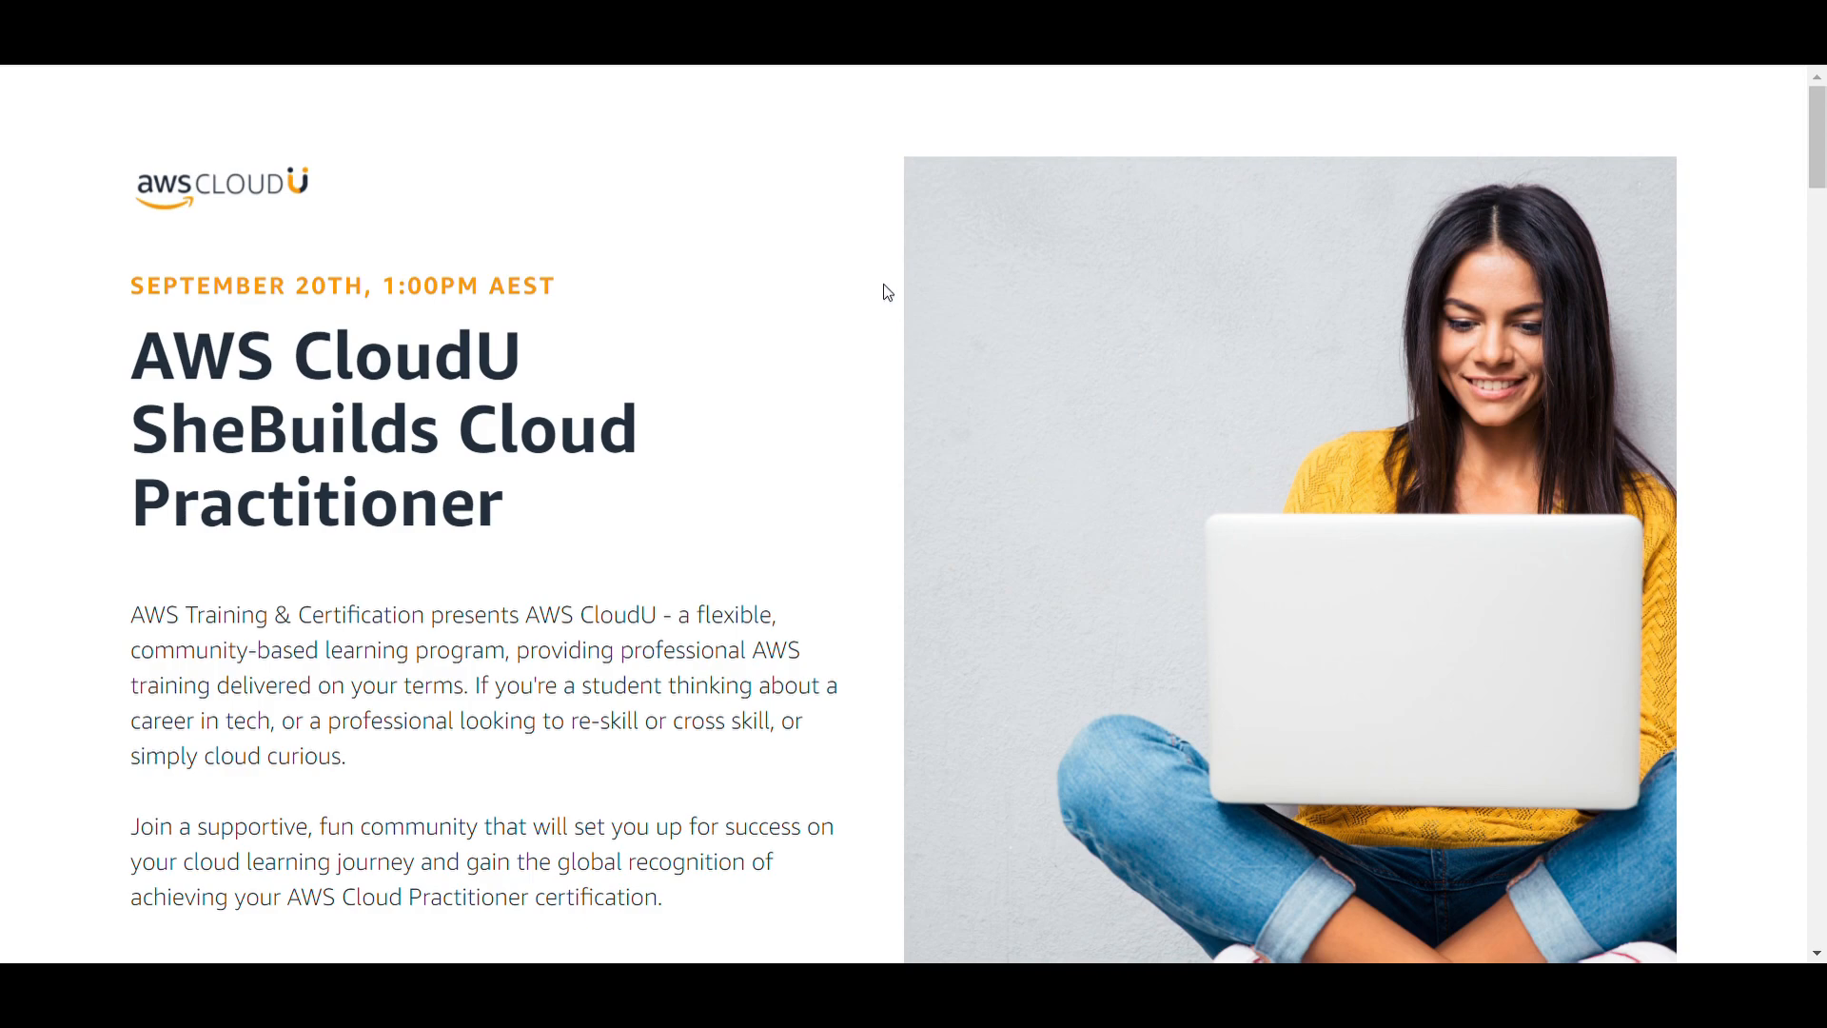
{"action": "mouse_move", "coordinate": [588, 368]}
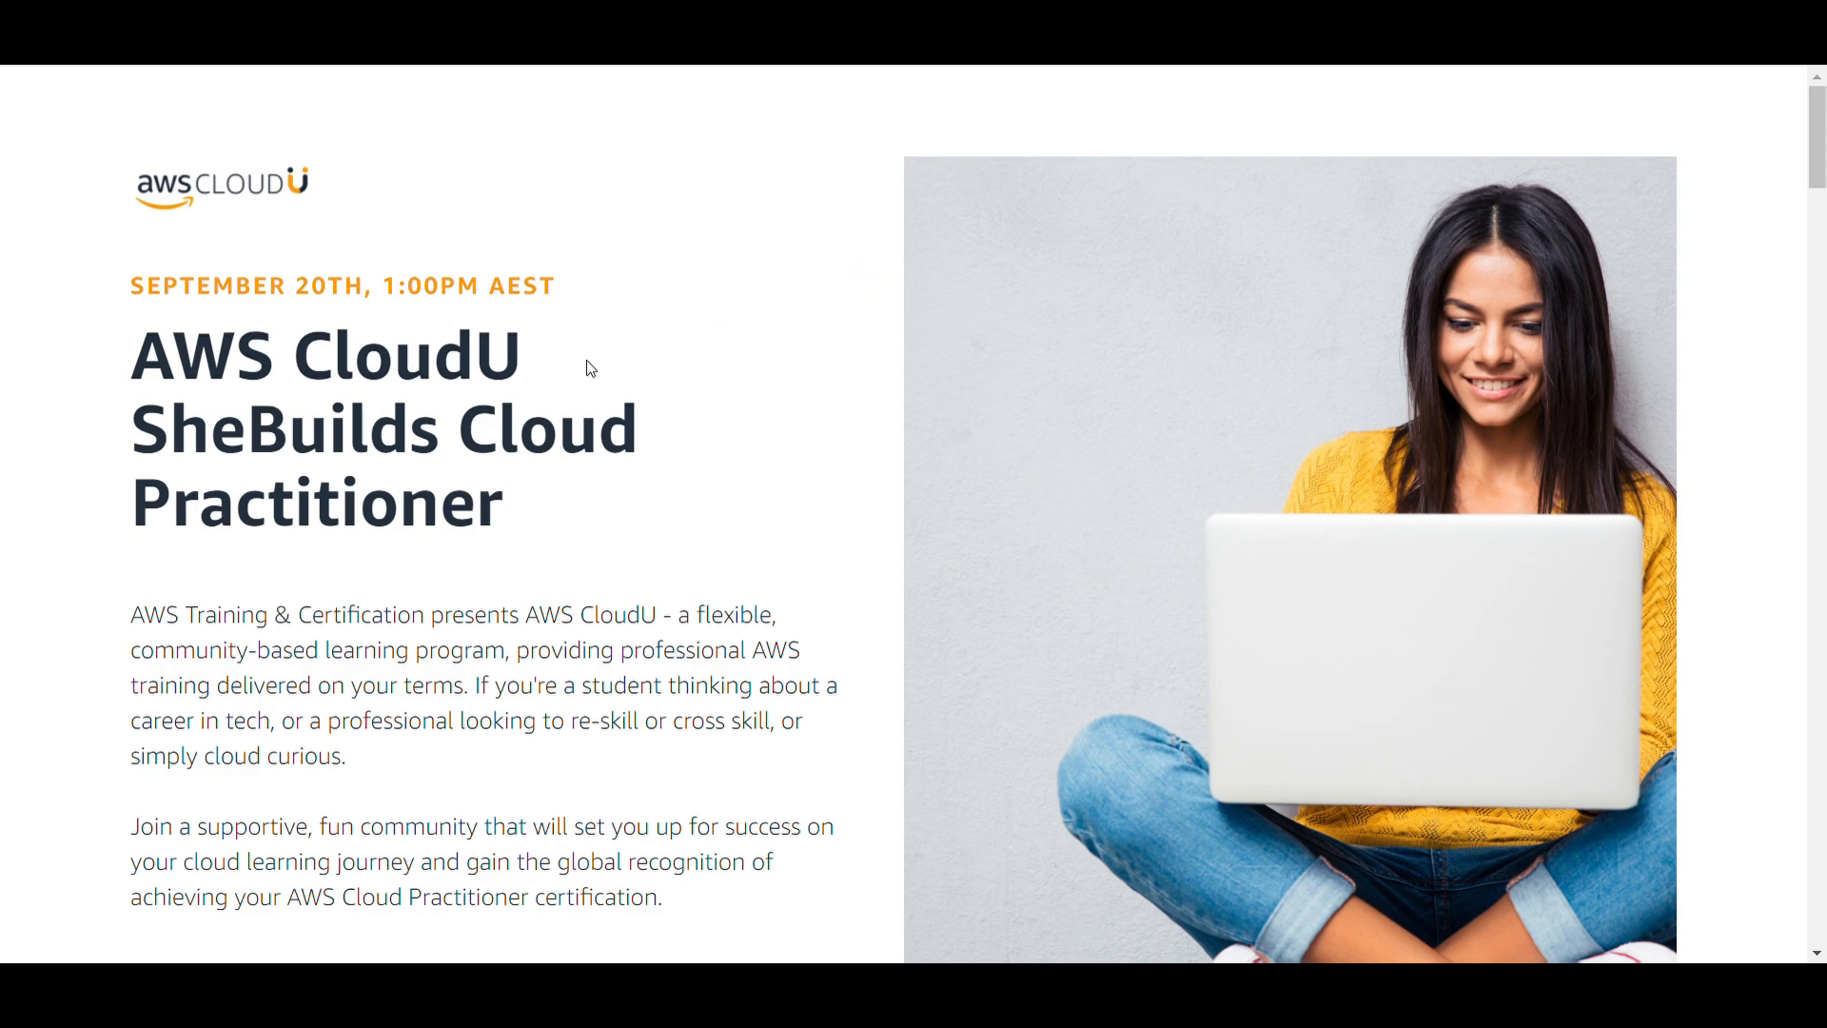
{"action": "mouse_move", "coordinate": [748, 345]}
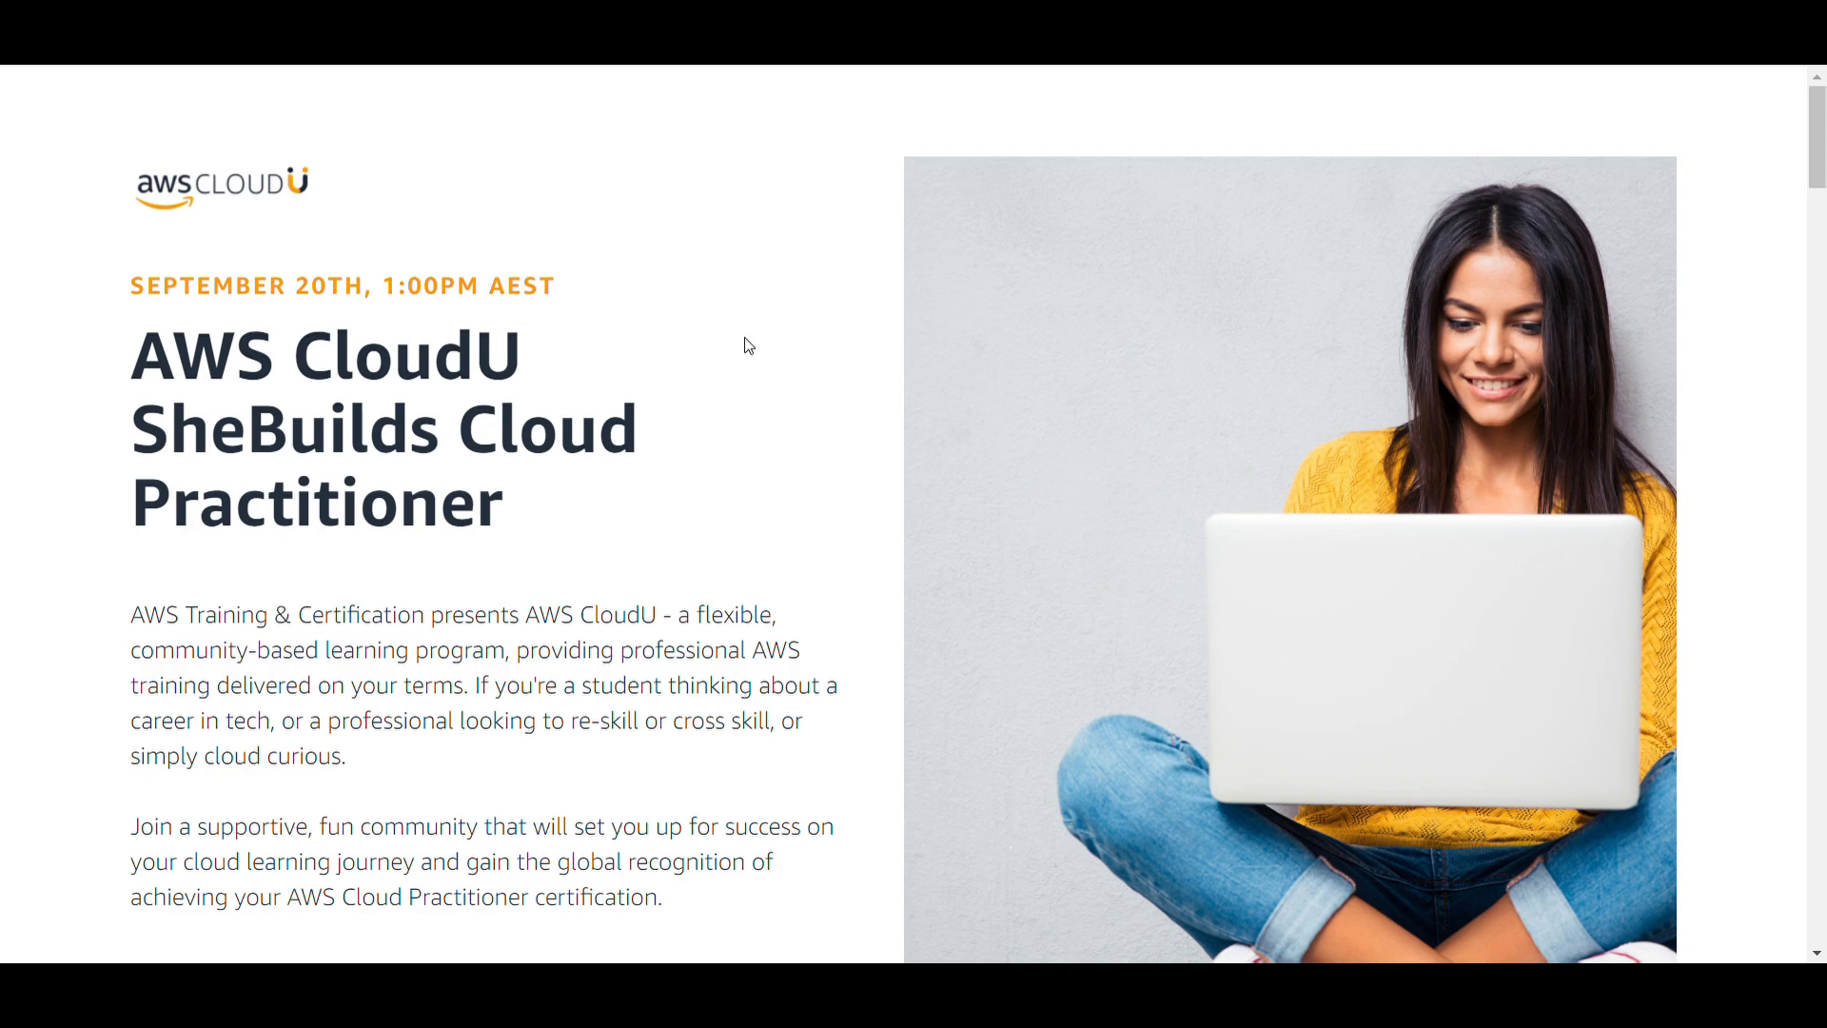
{"action": "mouse_move", "coordinate": [588, 775]}
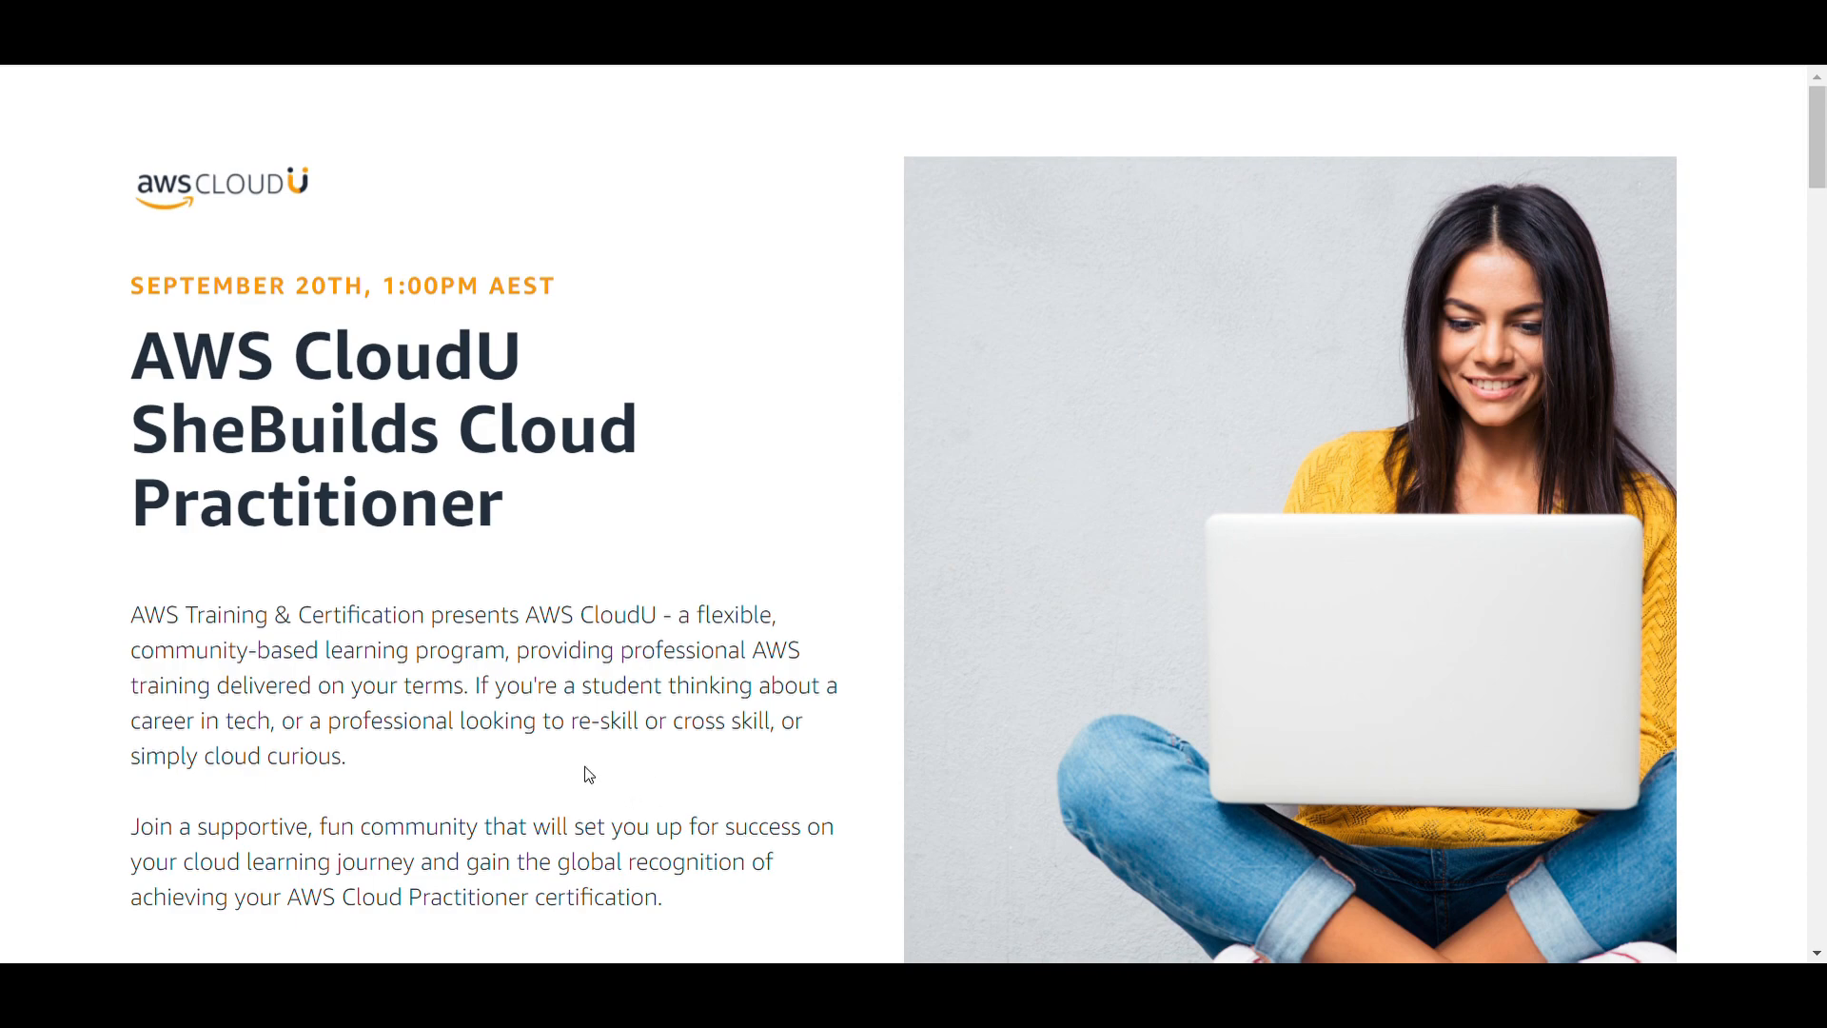
{"action": "mouse_move", "coordinate": [704, 588]}
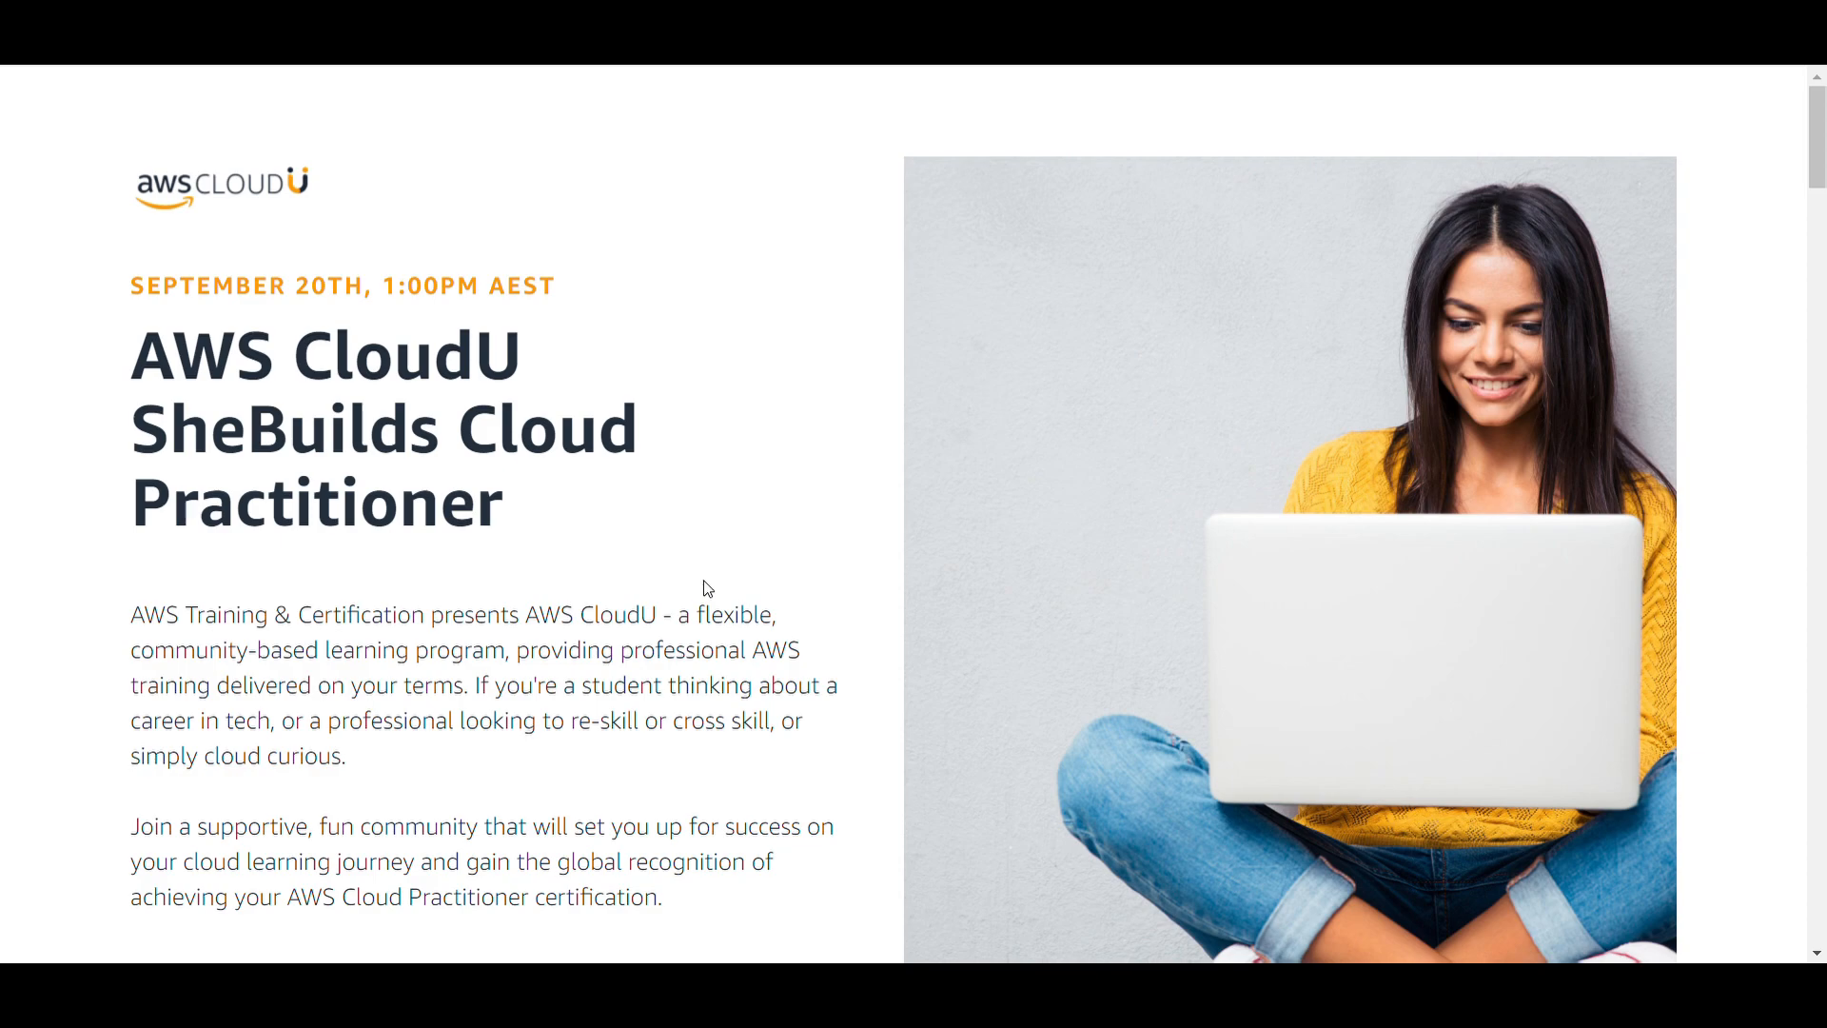
{"action": "mouse_move", "coordinate": [698, 592]}
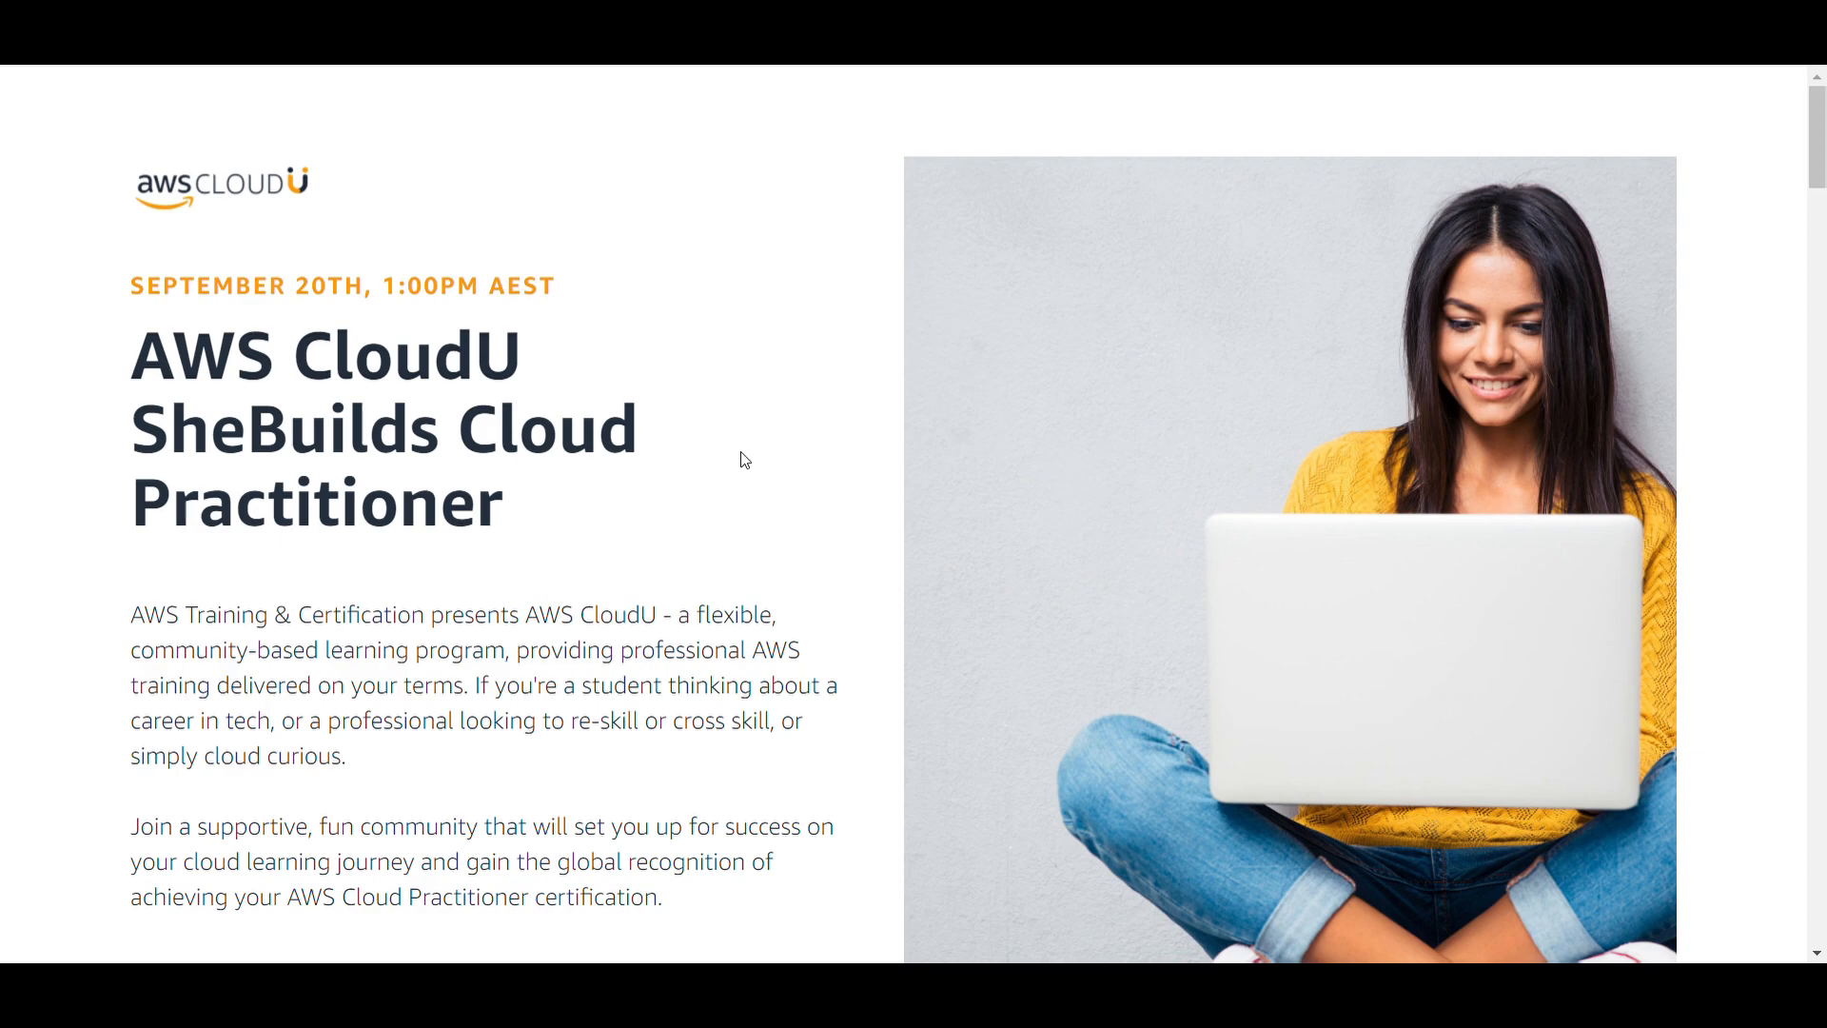
- Bring up the Register Now registration pop-up and scroll through its fields down to the Submit button
{"action": "scroll", "scroll_direction": "down", "scroll_amount": 3}
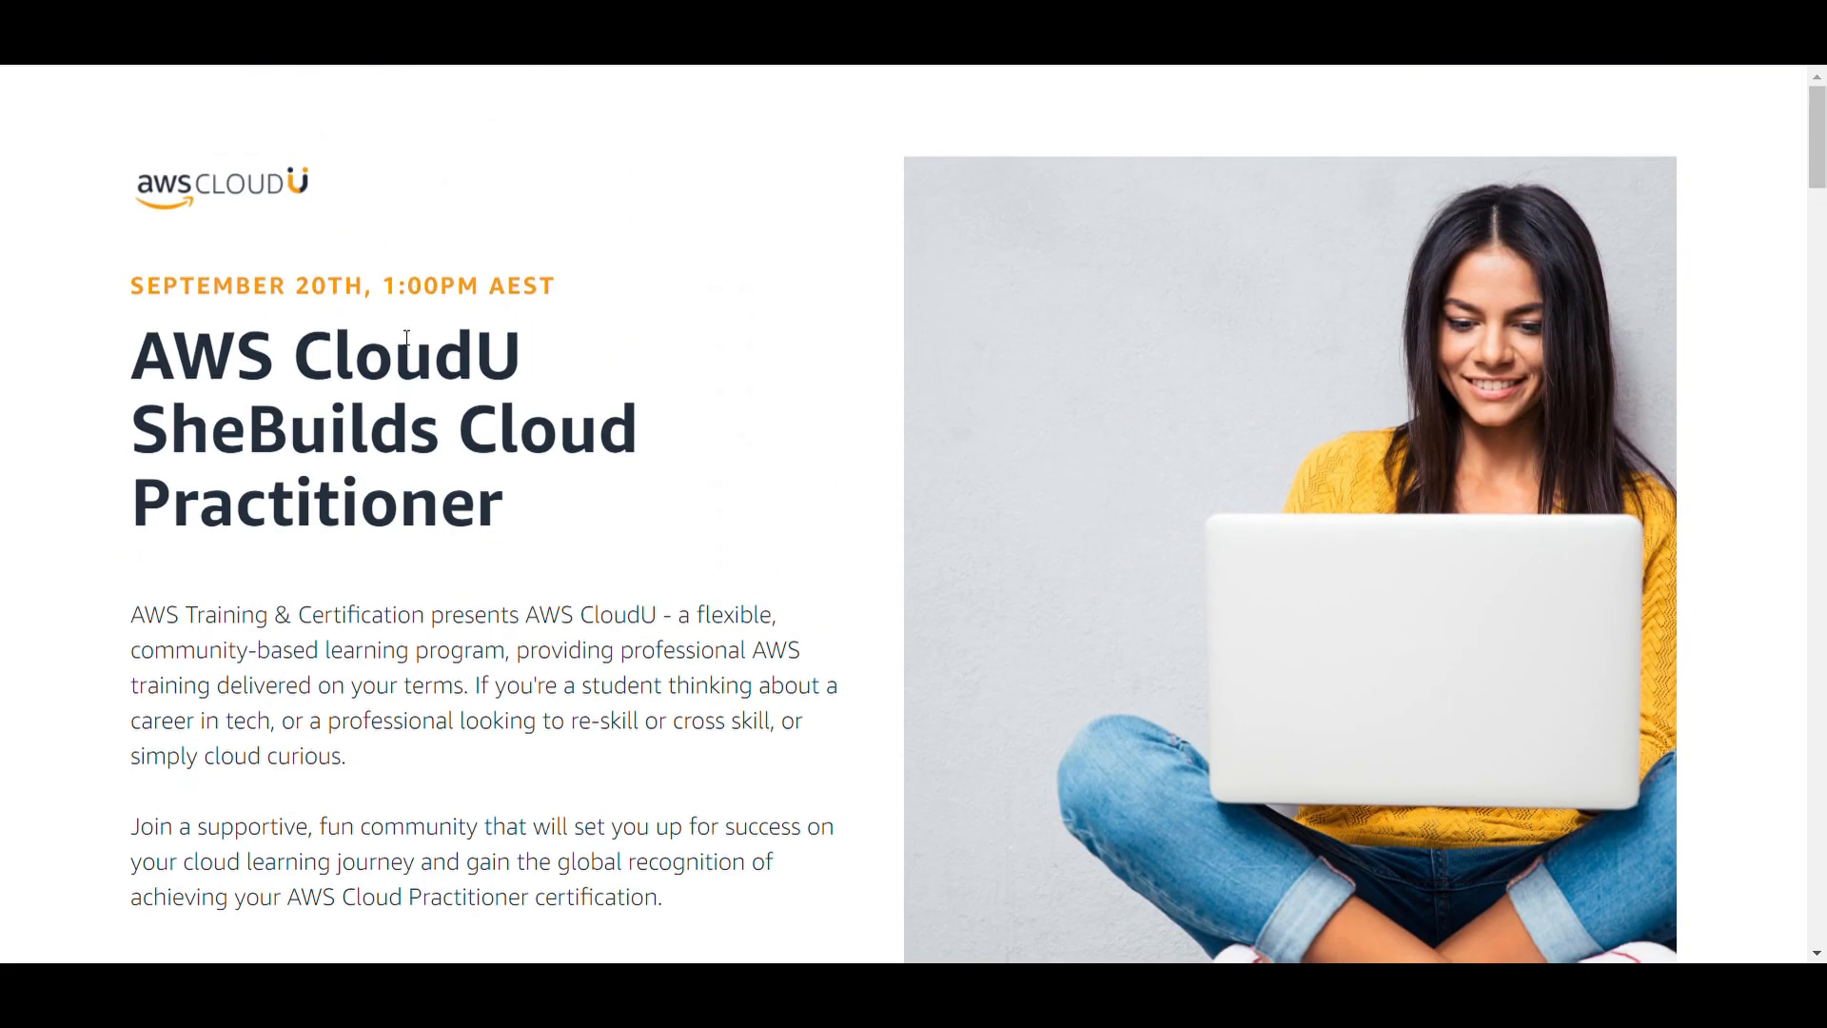
{"action": "scroll", "scroll_direction": "down", "scroll_amount": 3}
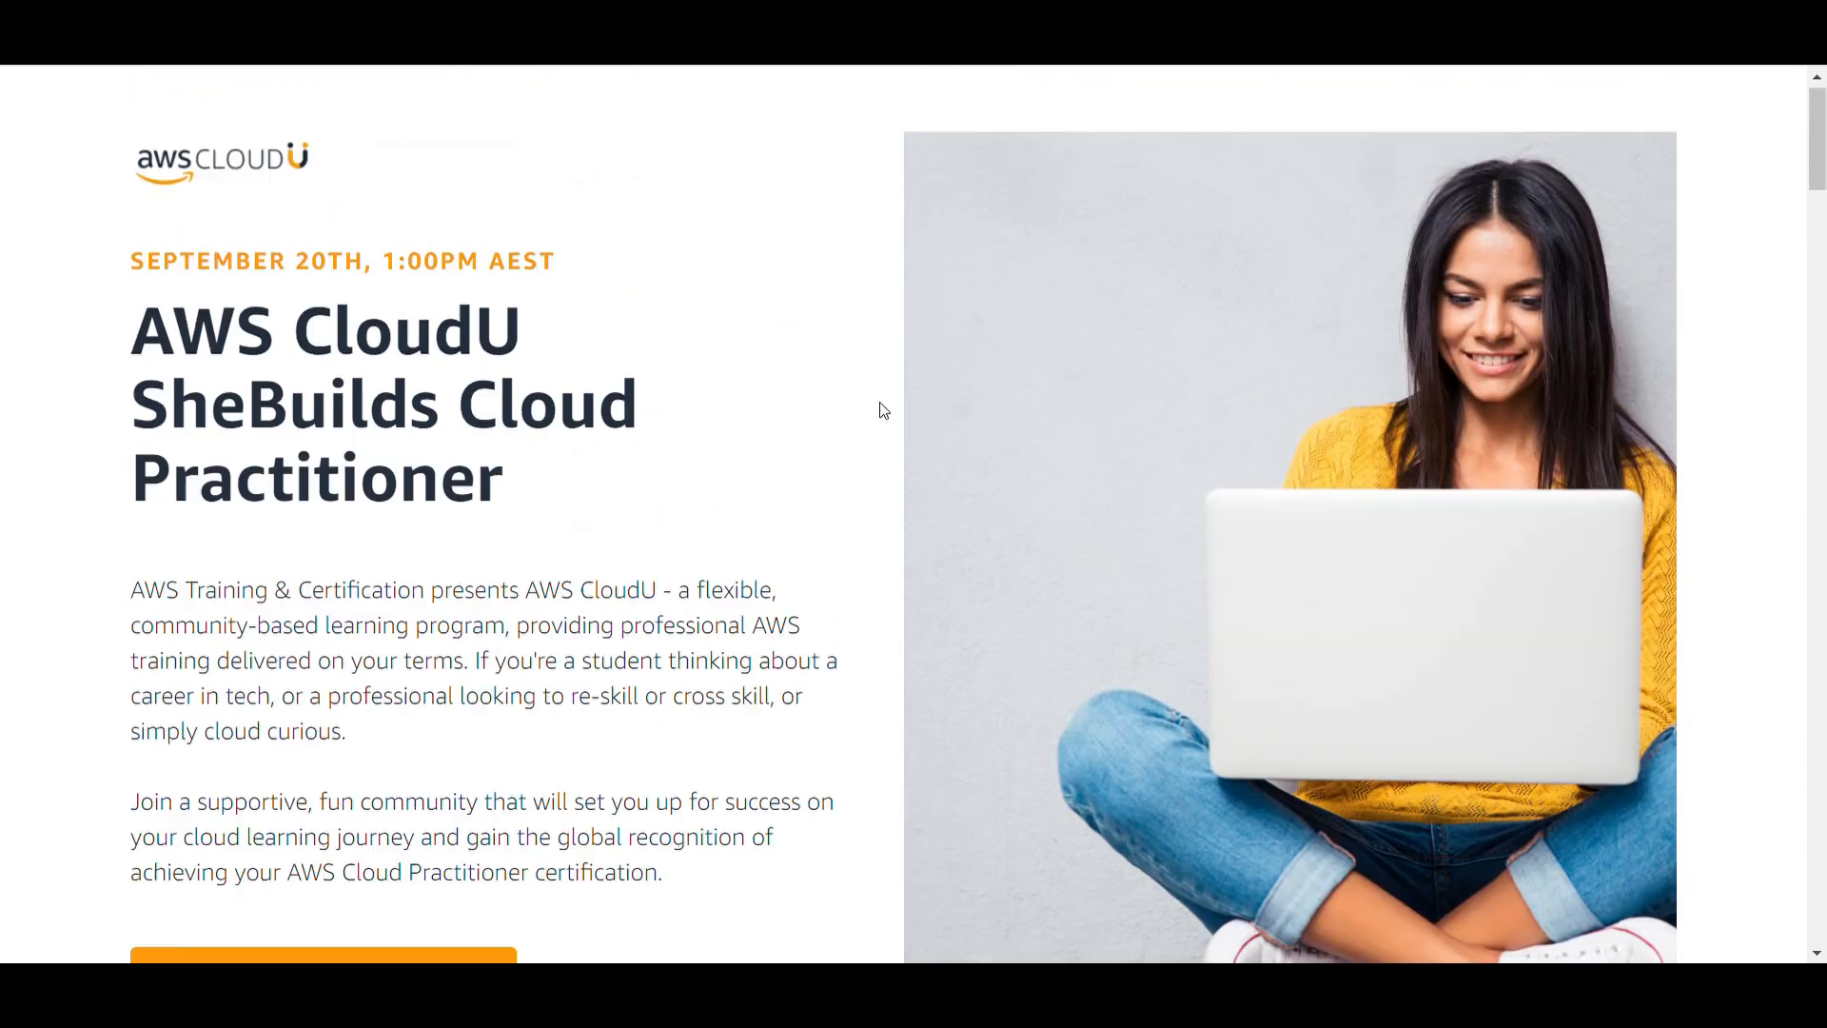
{"action": "scroll", "scroll_direction": "down", "scroll_amount": 3}
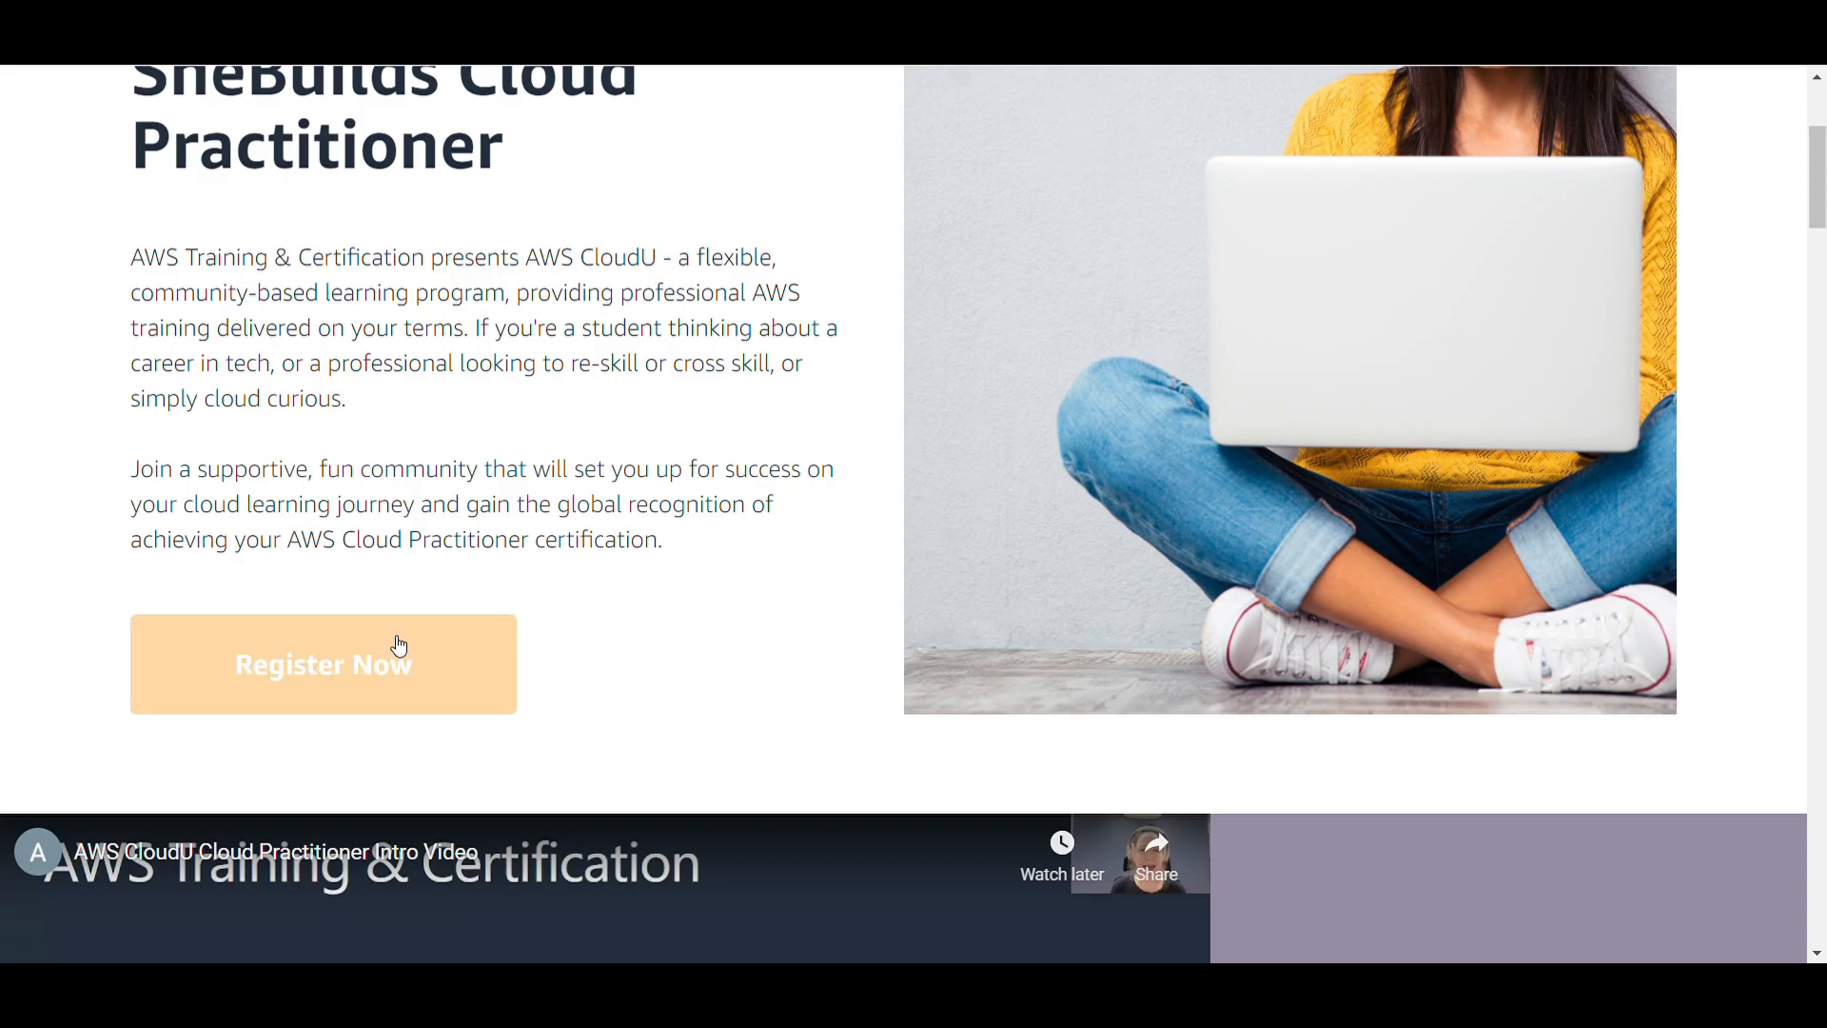
{"action": "left_click", "coordinate": [323, 664]}
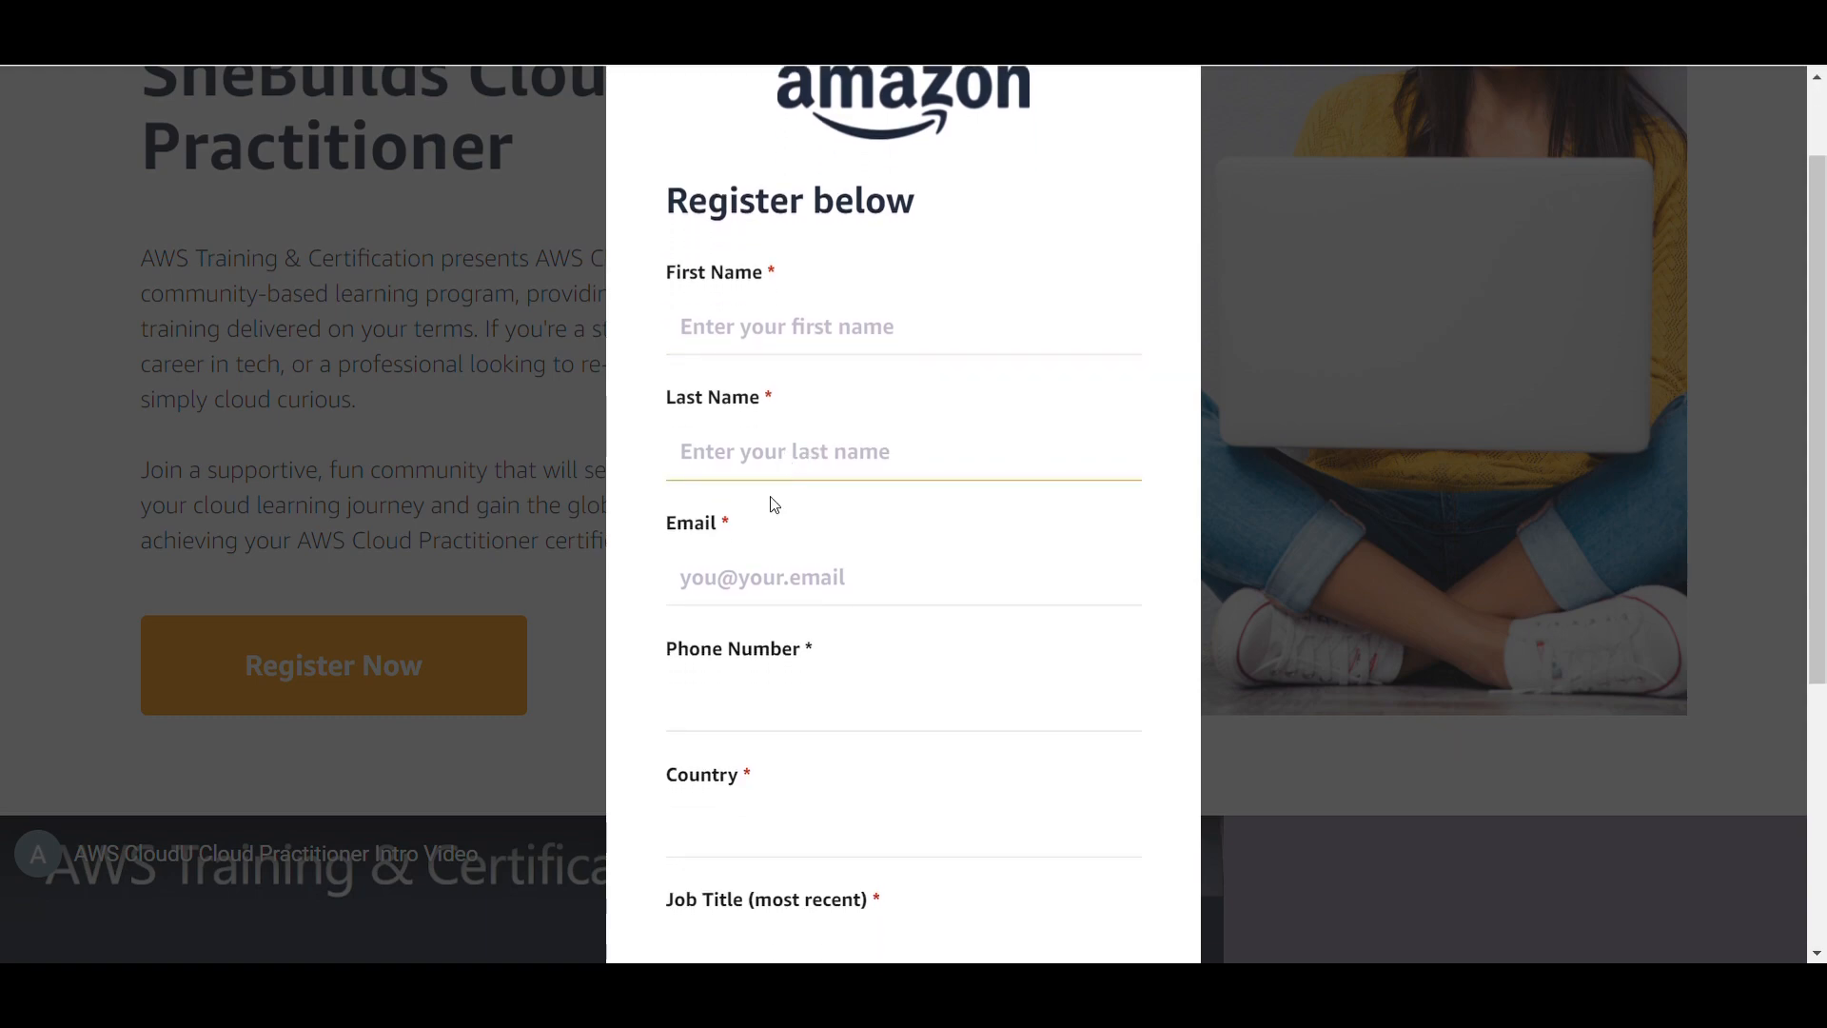
{"action": "scroll", "scroll_direction": "down", "scroll_amount": 3}
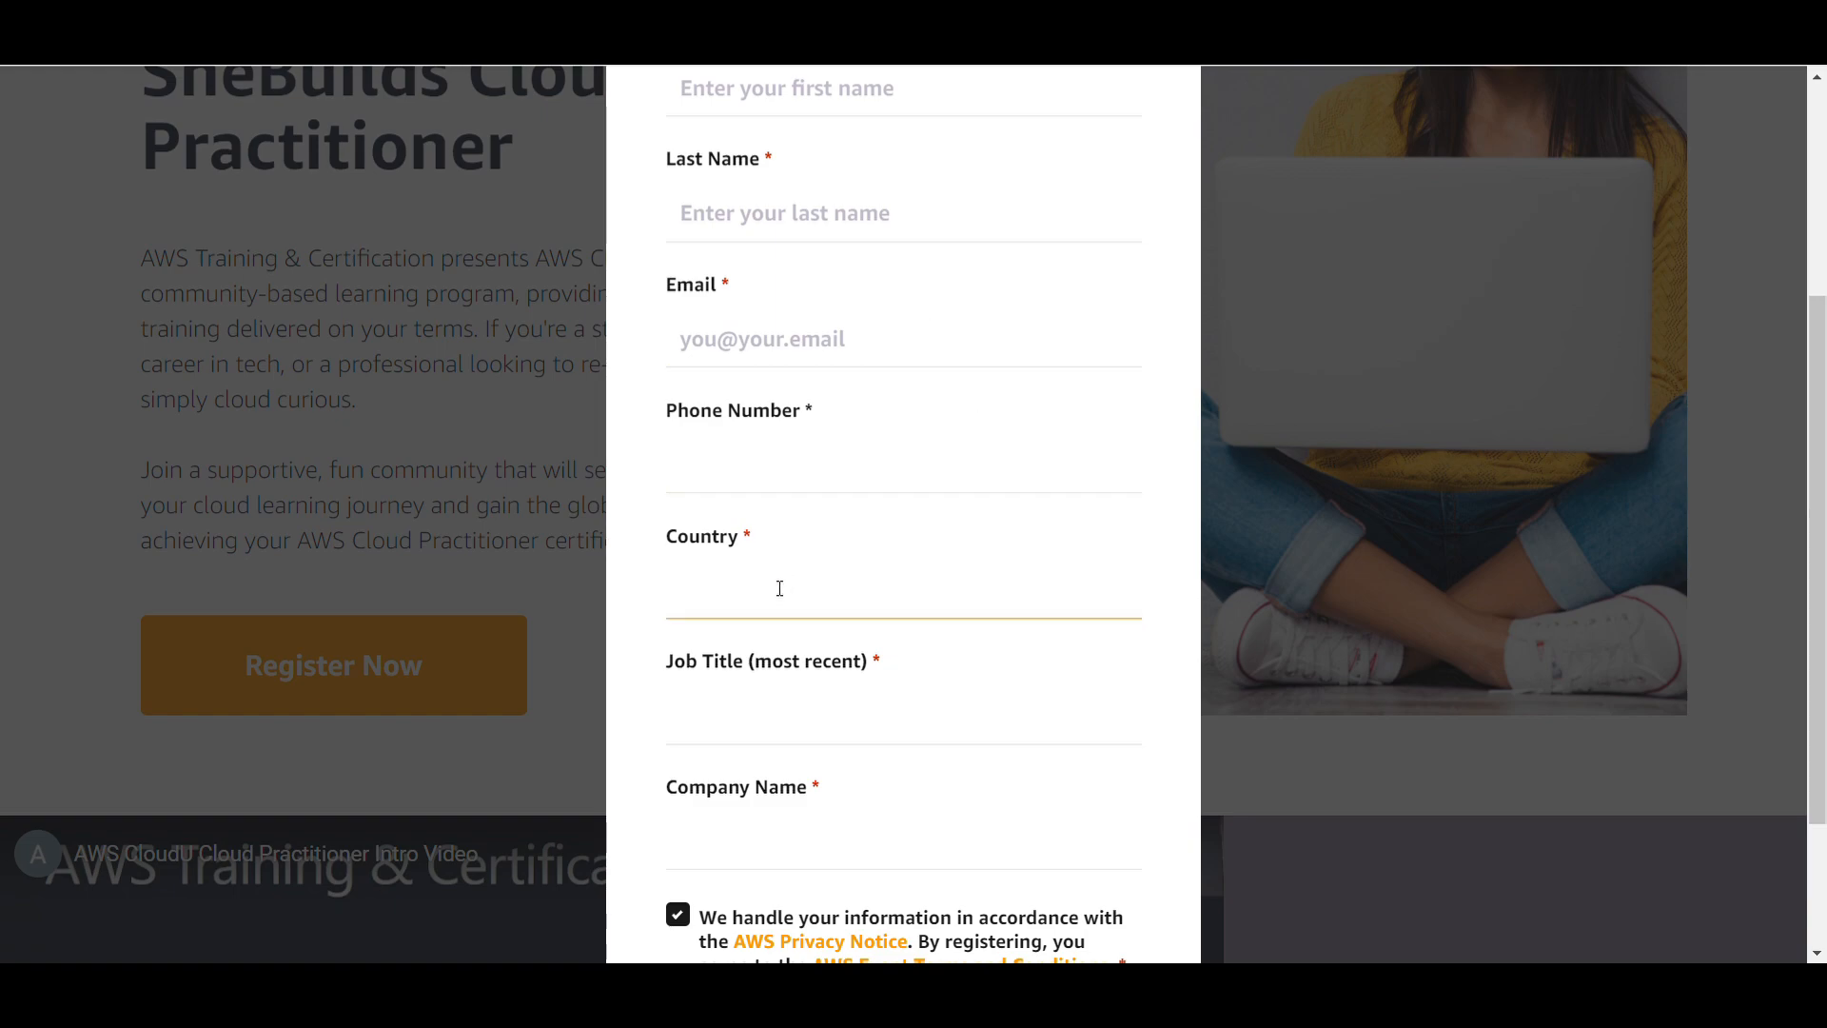
{"action": "scroll", "scroll_direction": "down", "scroll_amount": 3}
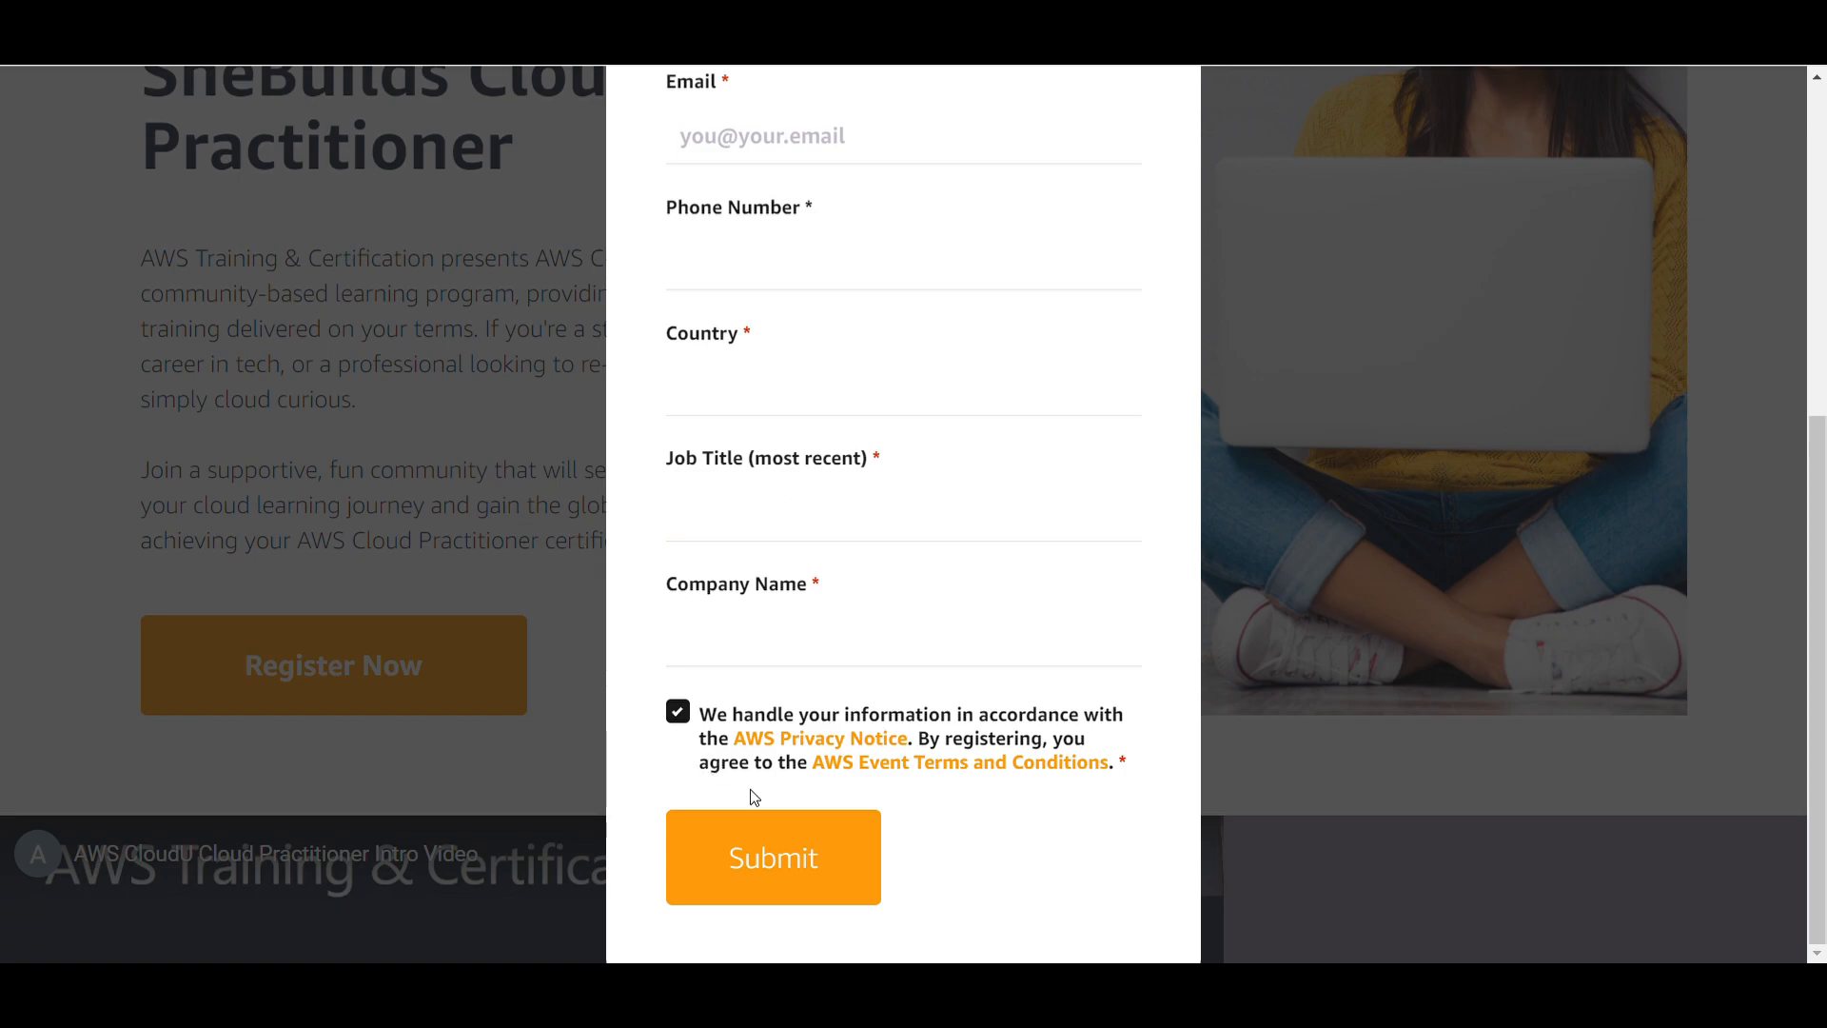
{"action": "mouse_move", "coordinate": [495, 487]}
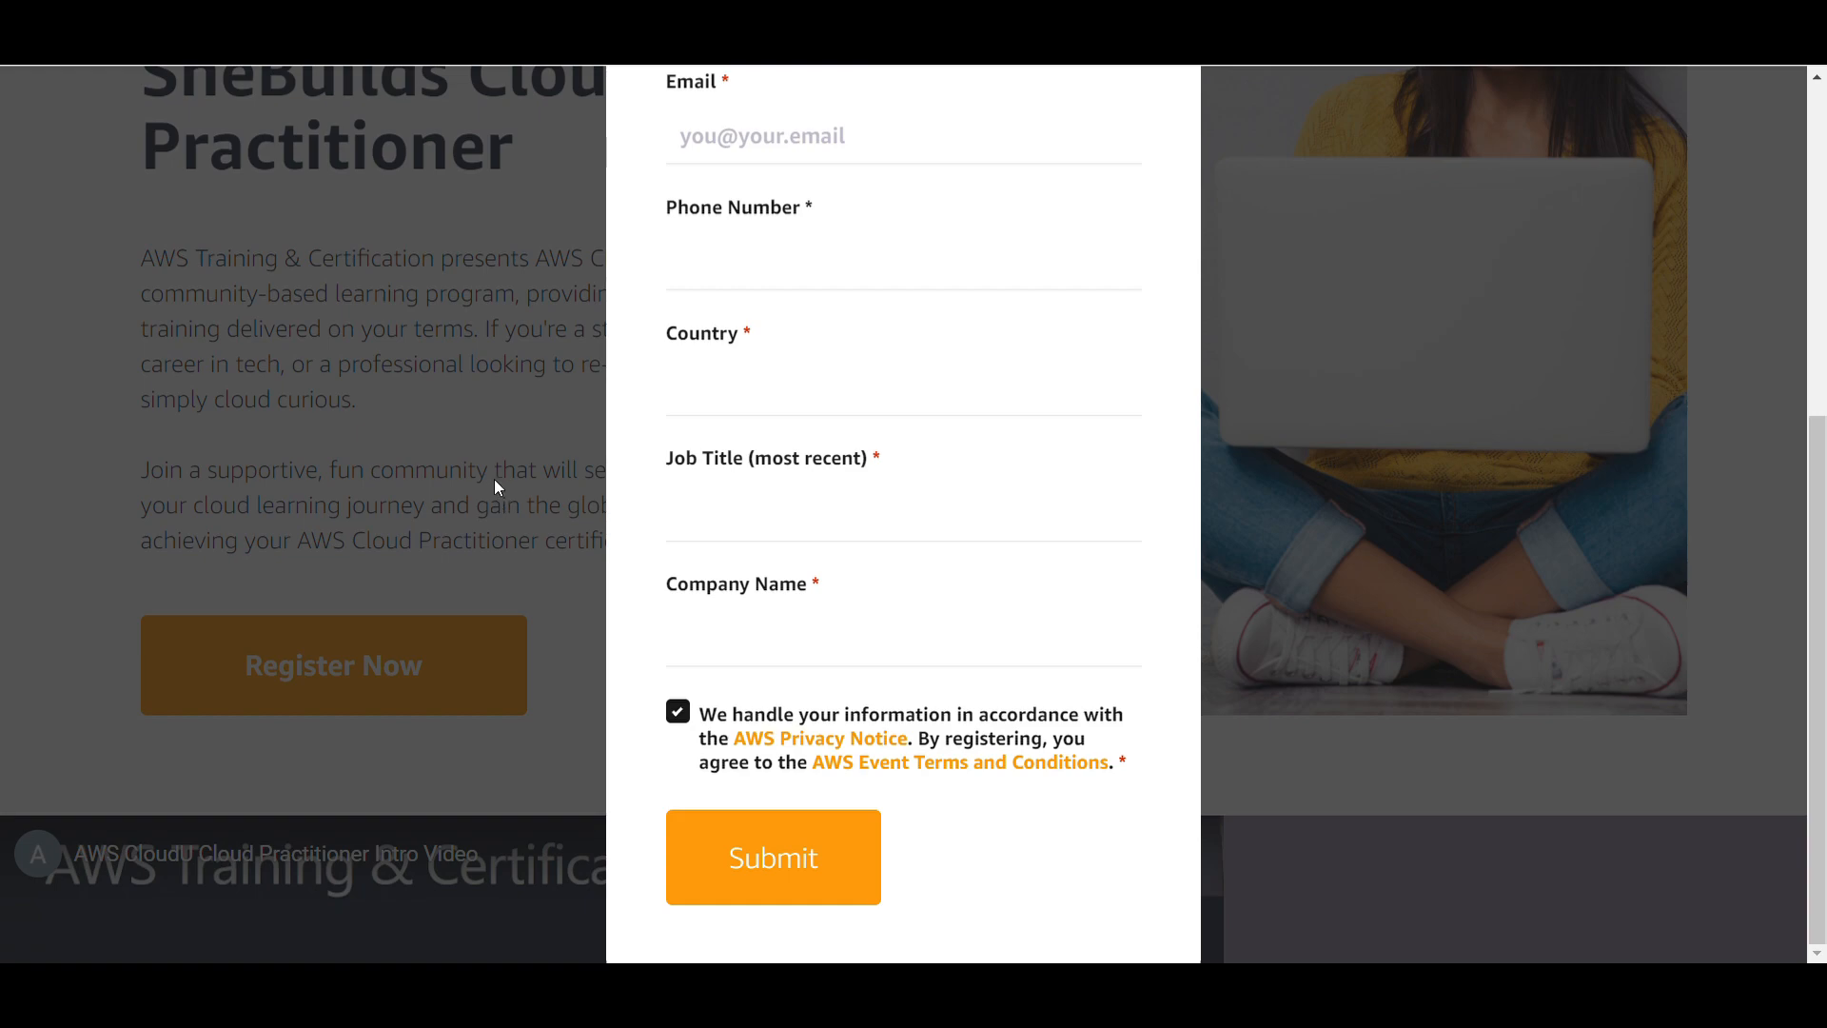
{"action": "mouse_move", "coordinate": [1661, 304]}
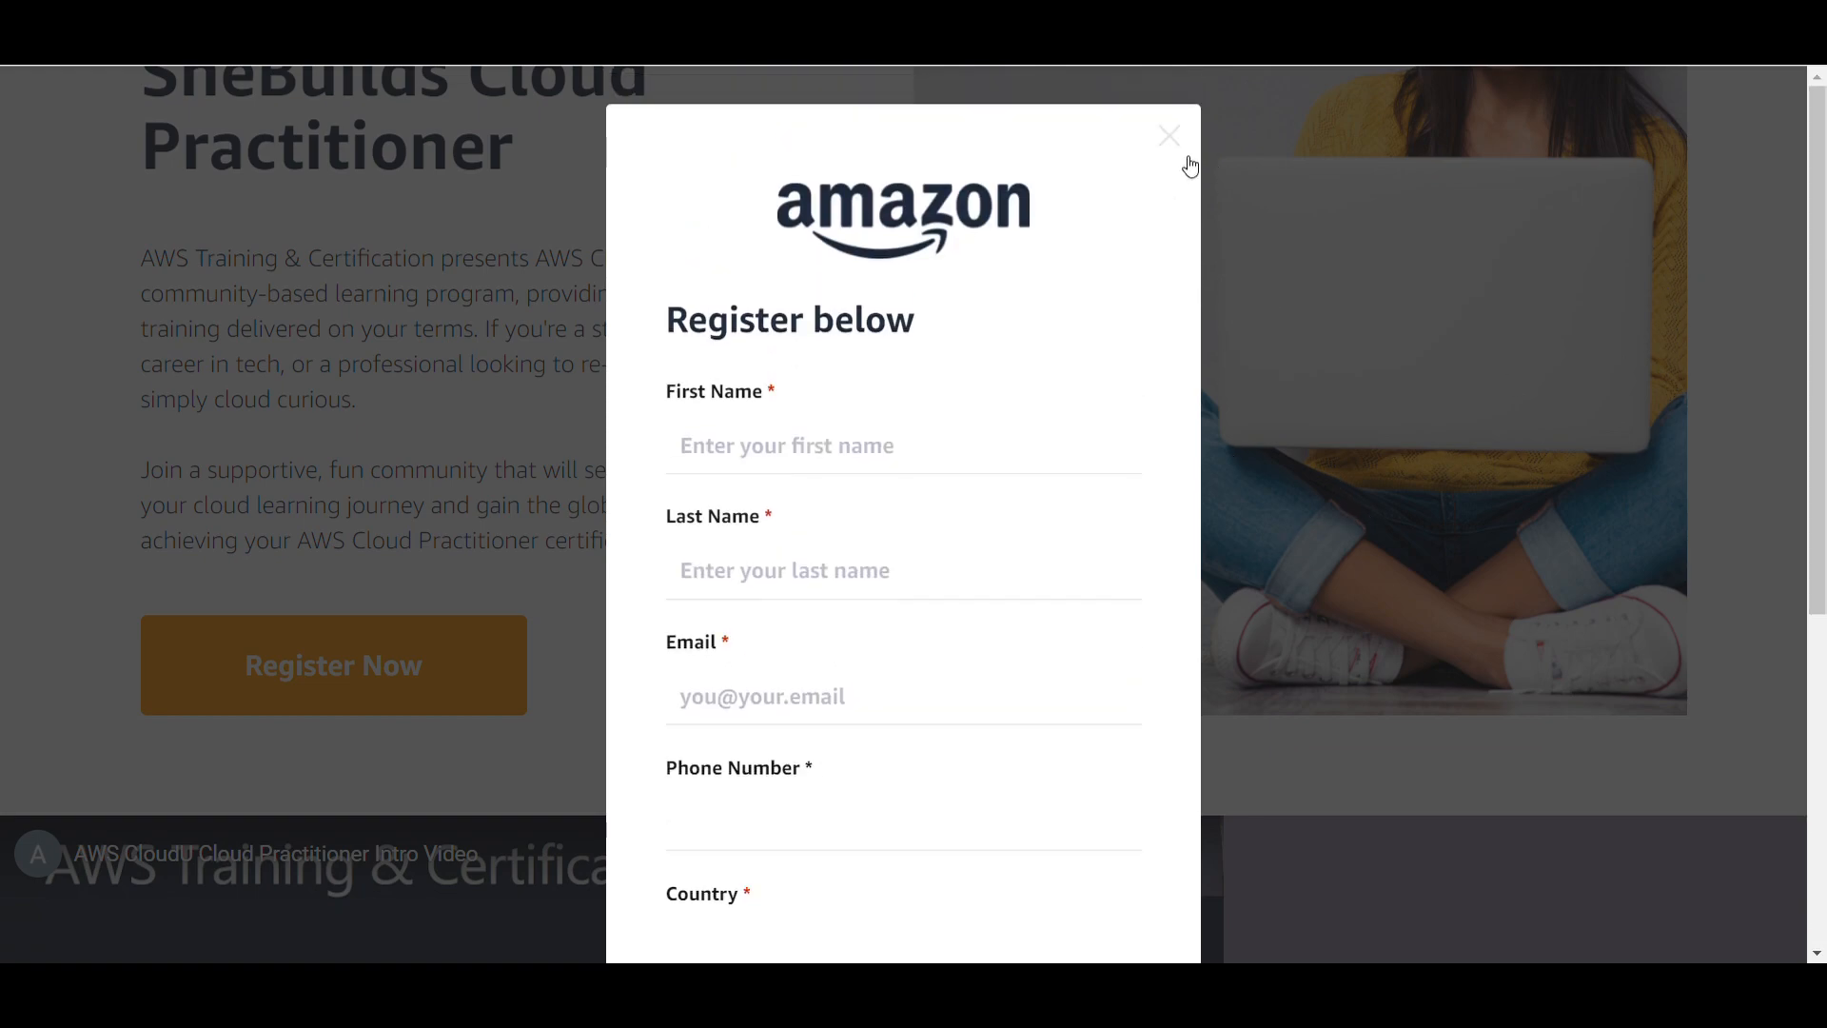
- Close the registration pop-up without submitting and read down through 'Why study this course'
{"action": "left_click", "coordinate": [1168, 135]}
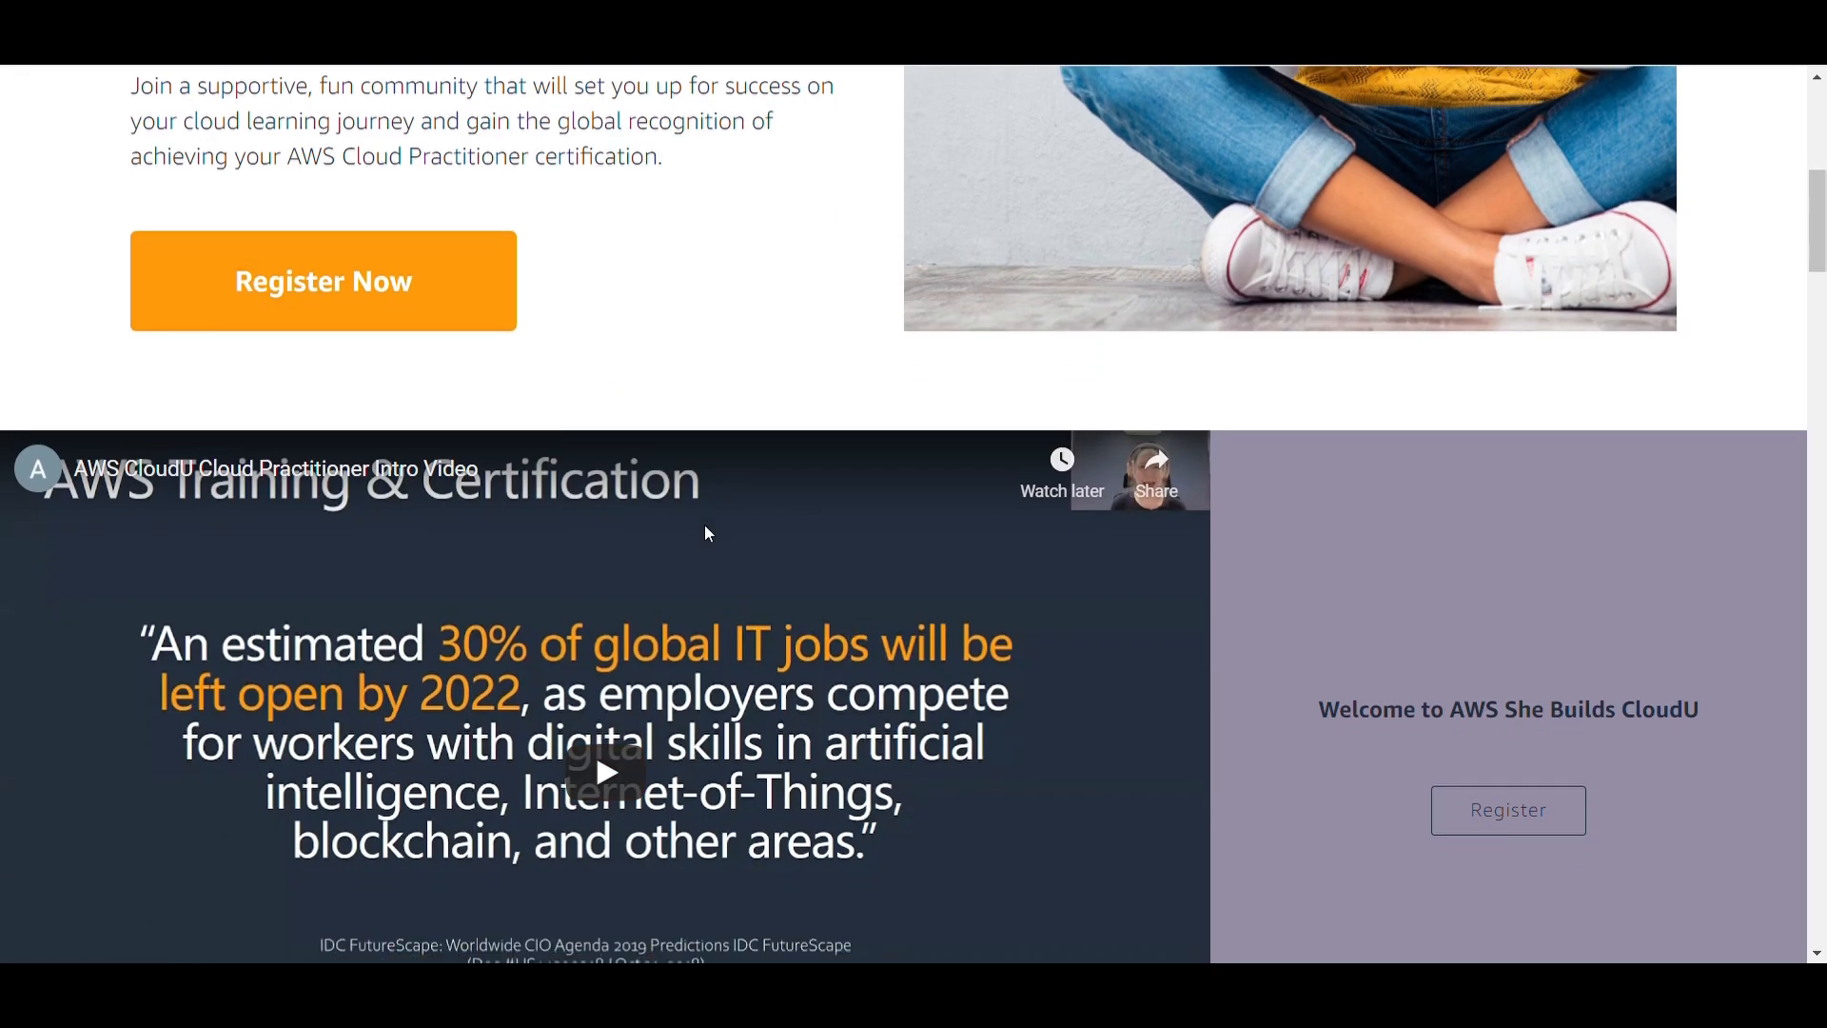
{"action": "scroll", "scroll_direction": "down", "scroll_amount": 3}
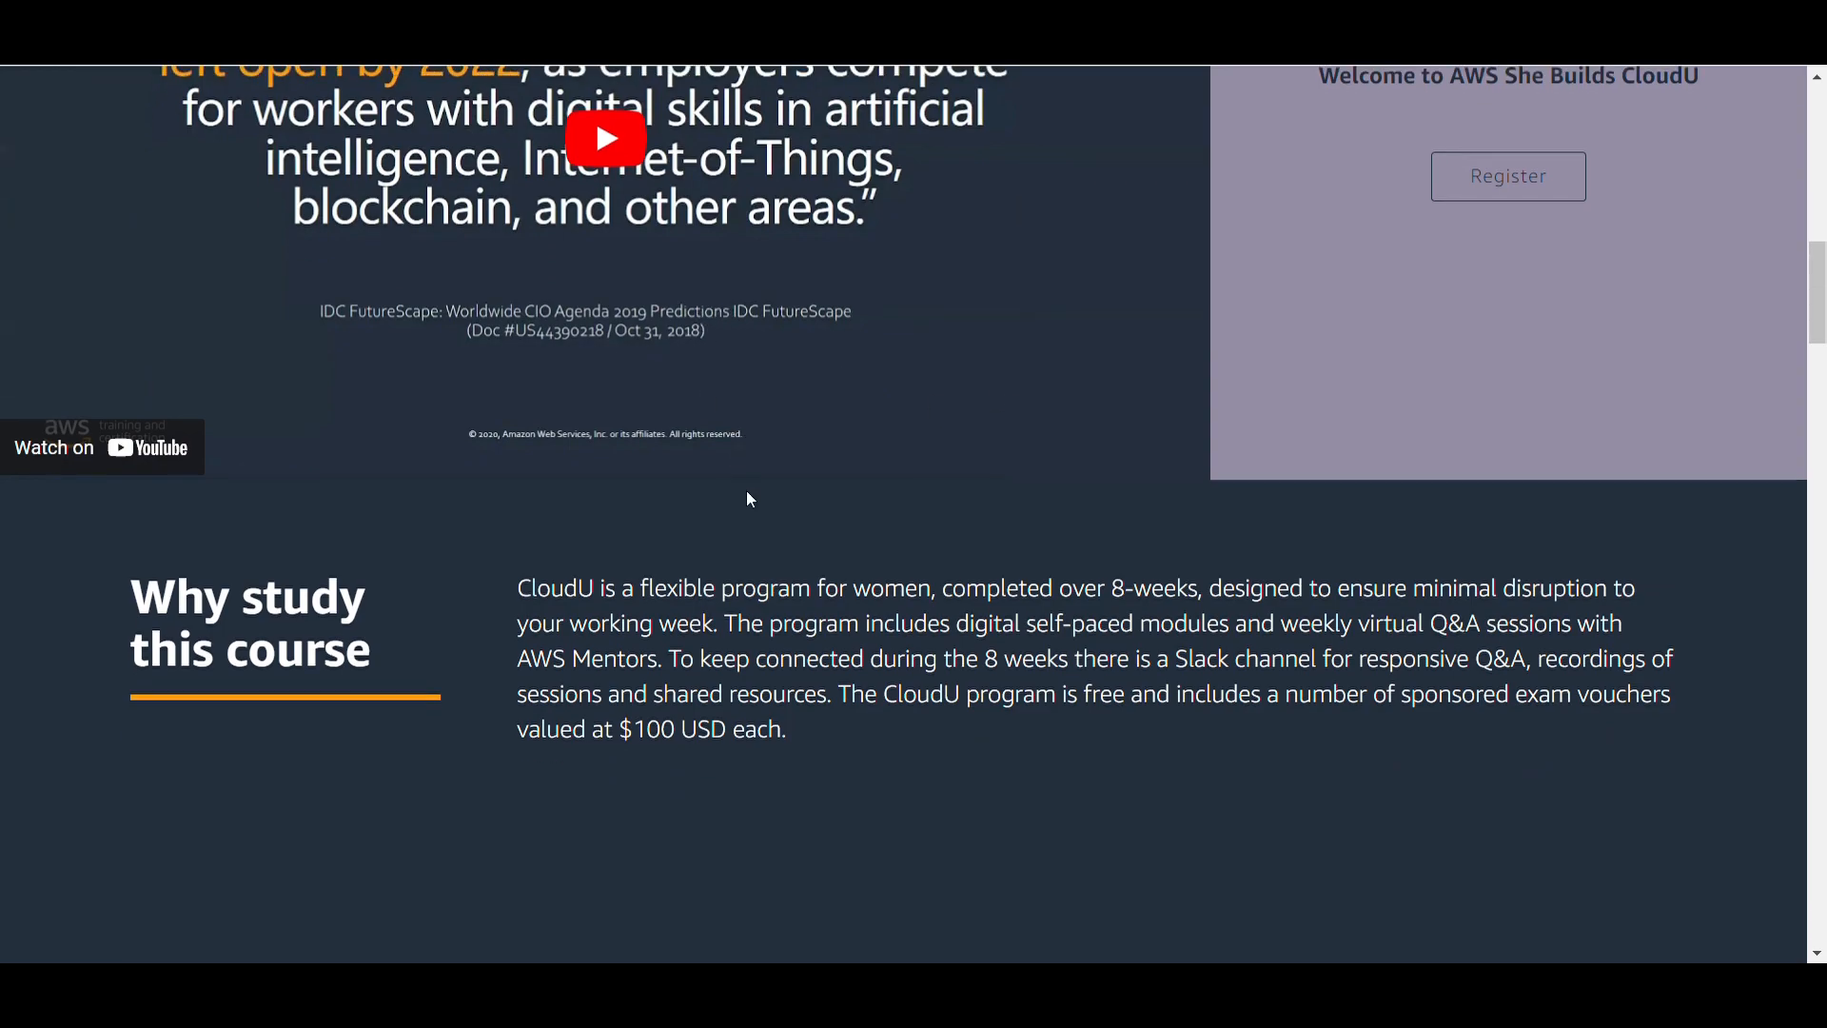
{"action": "scroll", "scroll_direction": "down", "scroll_amount": 3}
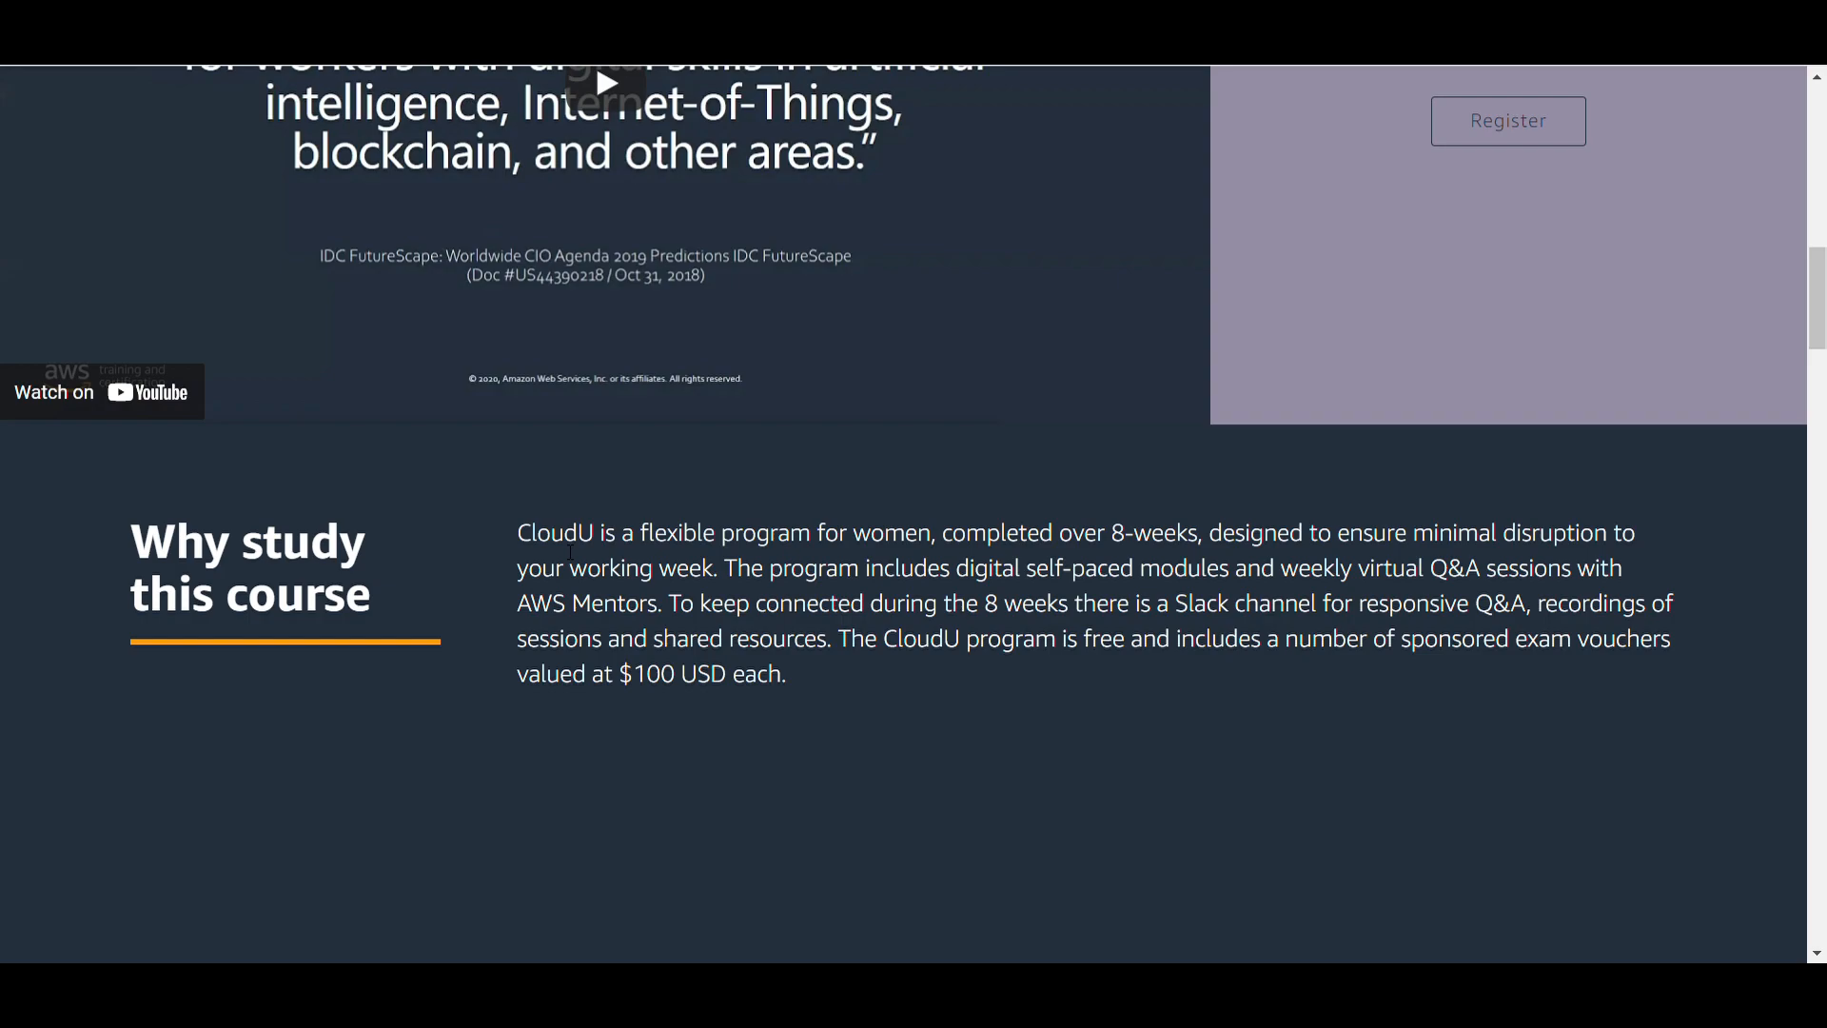
{"action": "scroll", "scroll_direction": "down", "scroll_amount": 3}
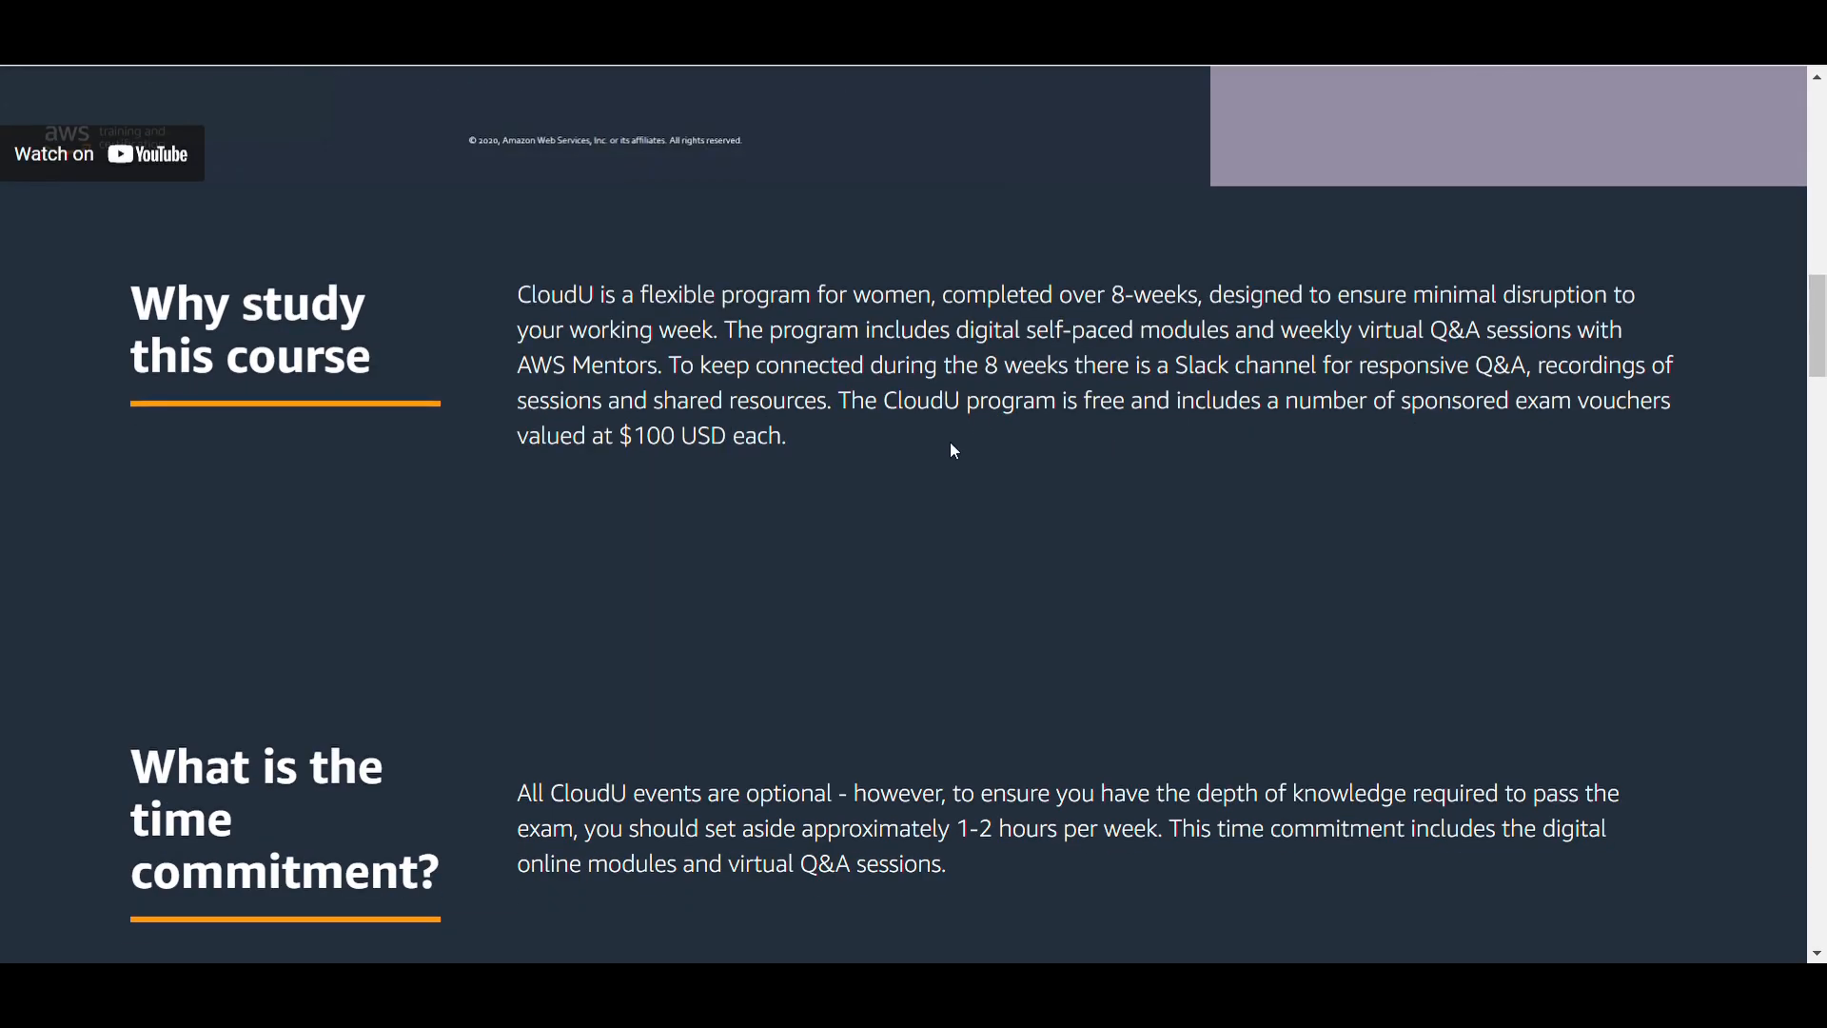
{"action": "mouse_move", "coordinate": [917, 436]}
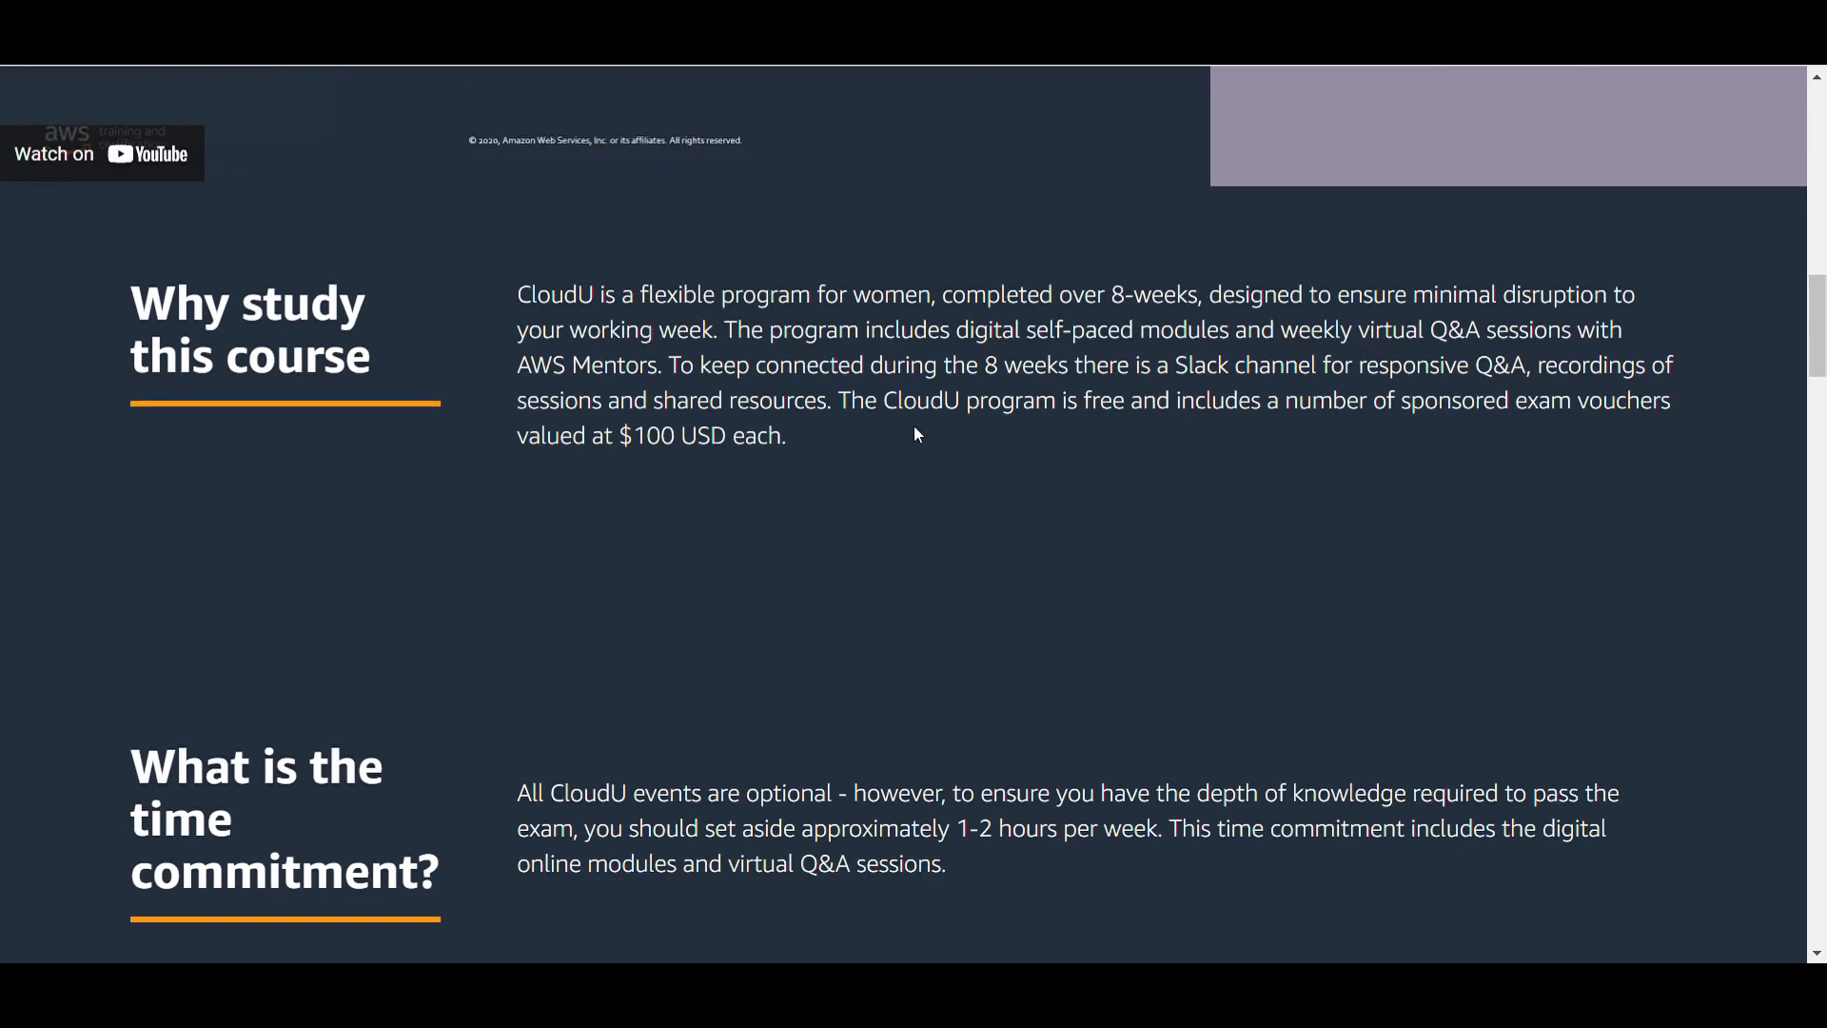
{"action": "mouse_move", "coordinate": [900, 439]}
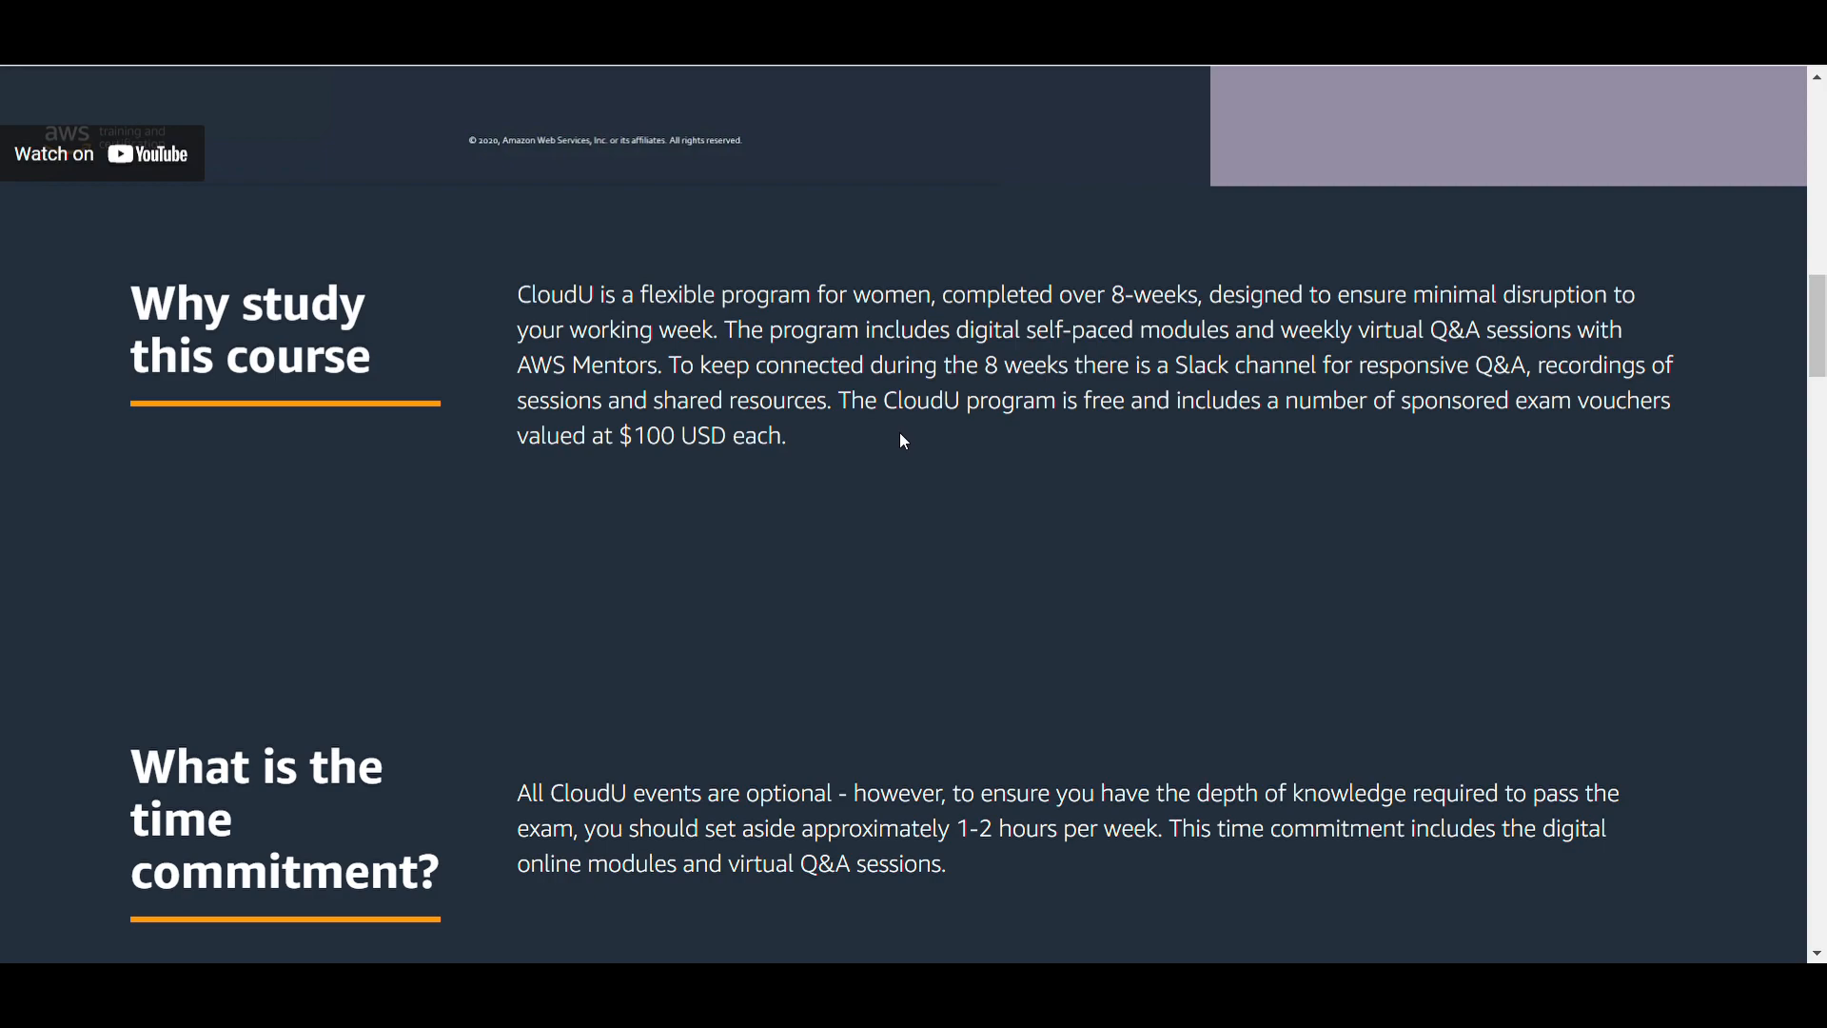
{"action": "mouse_move", "coordinate": [1279, 510]}
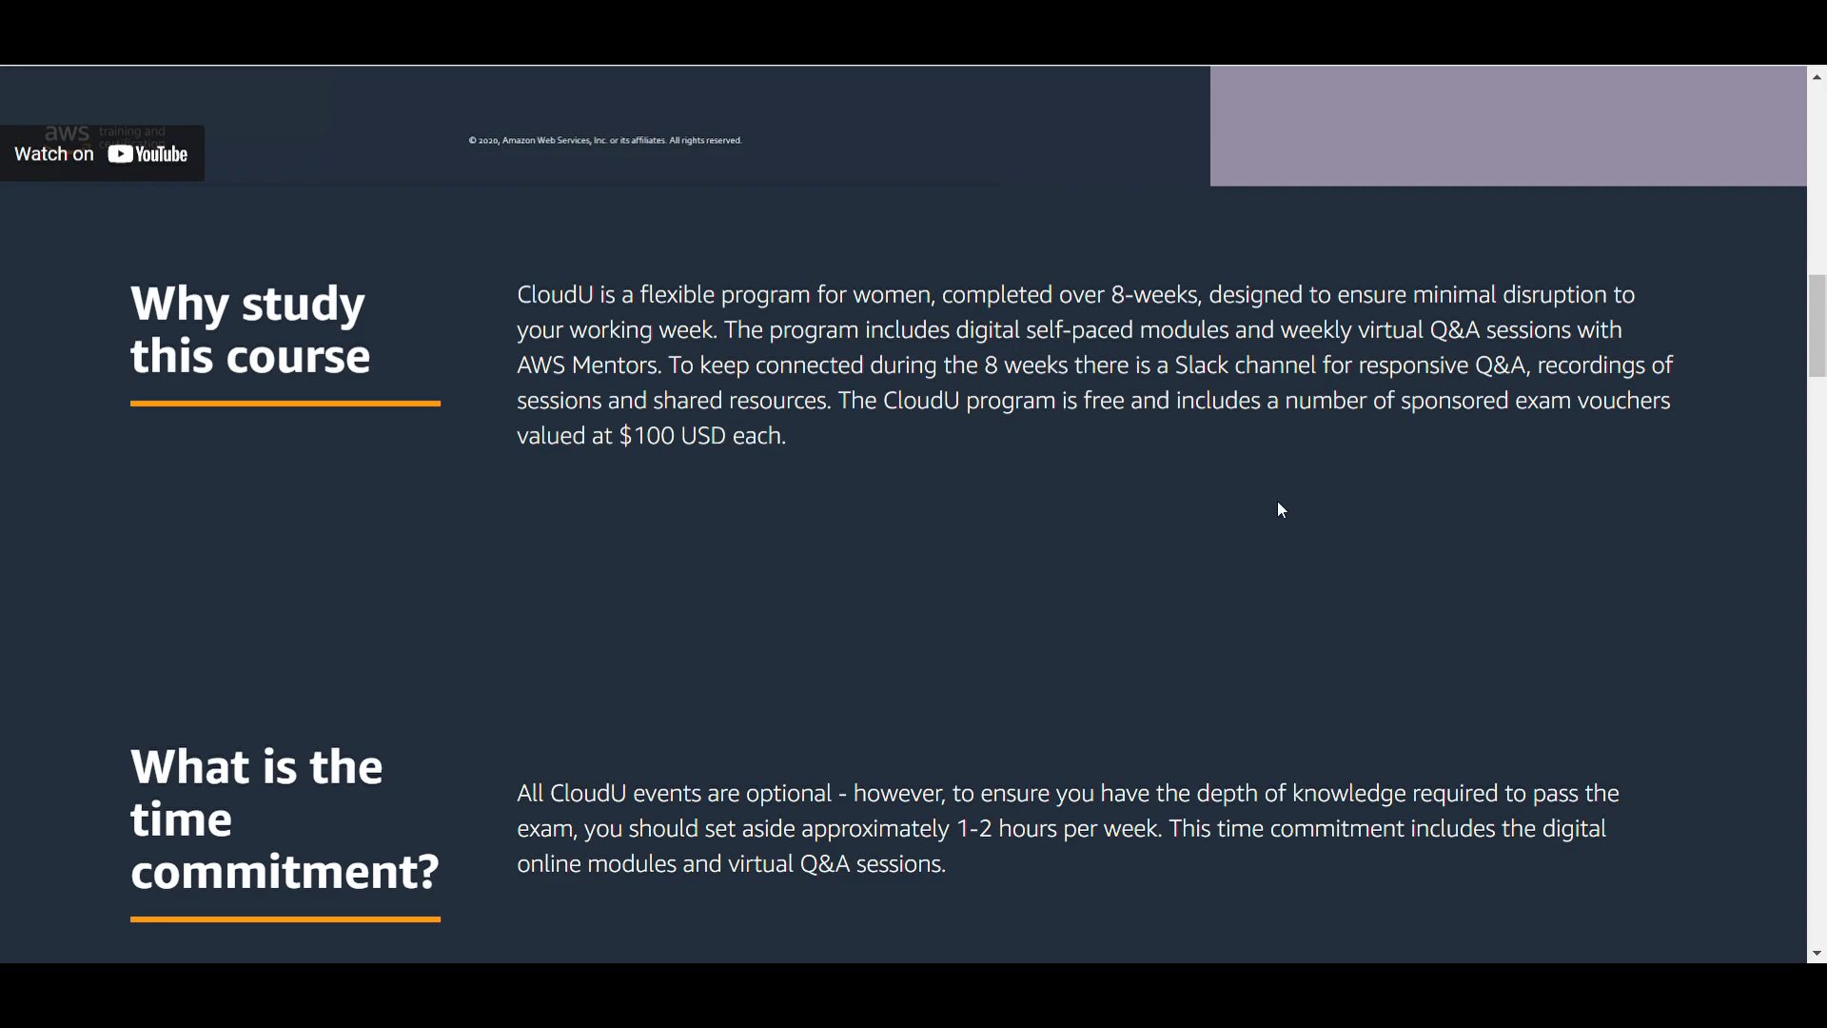
{"action": "mouse_move", "coordinate": [1321, 489]}
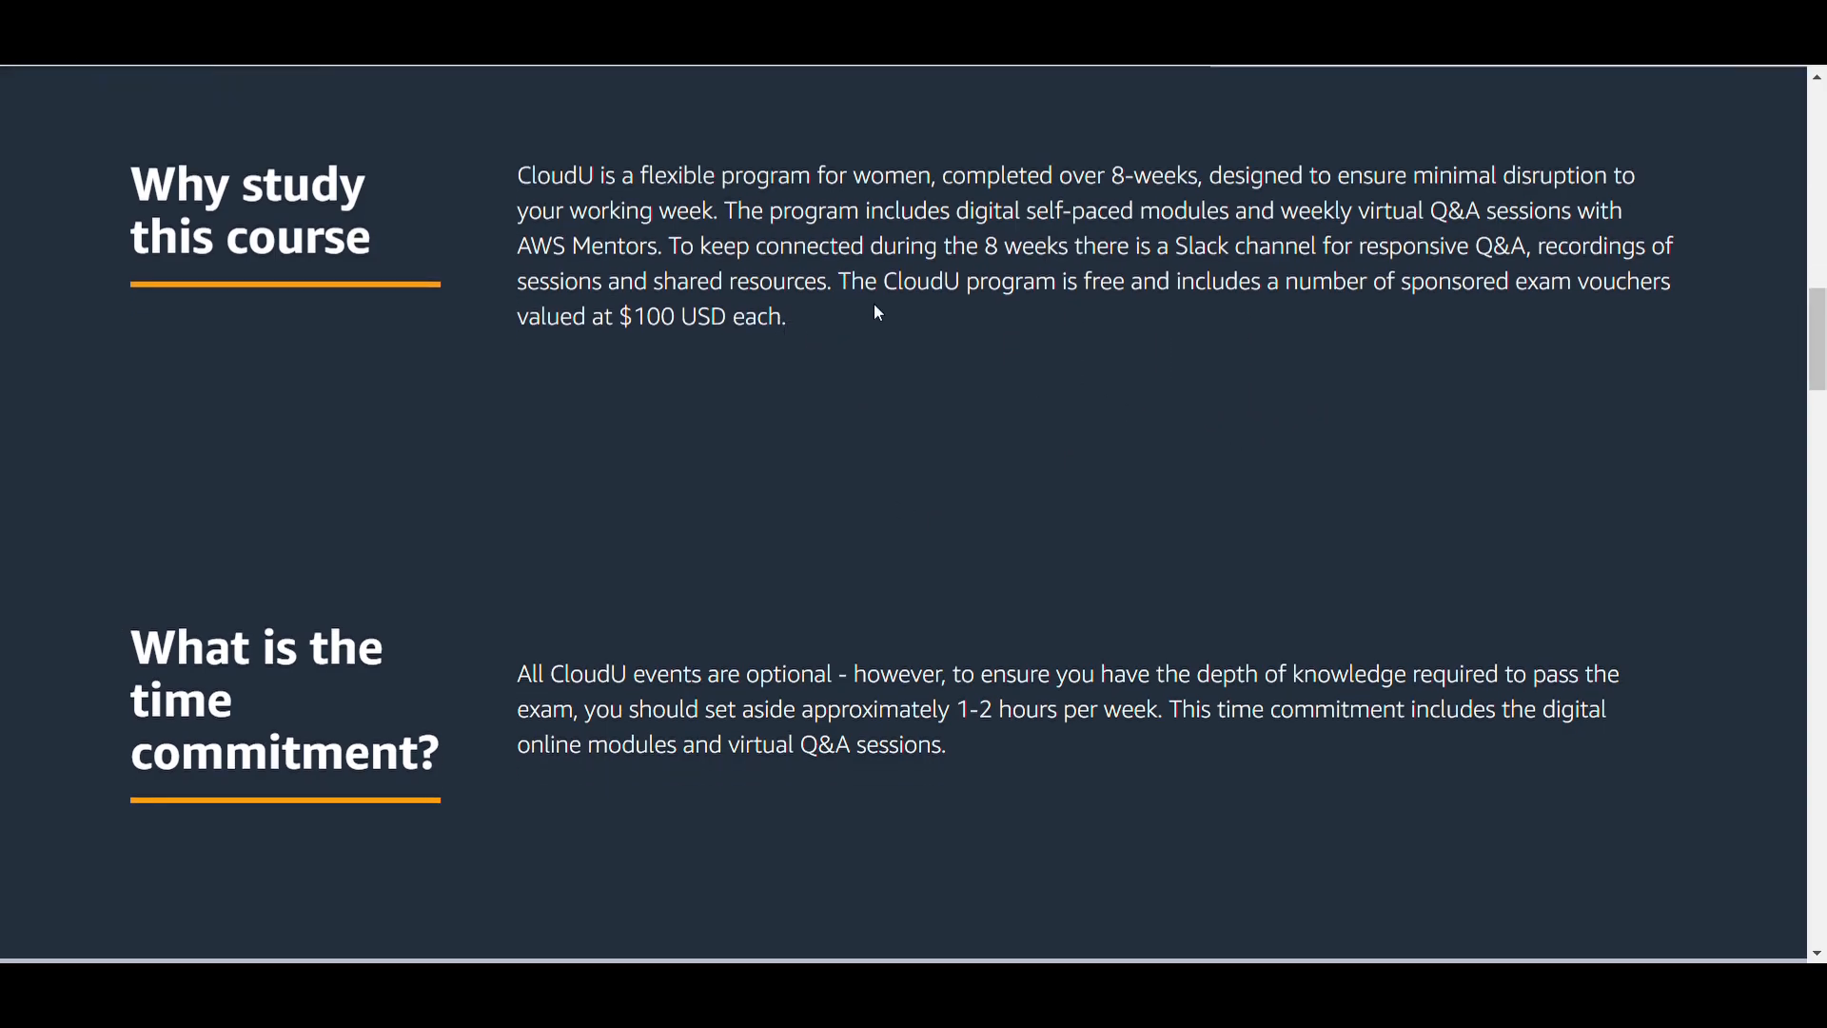
- Continue past the time commitment and benefits table to the More information section with the full-schedule download
{"action": "scroll", "scroll_direction": "down", "scroll_amount": 3}
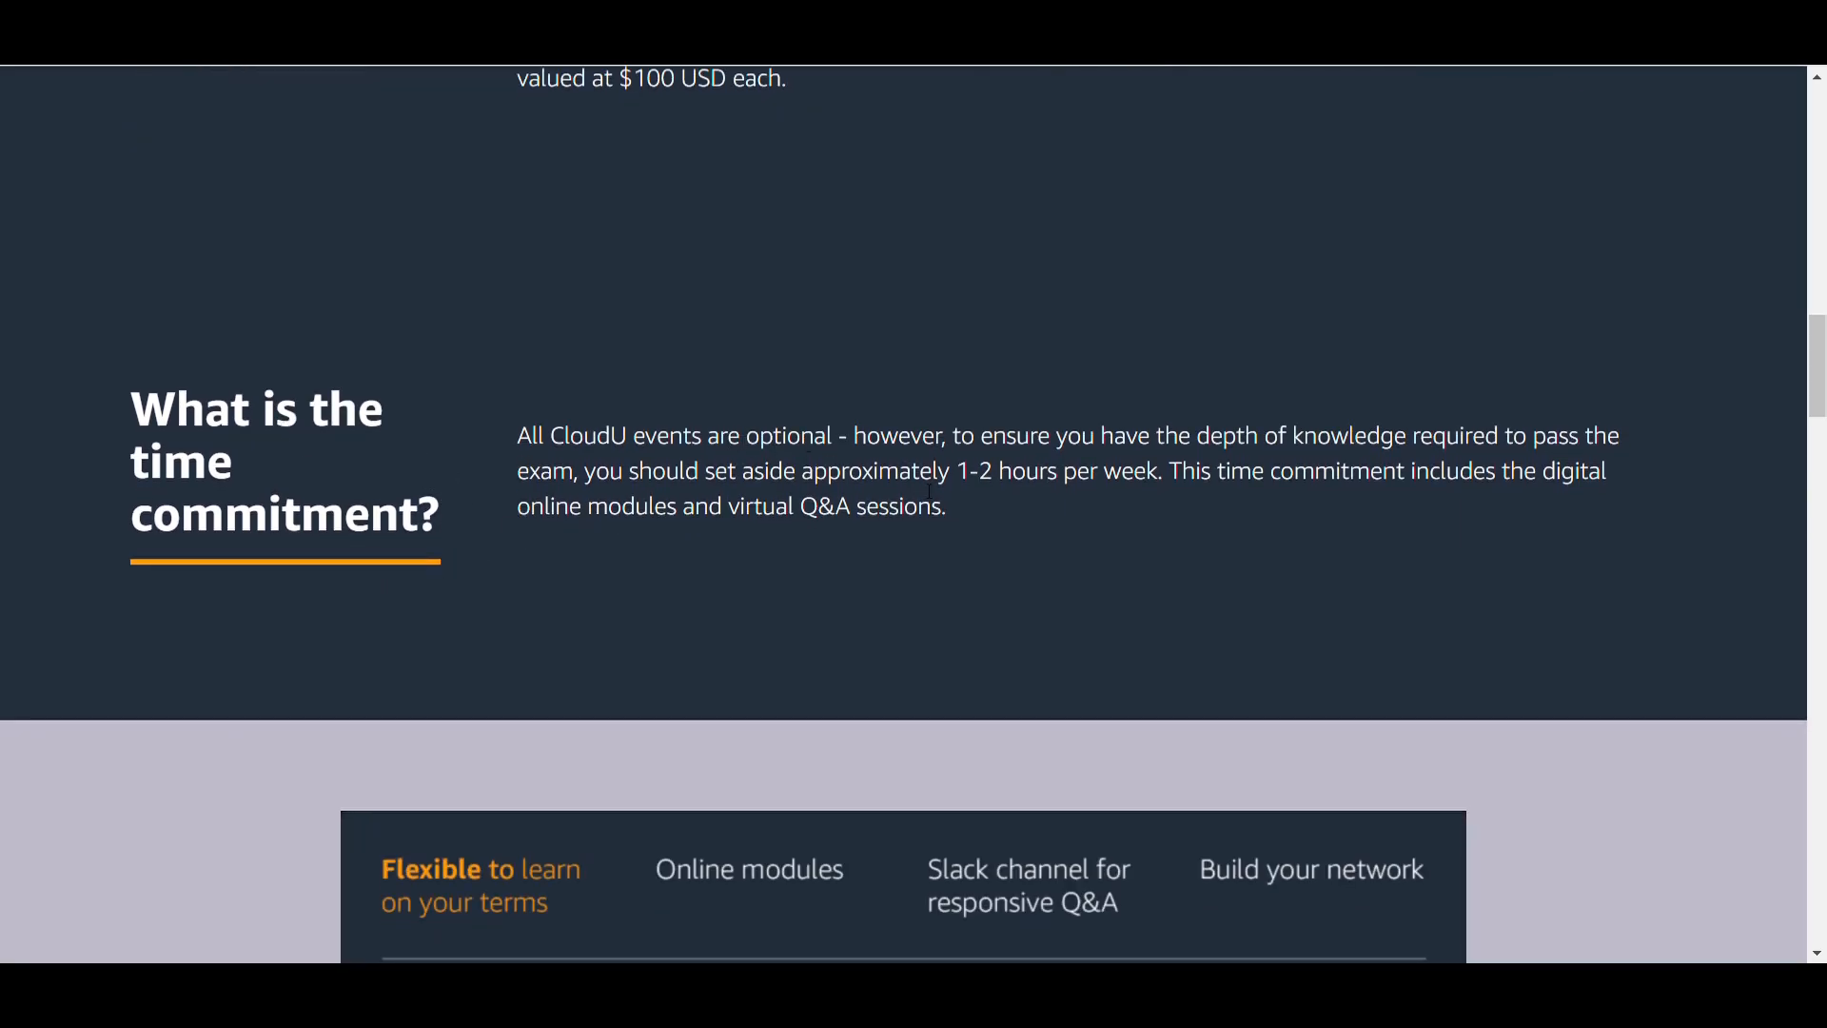
{"action": "scroll", "scroll_direction": "down", "scroll_amount": 3}
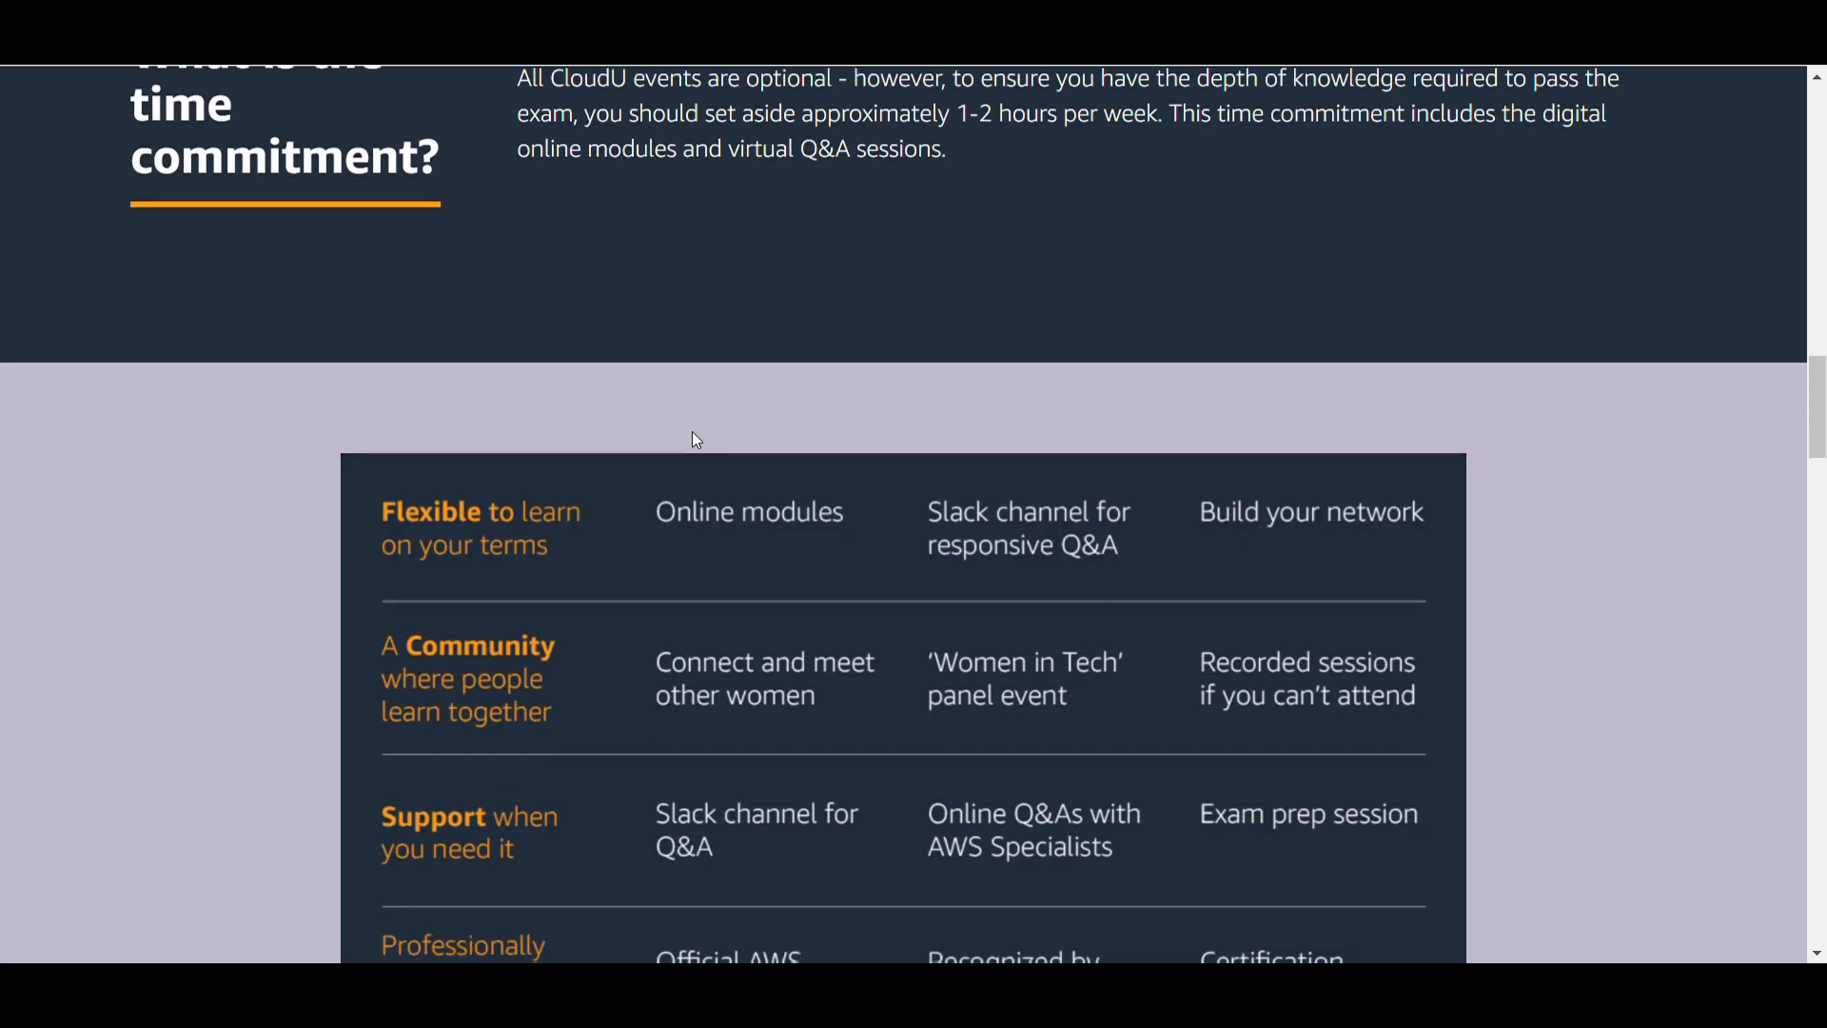
{"action": "scroll", "scroll_direction": "down", "scroll_amount": 3}
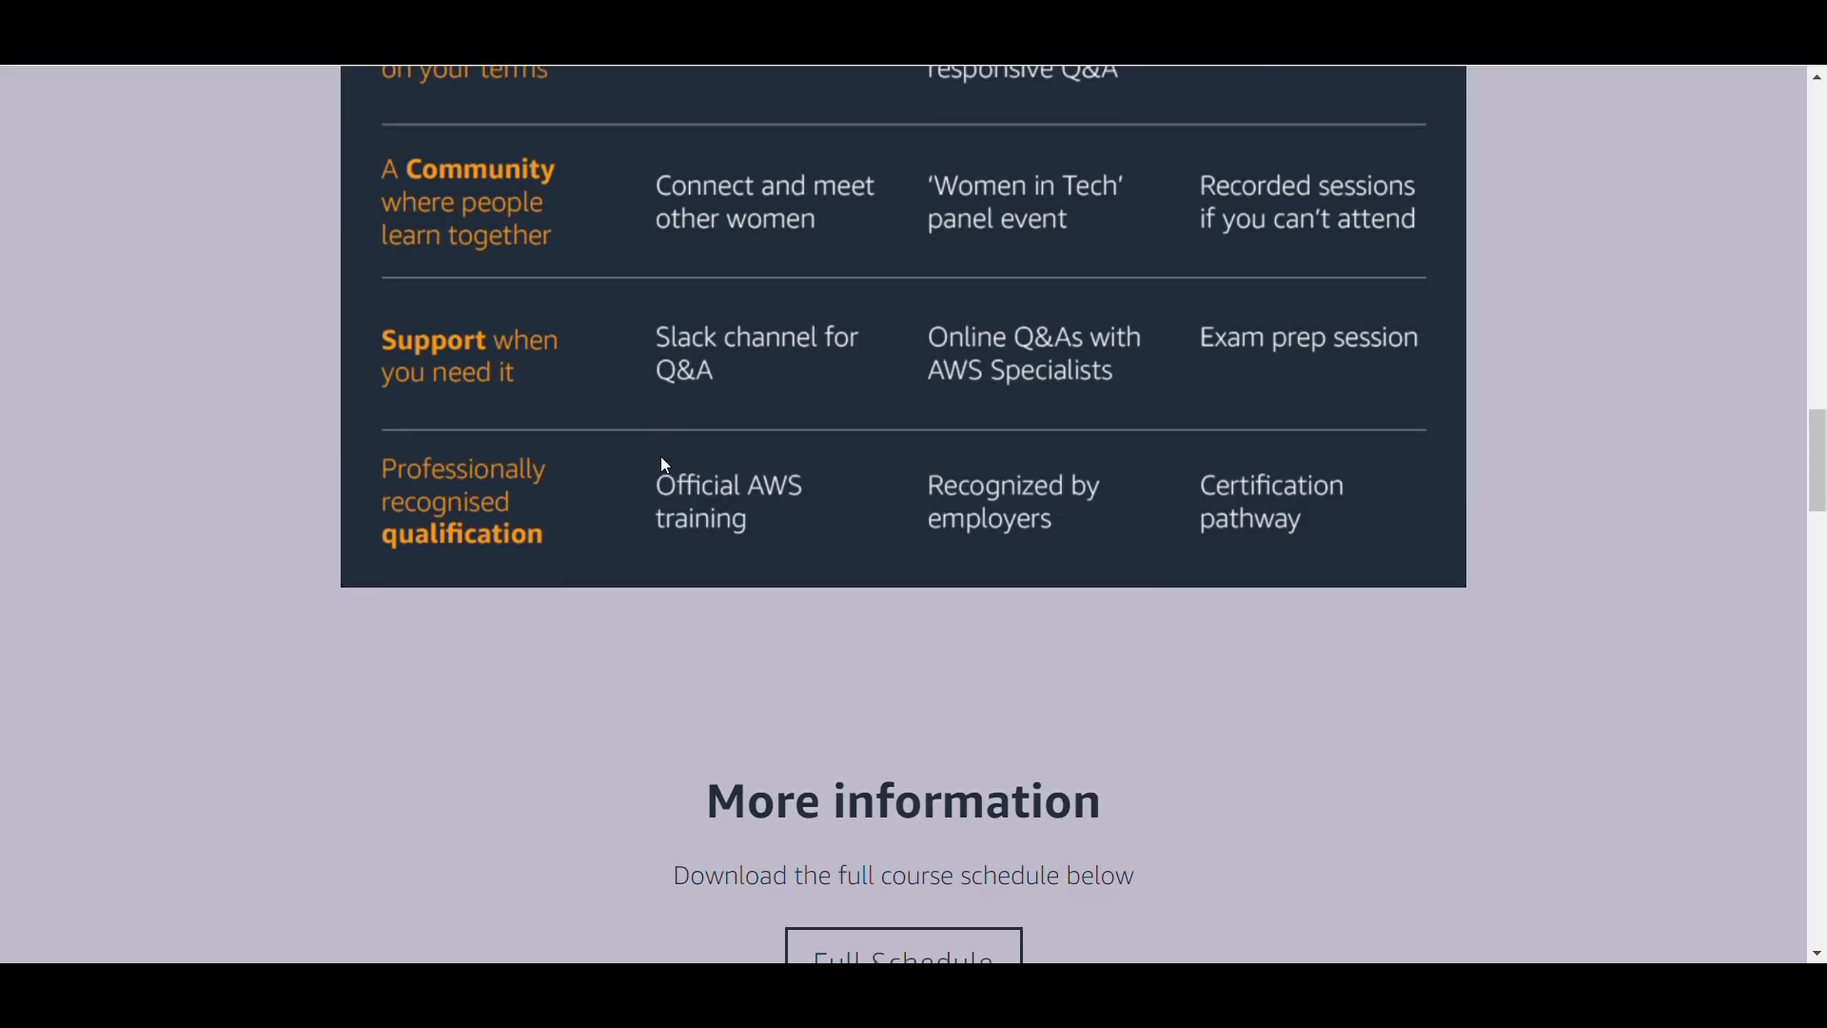
{"action": "scroll", "scroll_direction": "down", "scroll_amount": 3}
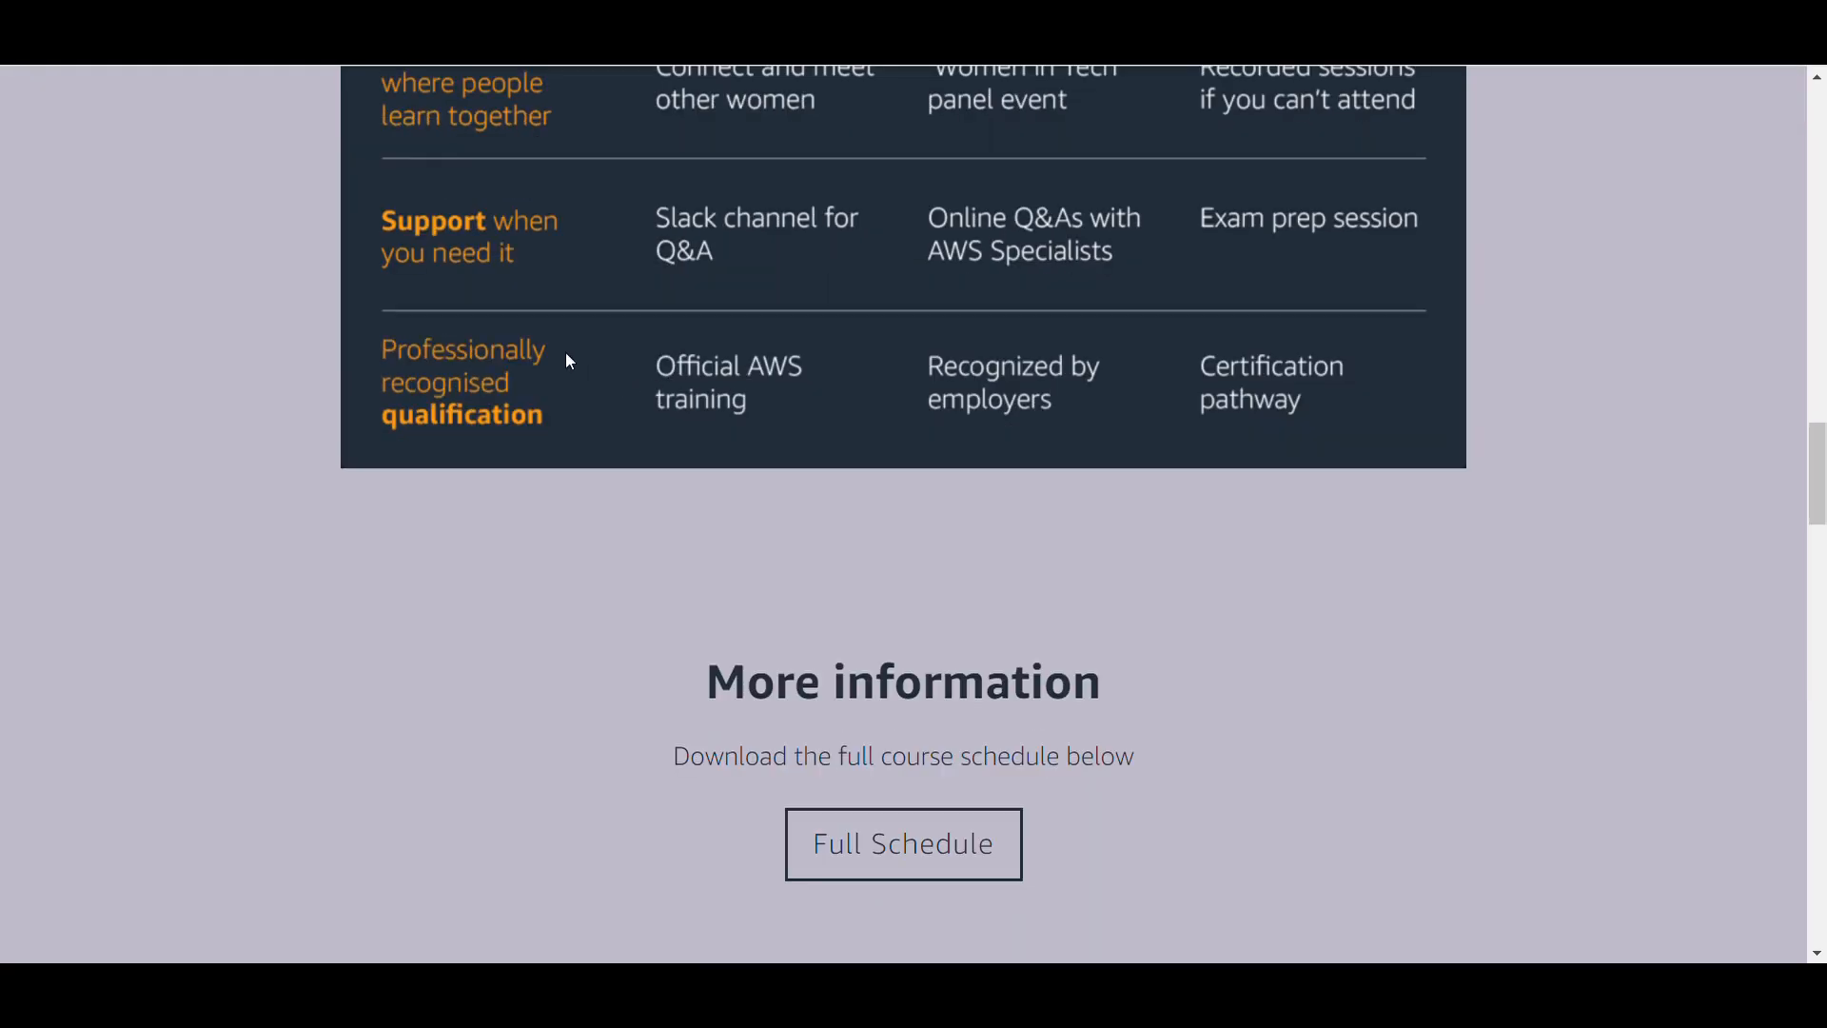
- Open the Full Schedule PDF and read past the weekly timetable to page 2's Cloud Practitioner module list
{"action": "left_click", "coordinate": [902, 843]}
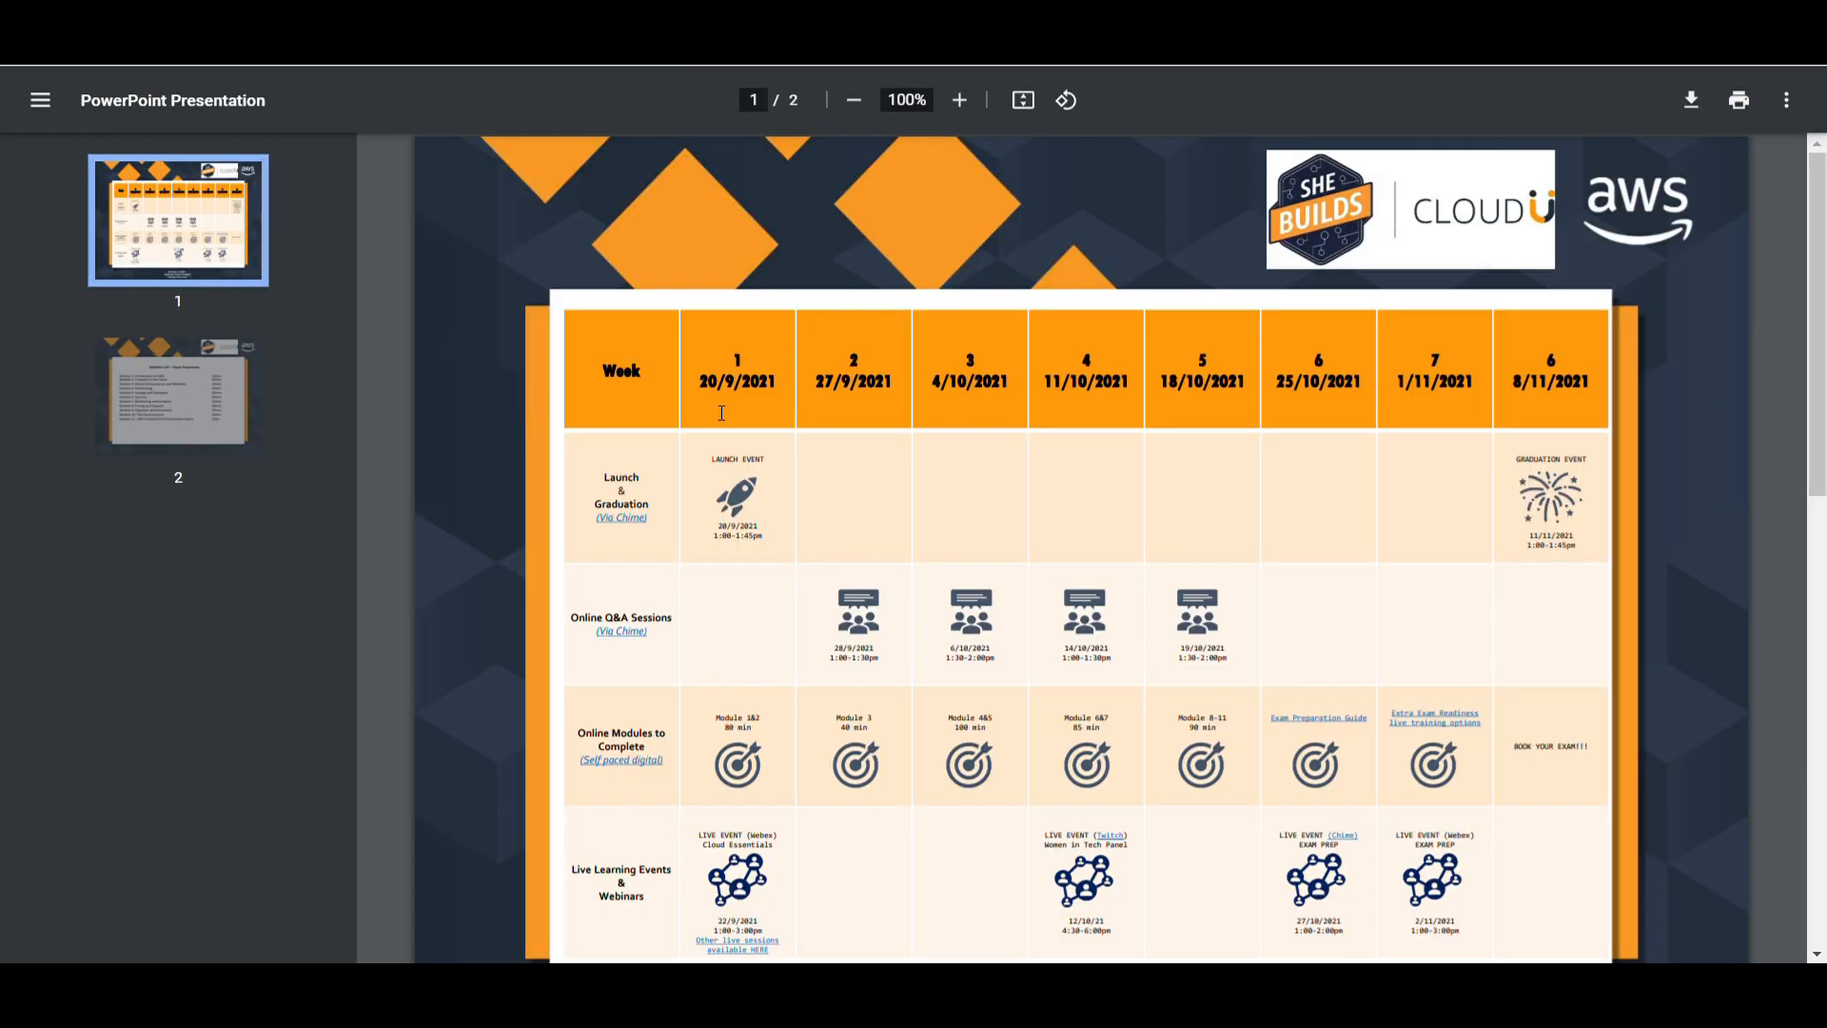
{"action": "mouse_move", "coordinate": [1170, 440]}
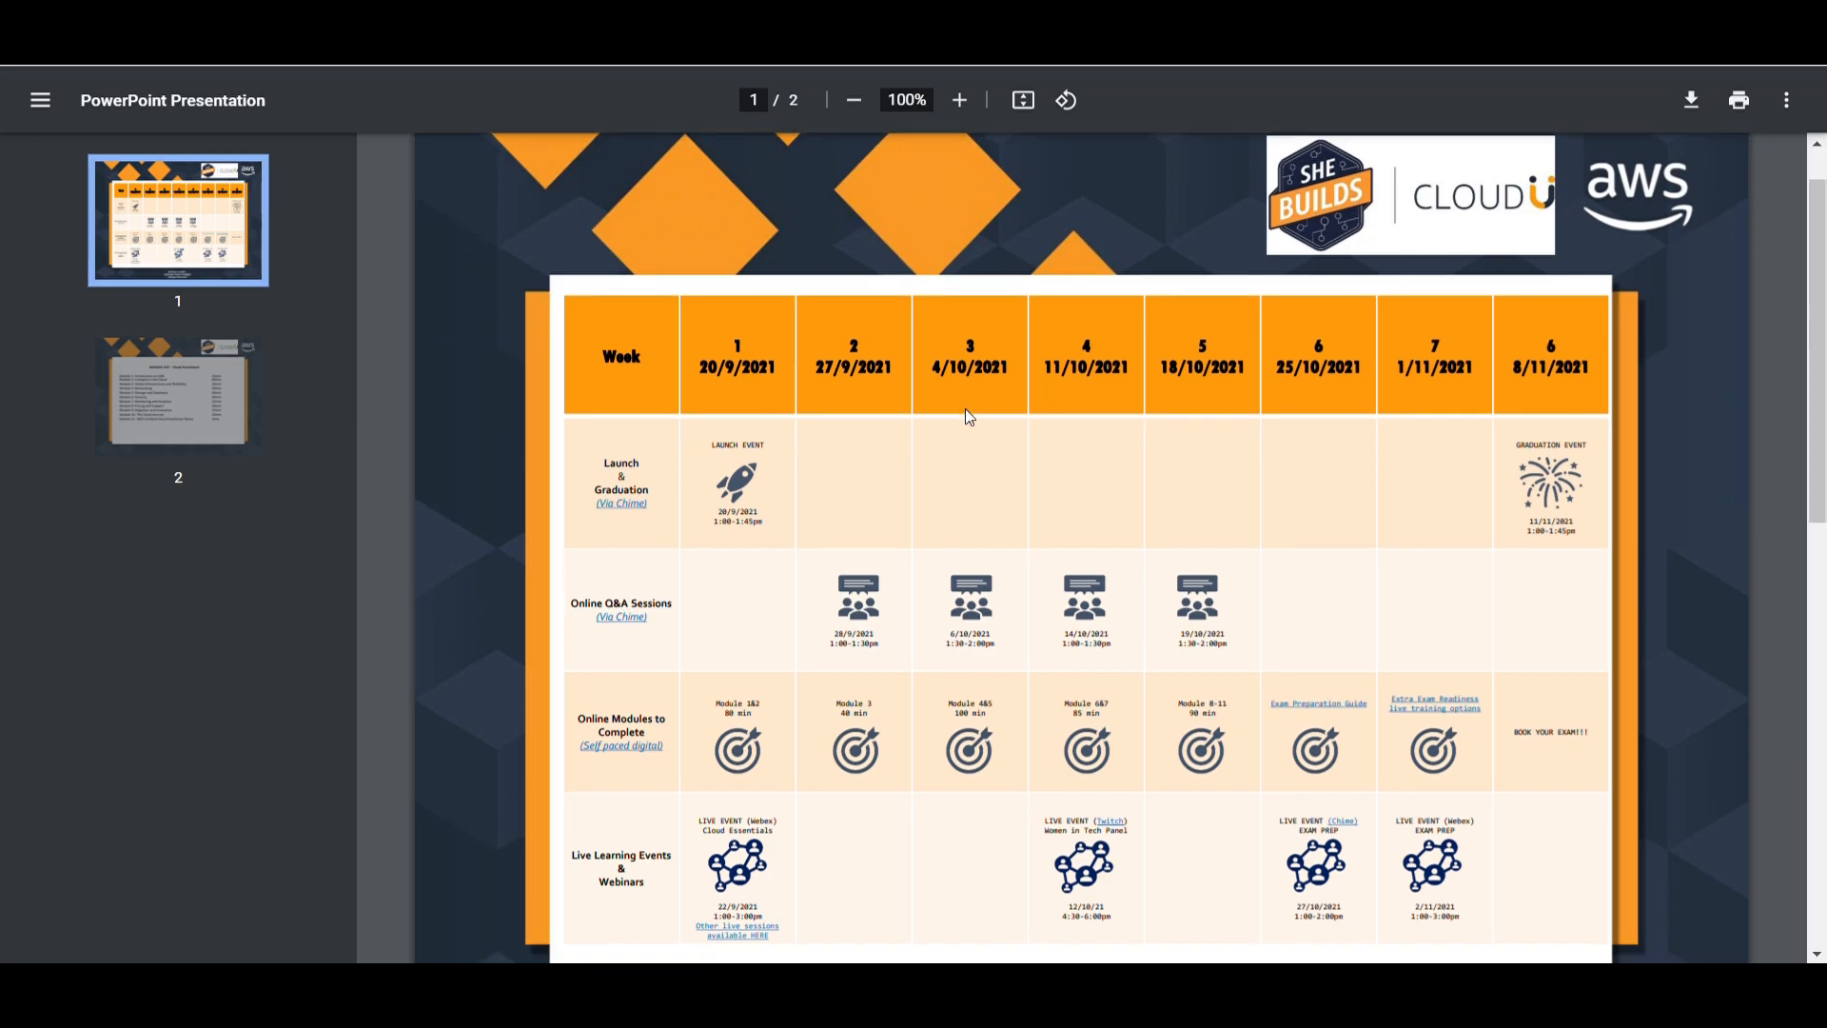
{"action": "scroll", "scroll_direction": "down", "scroll_amount": 3}
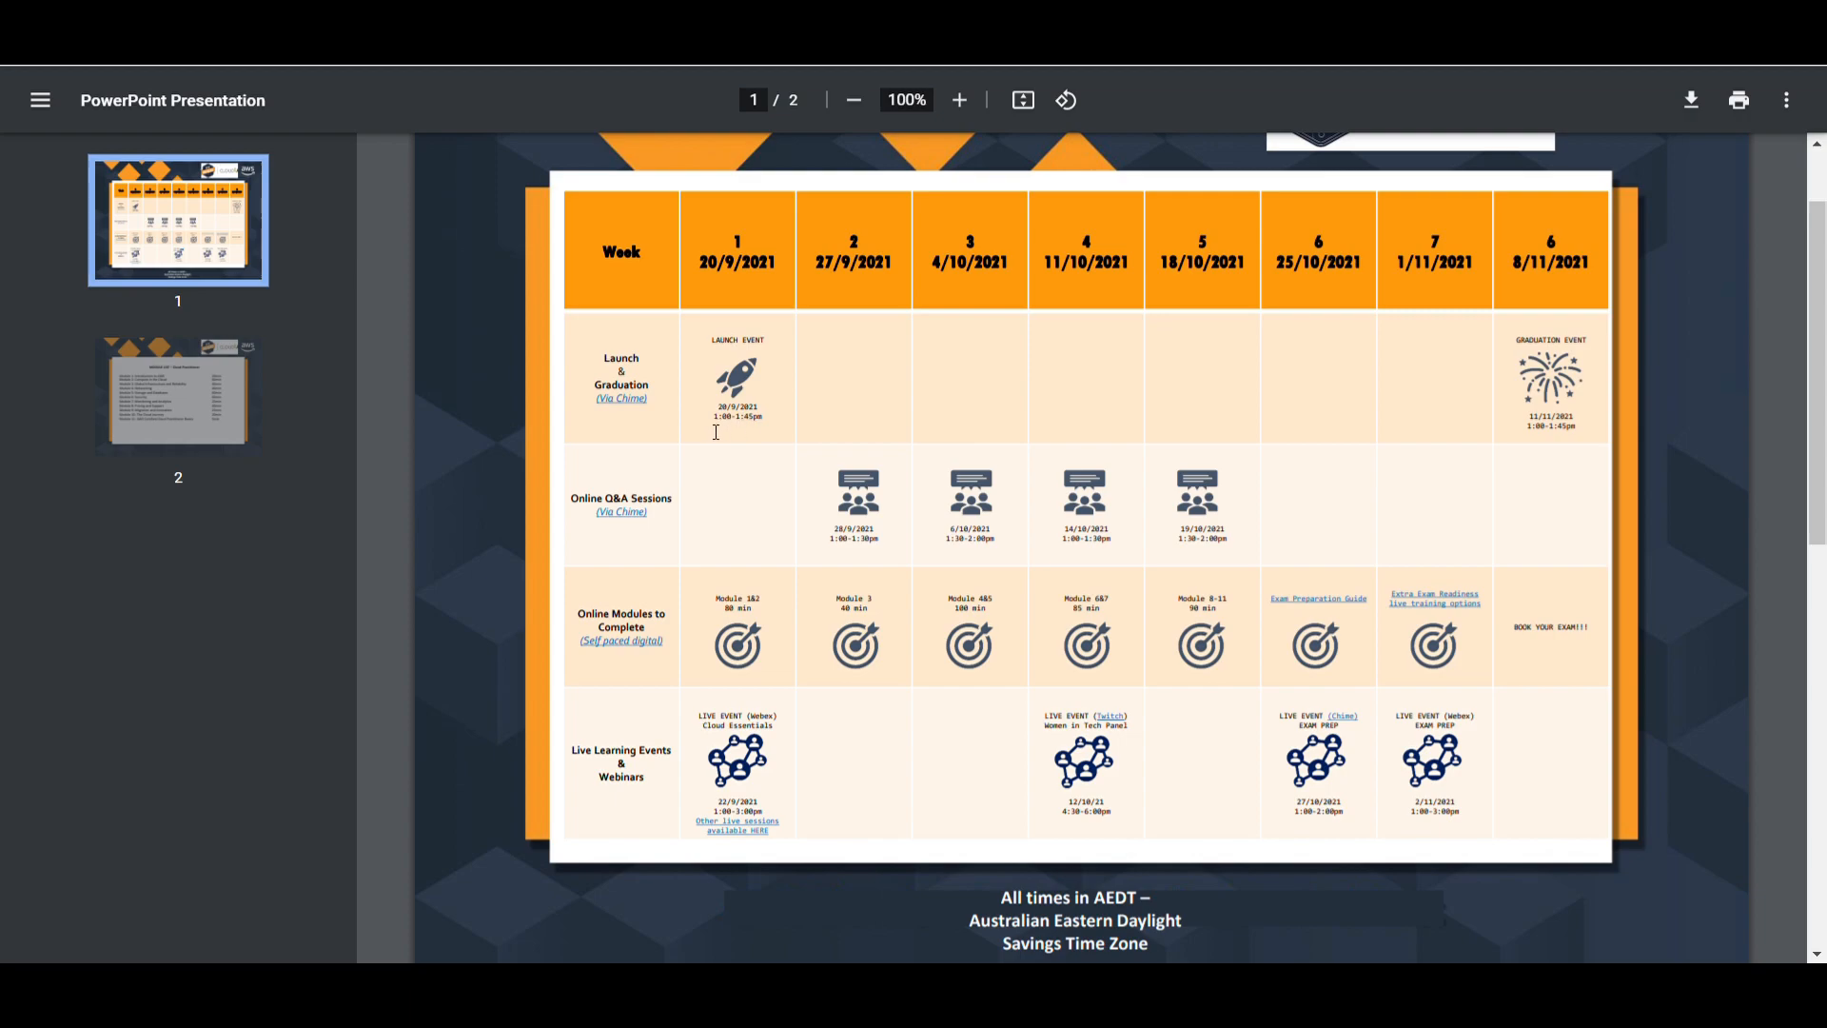
{"action": "mouse_move", "coordinate": [755, 440]}
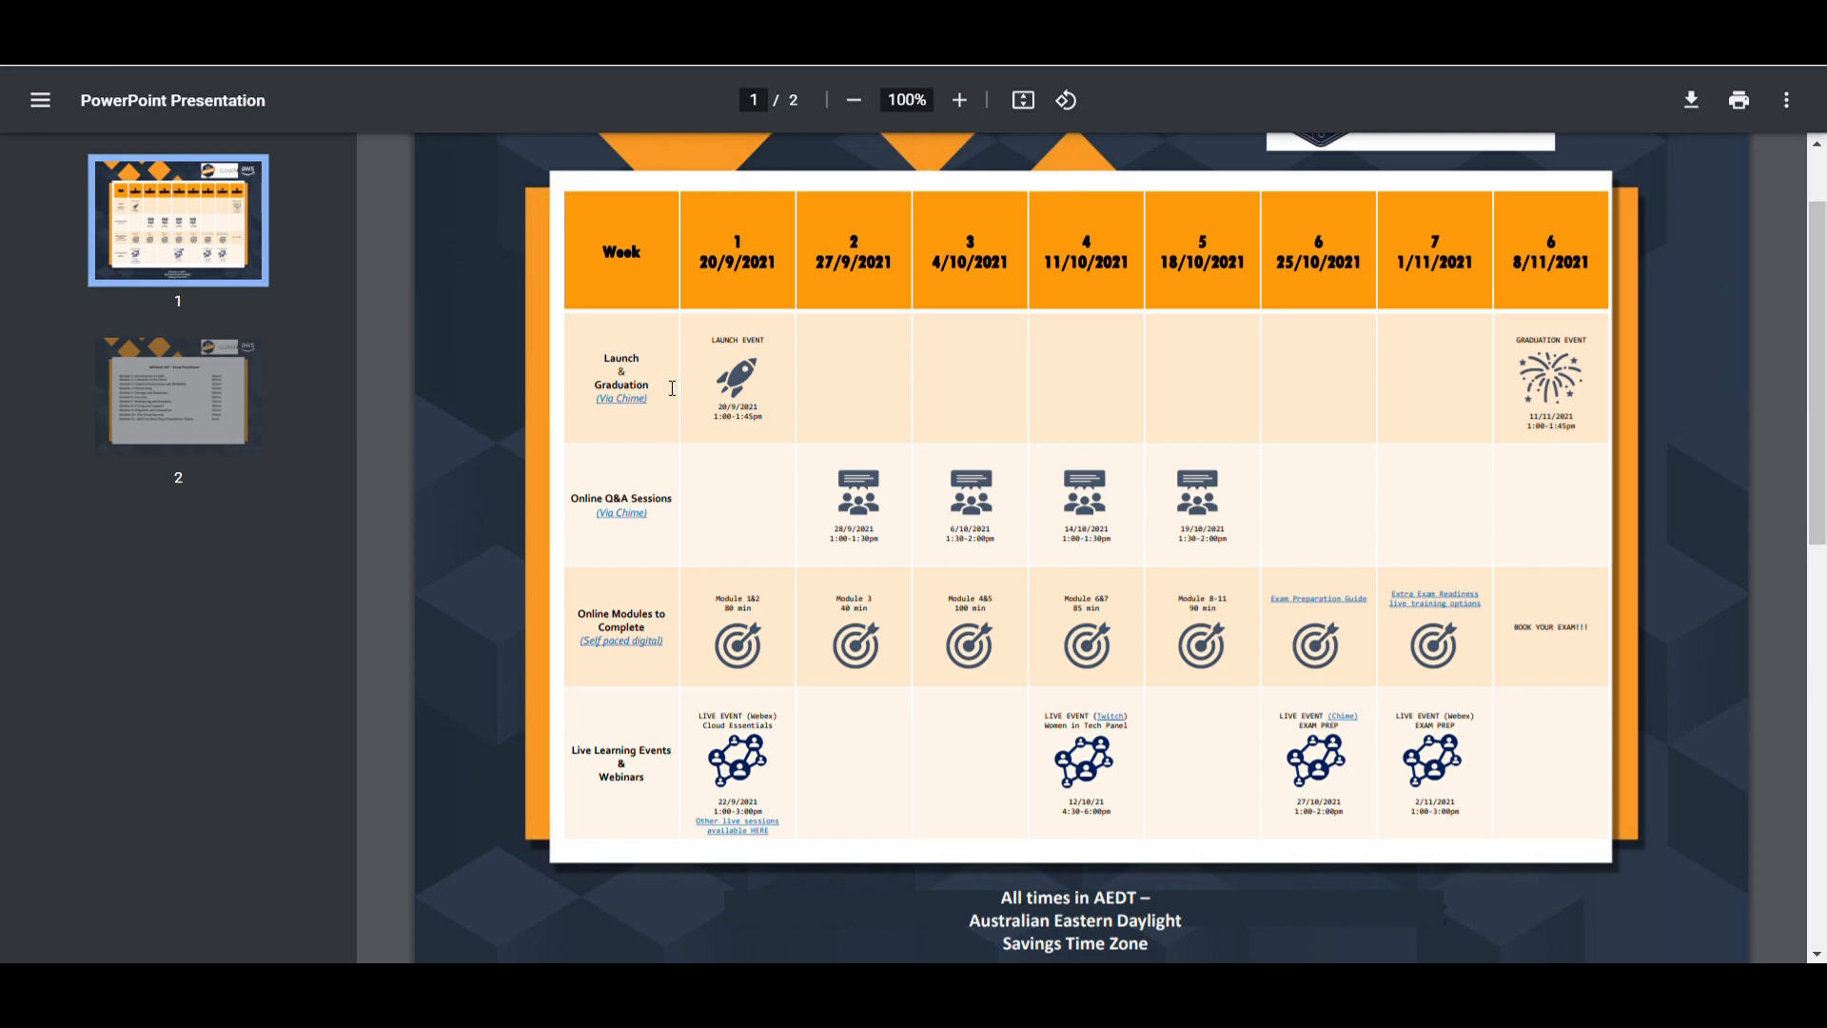
{"action": "mouse_move", "coordinate": [668, 384]}
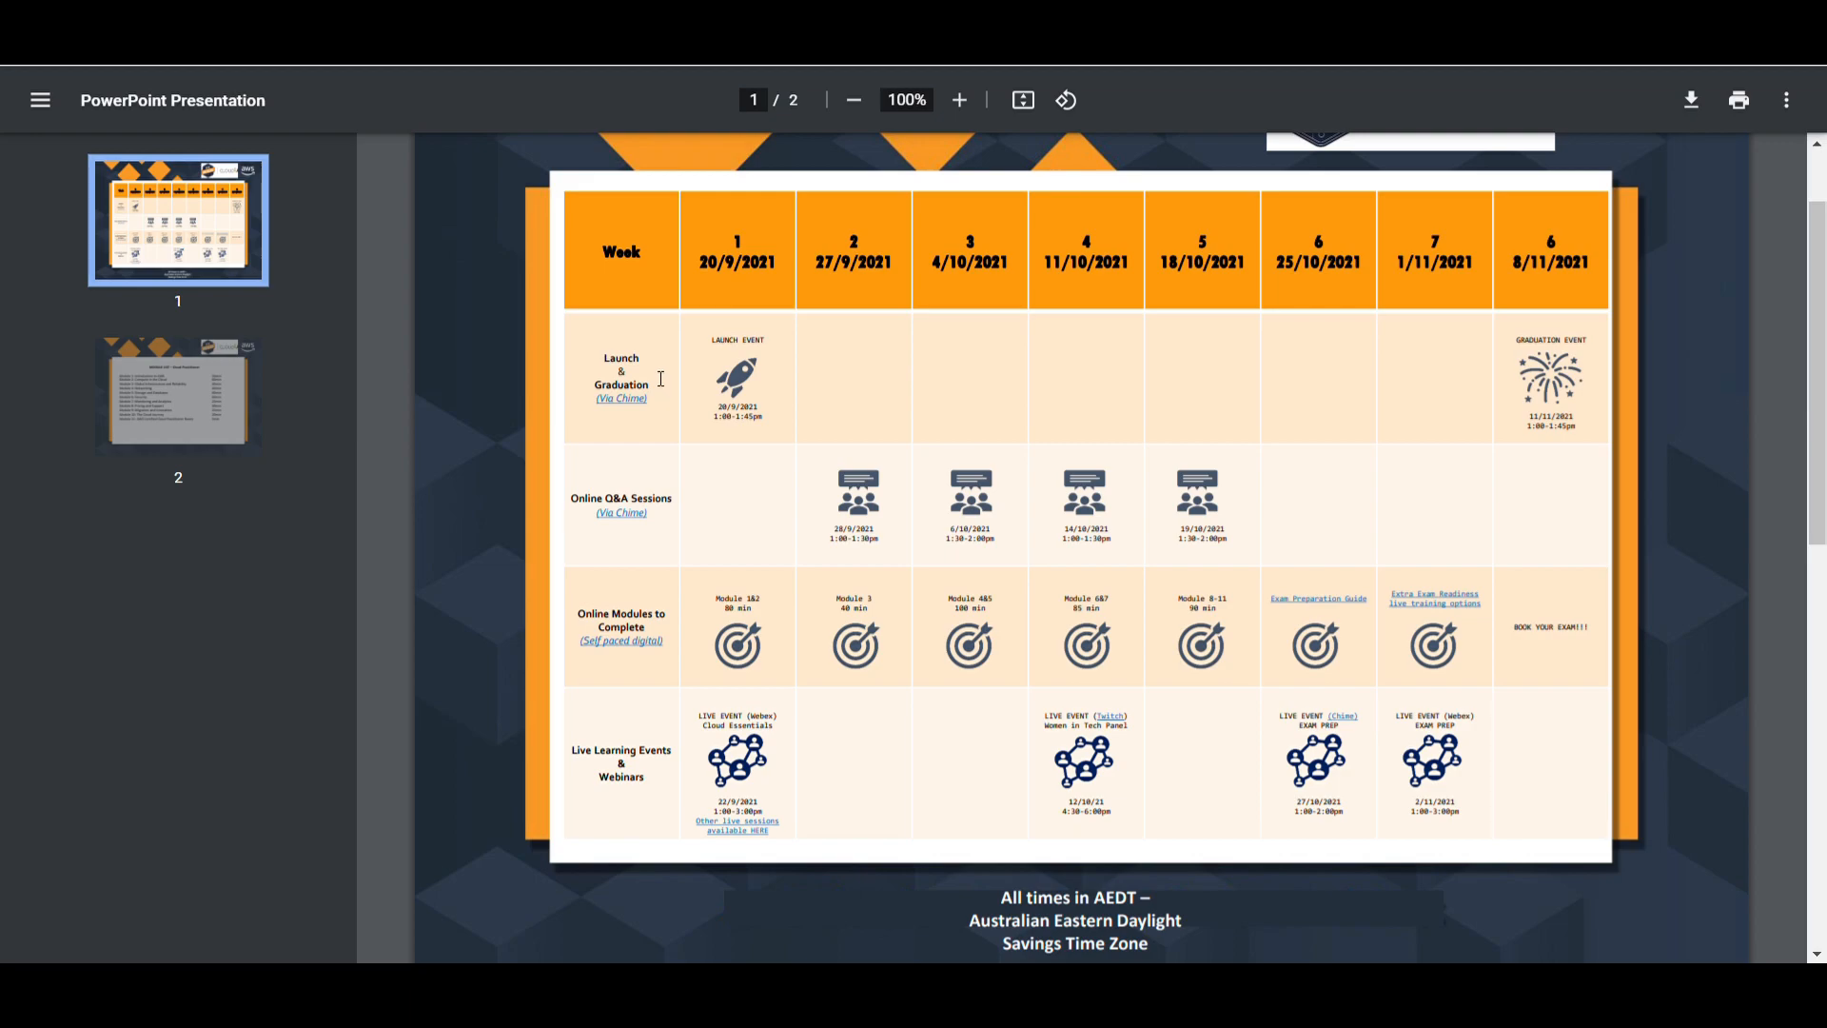
{"action": "mouse_move", "coordinate": [681, 421]}
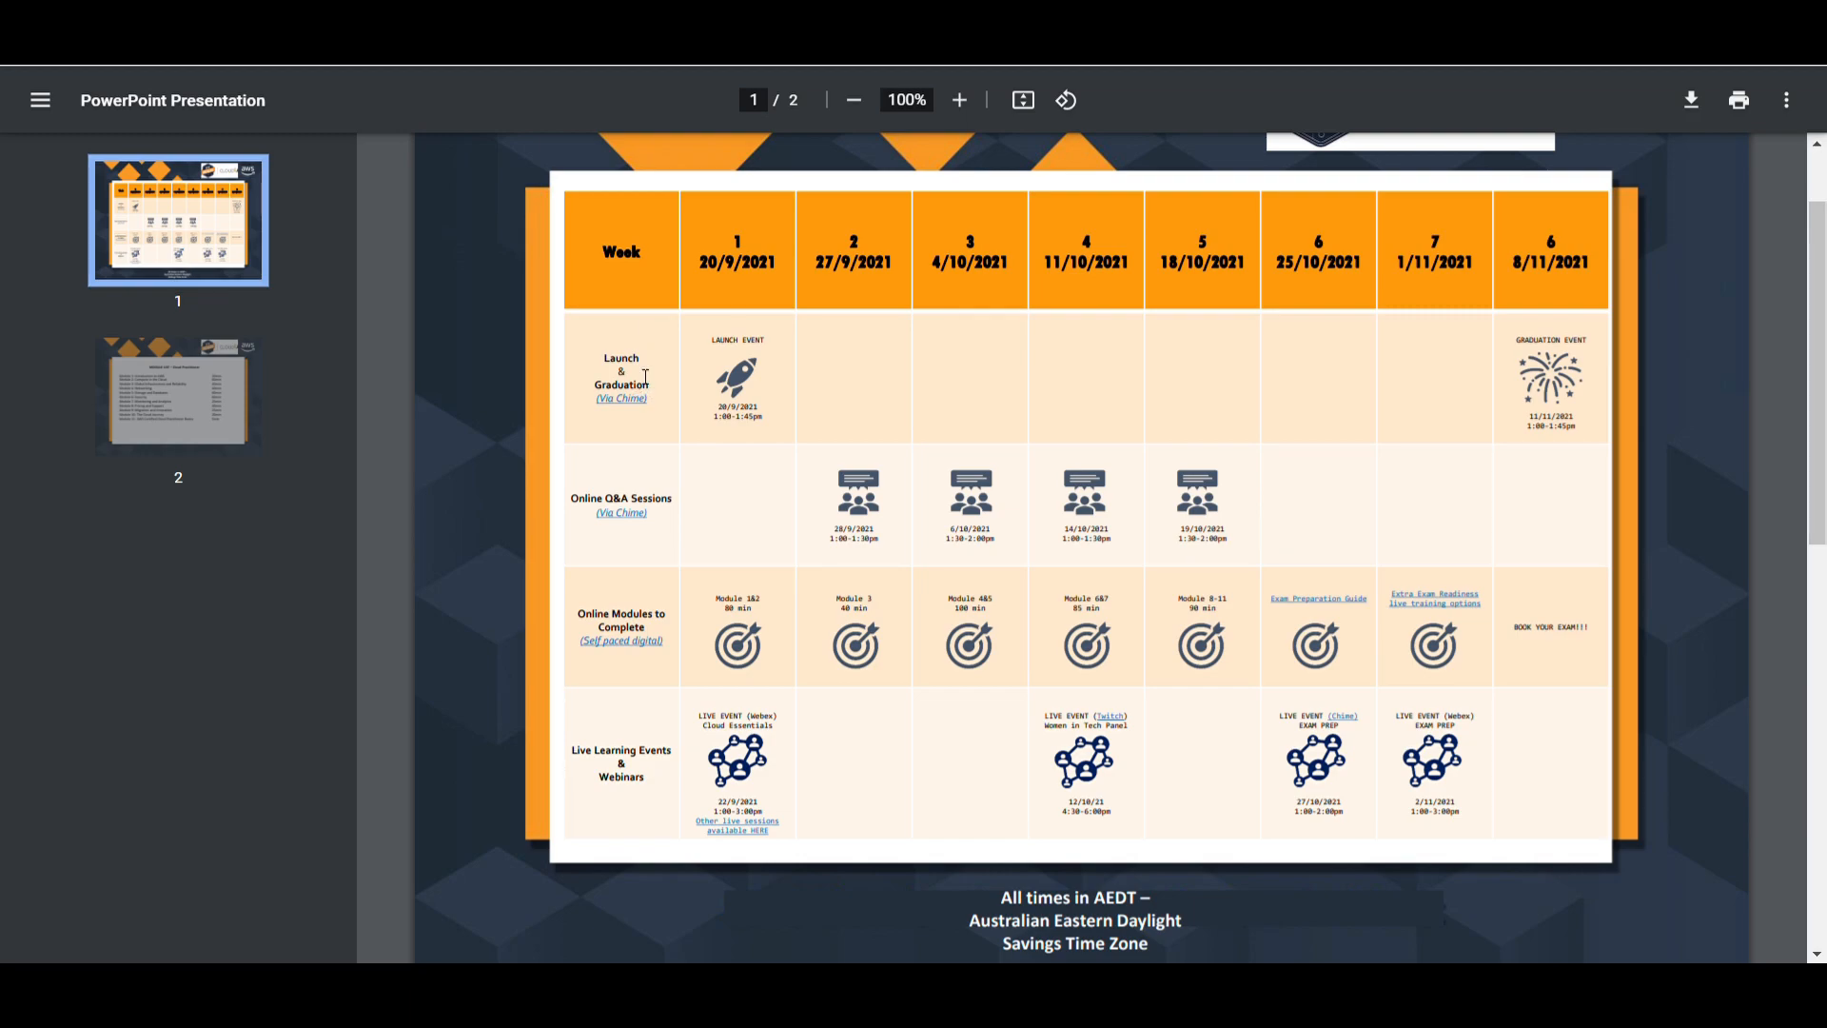
{"action": "scroll", "scroll_direction": "down", "scroll_amount": 3}
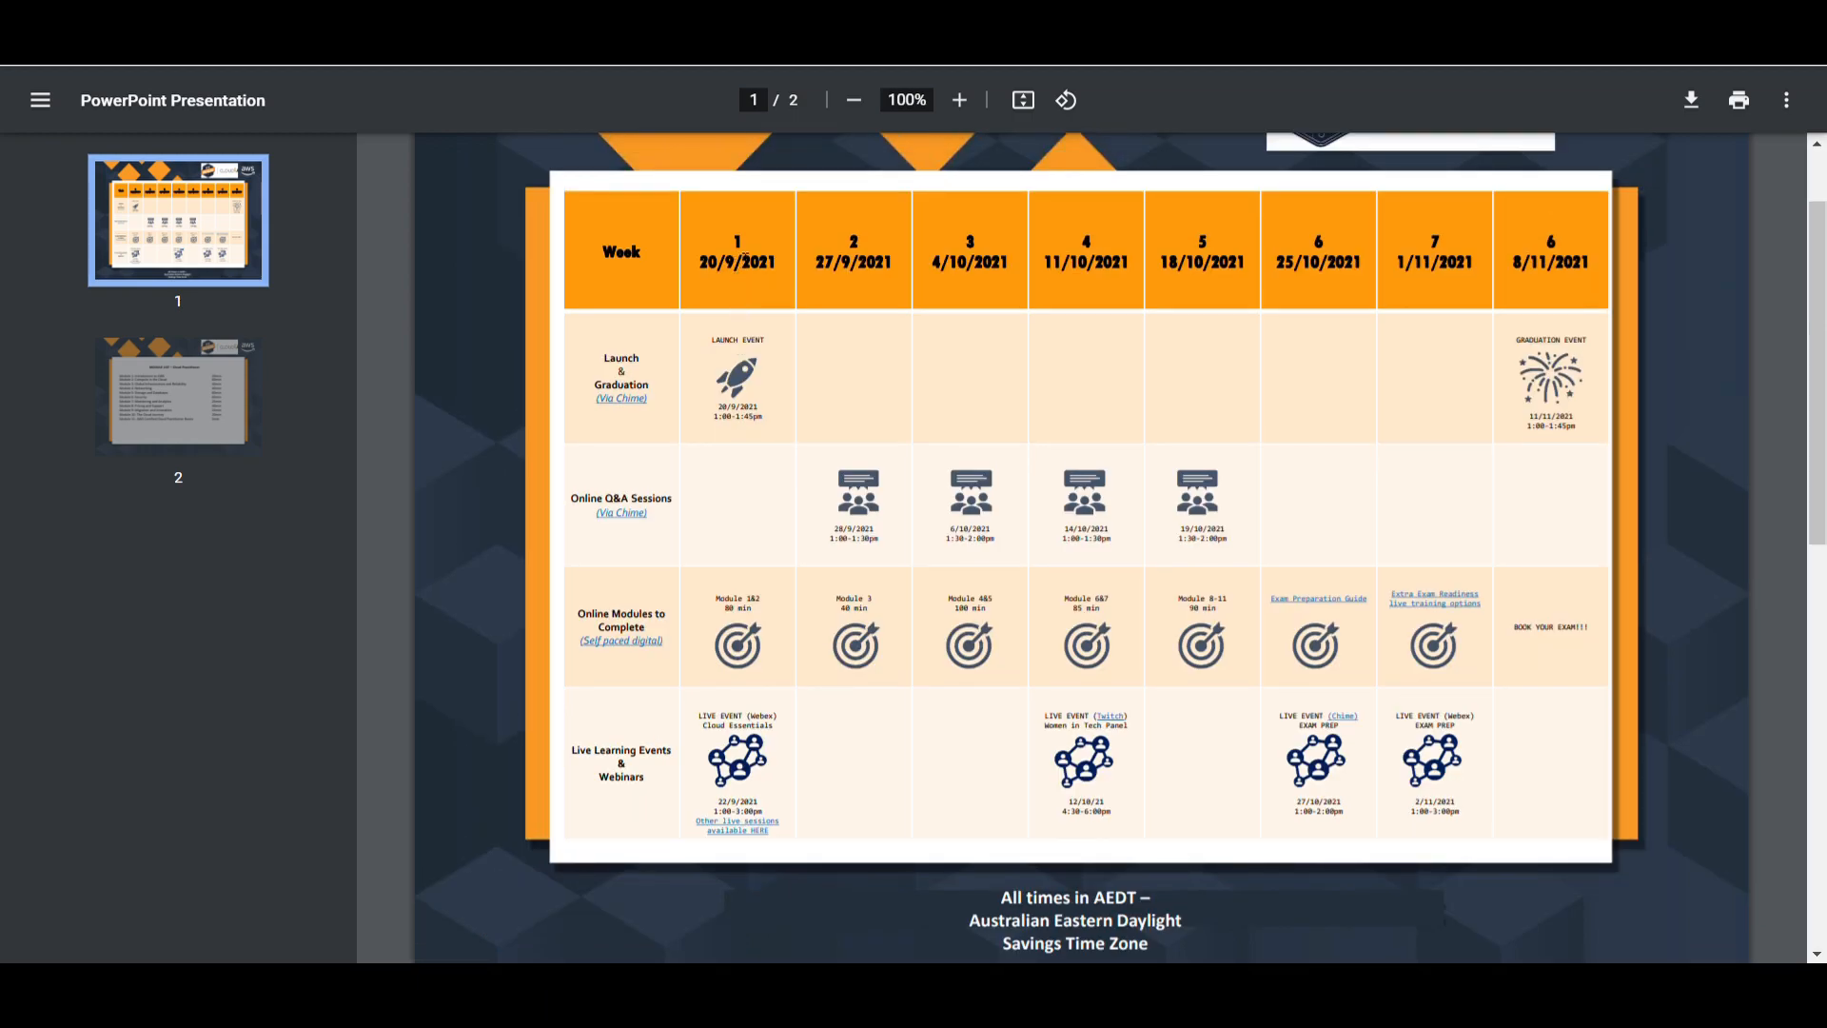
{"action": "mouse_move", "coordinate": [792, 280]}
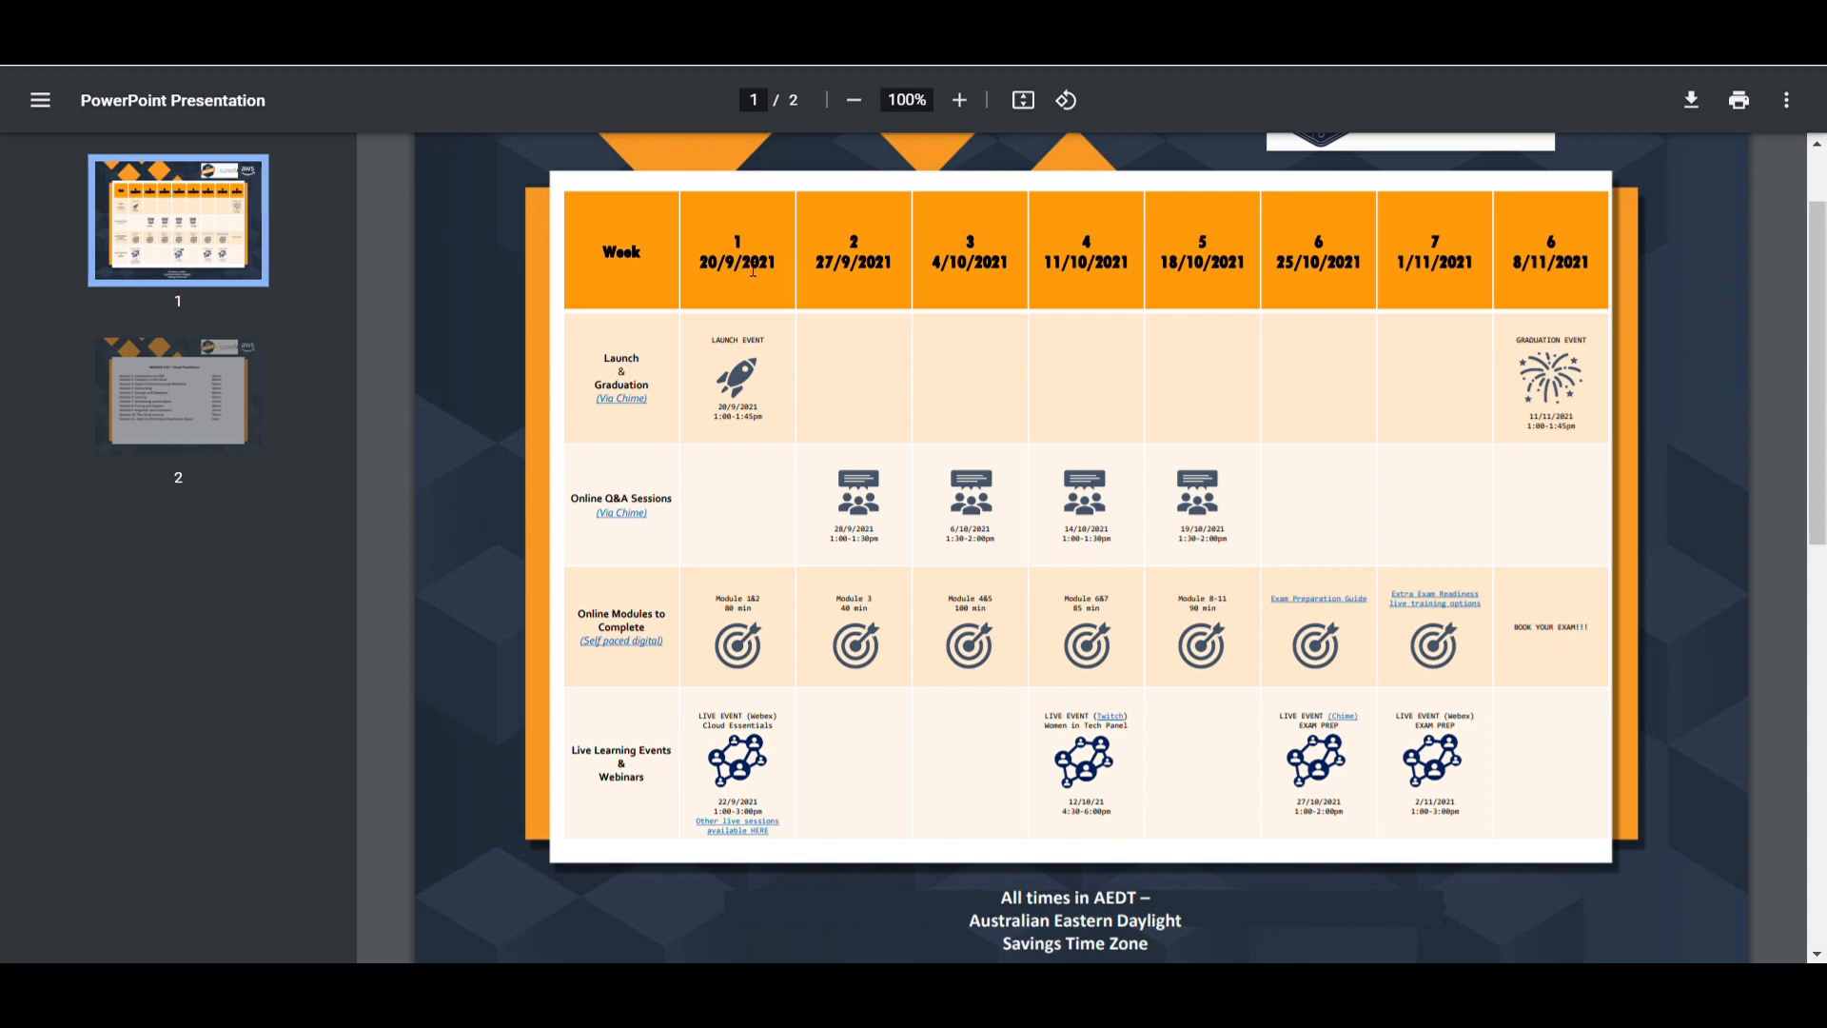
{"action": "mouse_move", "coordinate": [843, 302]}
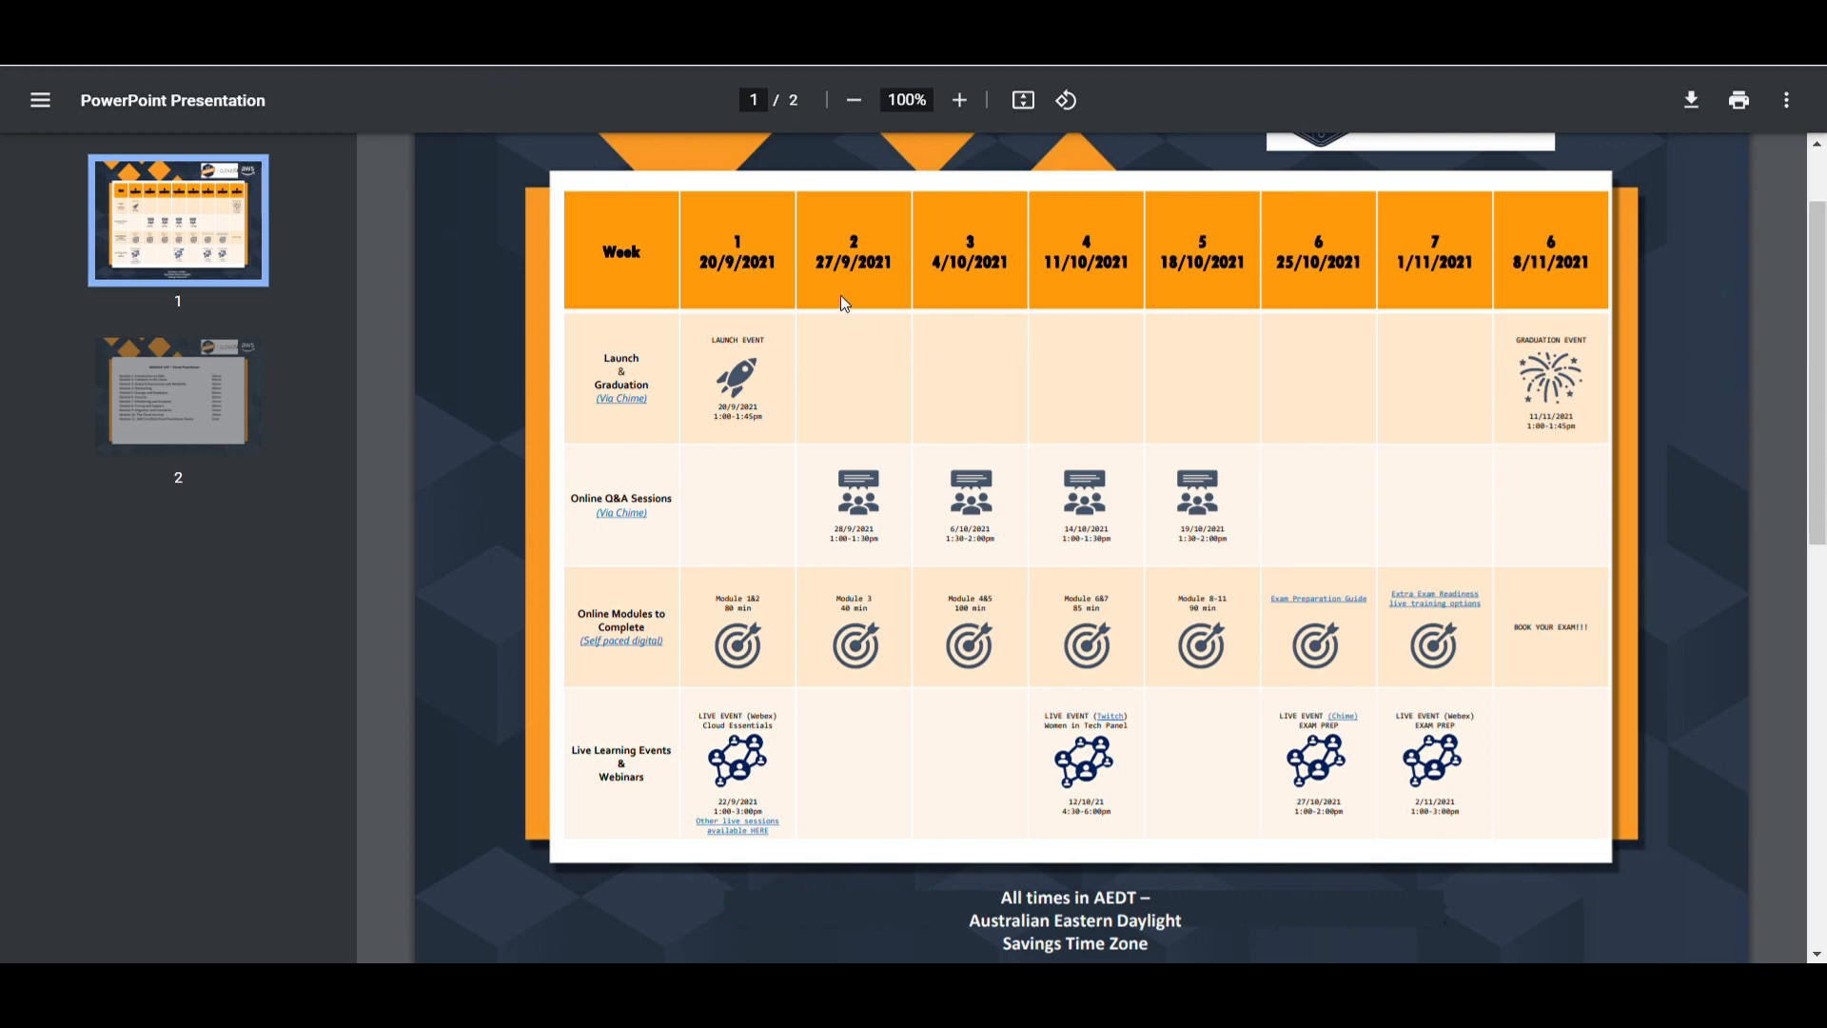
{"action": "mouse_move", "coordinate": [830, 430]}
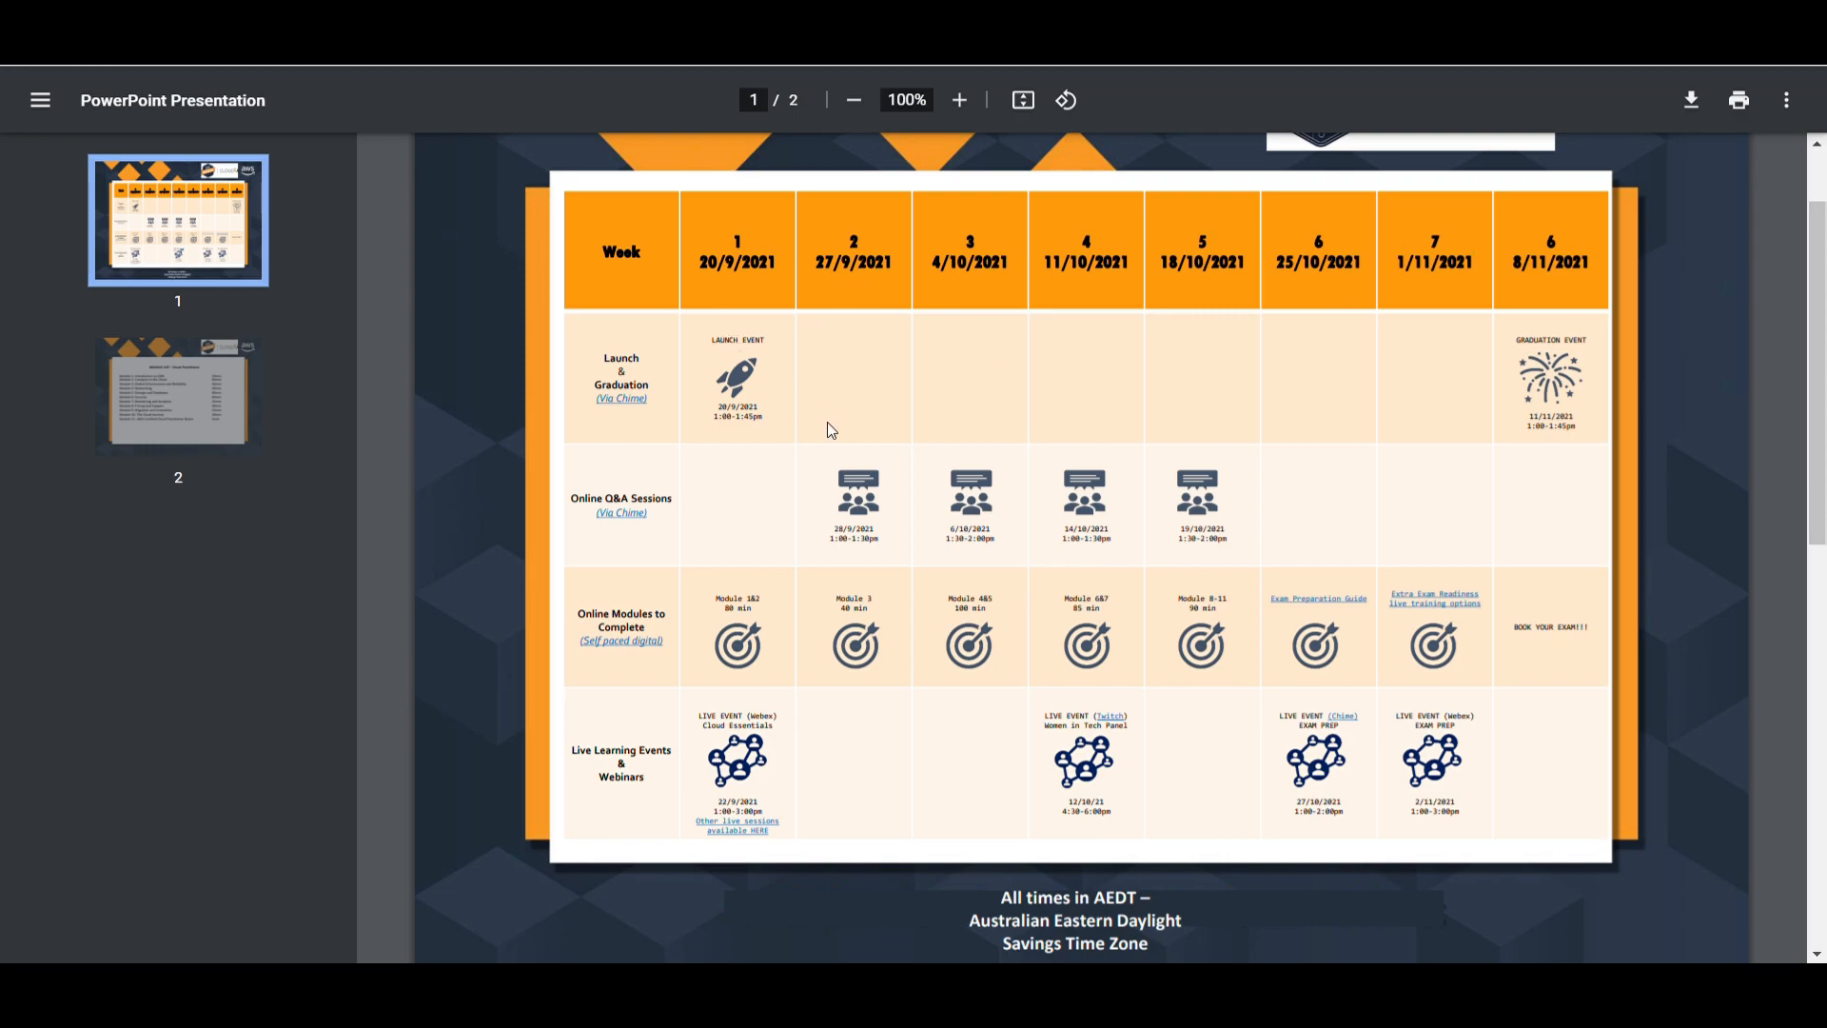
{"action": "scroll", "scroll_direction": "down", "scroll_amount": 3}
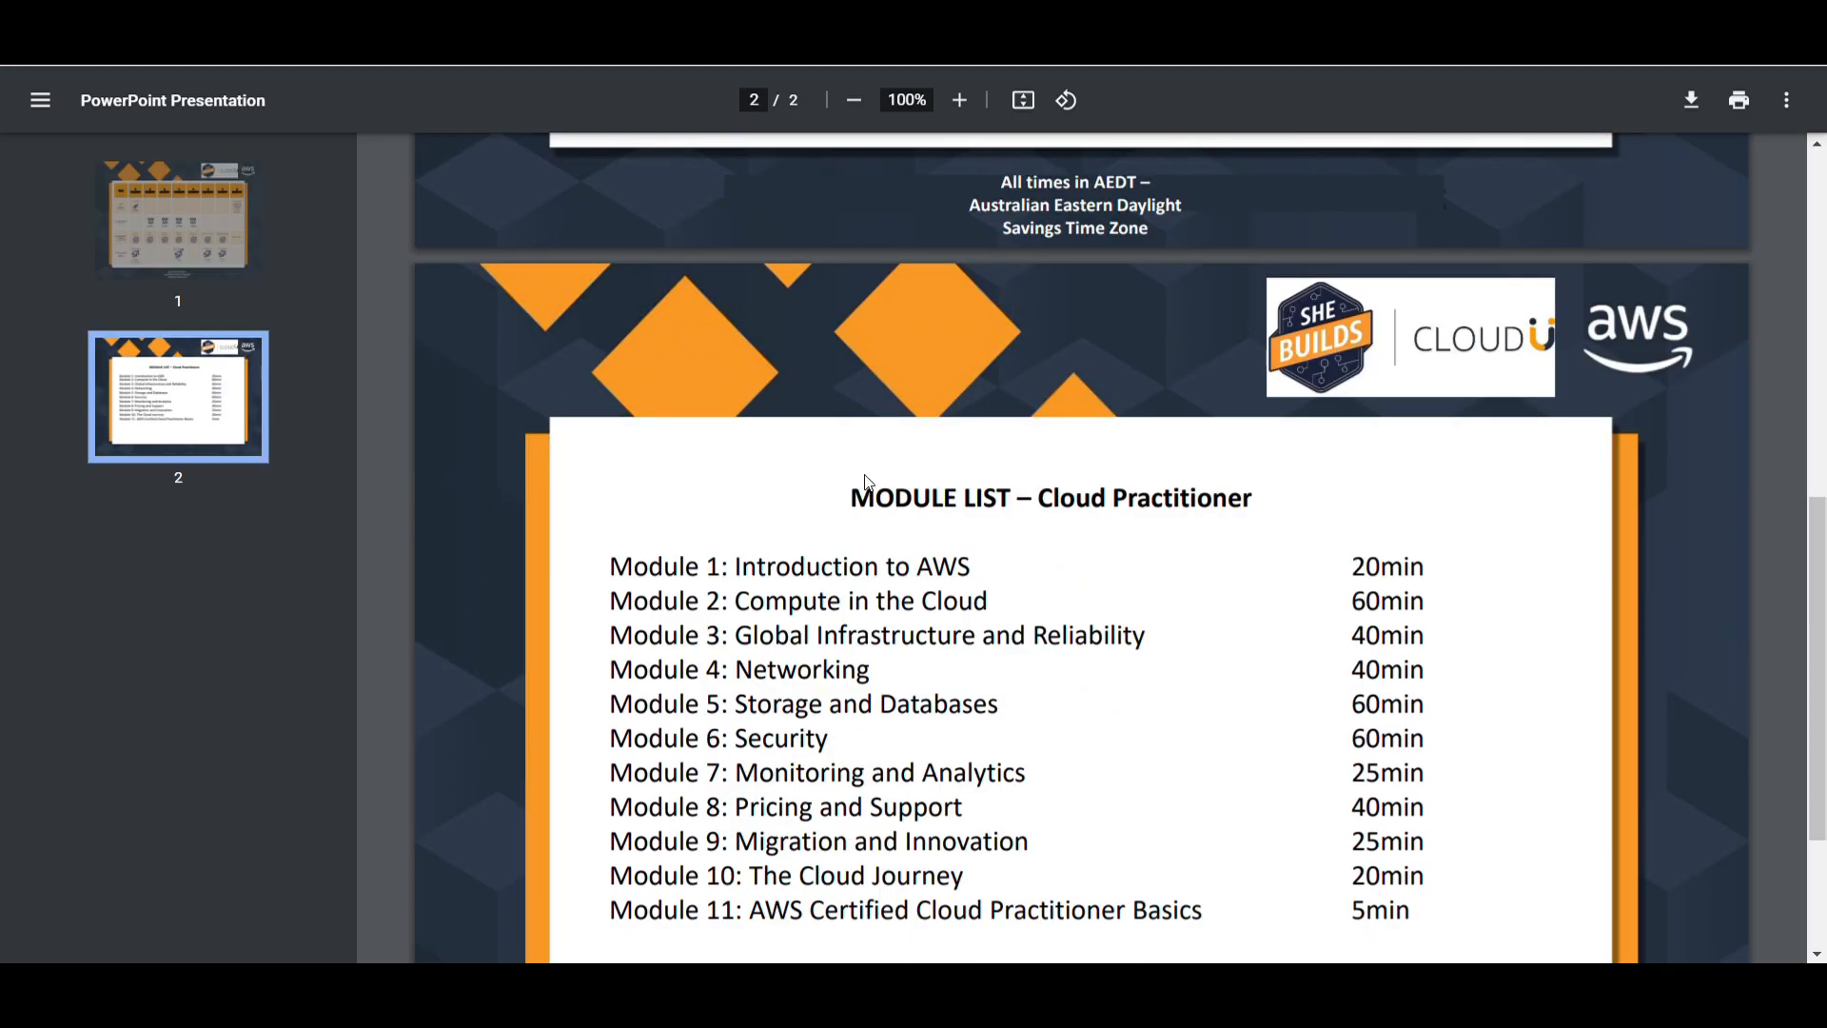
- Scroll through the eleven Cloud Practitioner modules with their durations on the schedule's second page
{"action": "scroll", "scroll_direction": "down", "scroll_amount": 3}
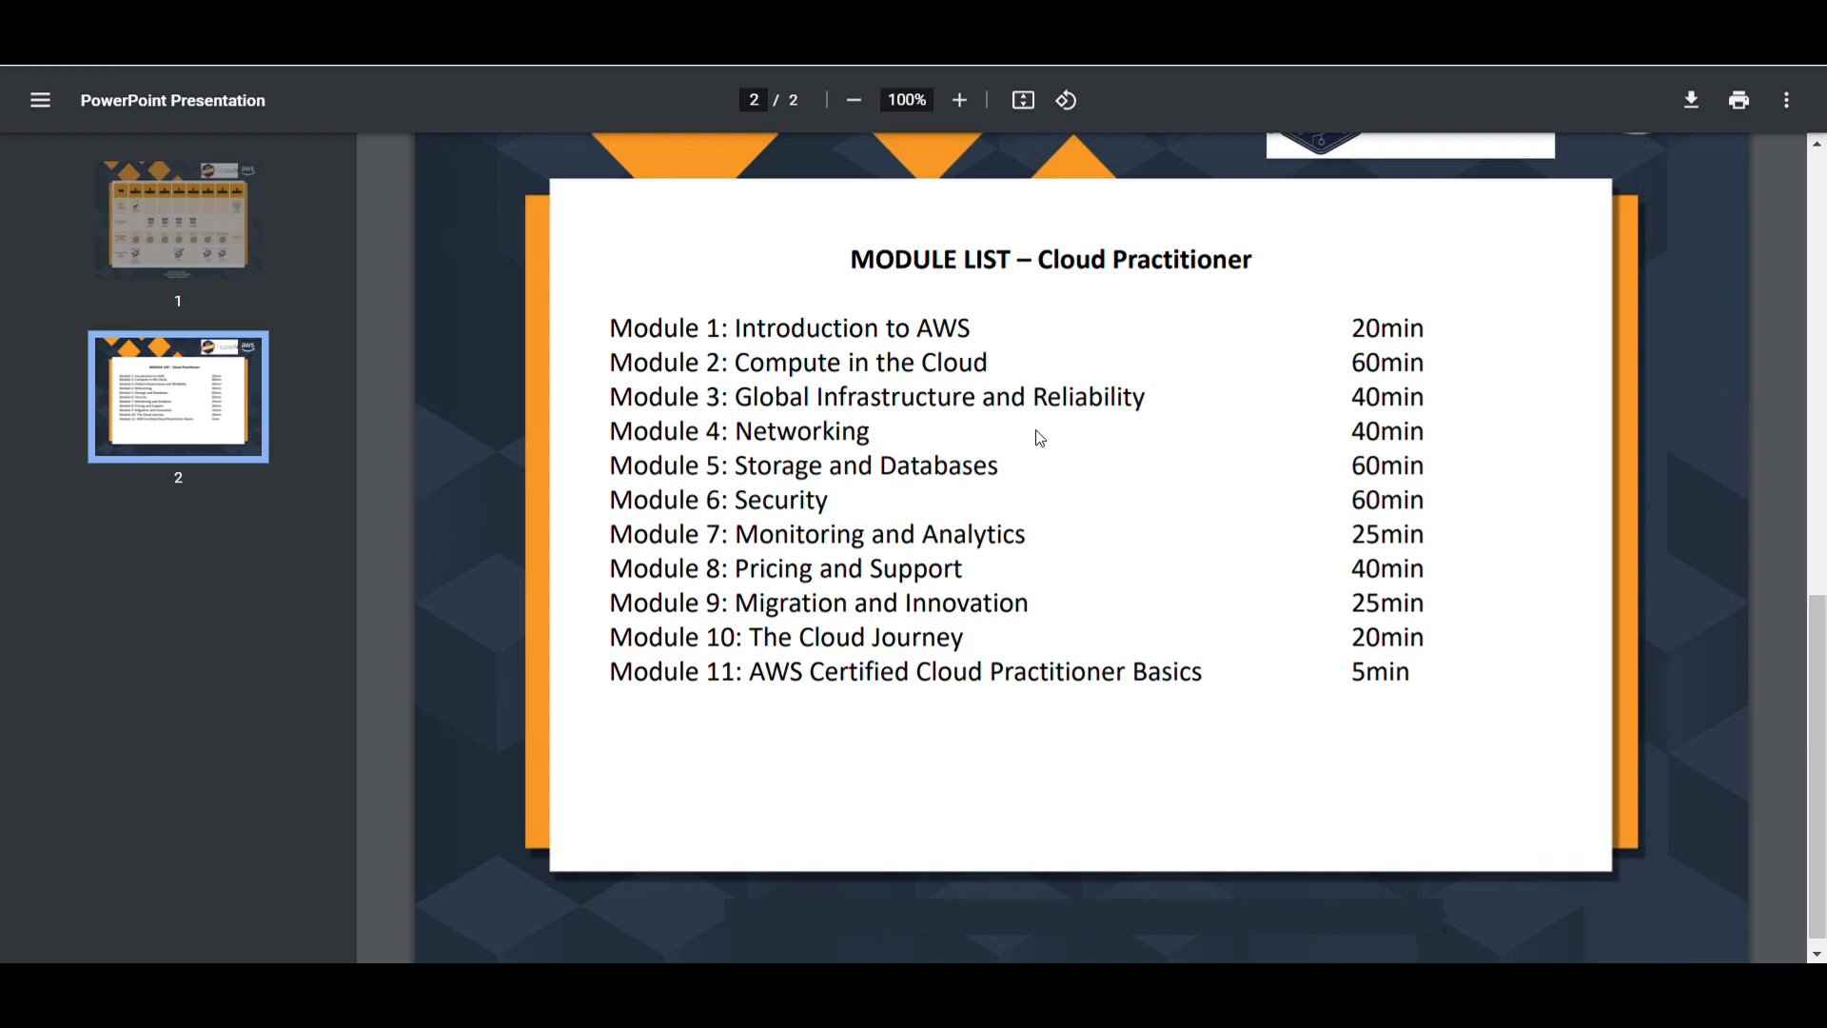
{"action": "mouse_move", "coordinate": [843, 379]}
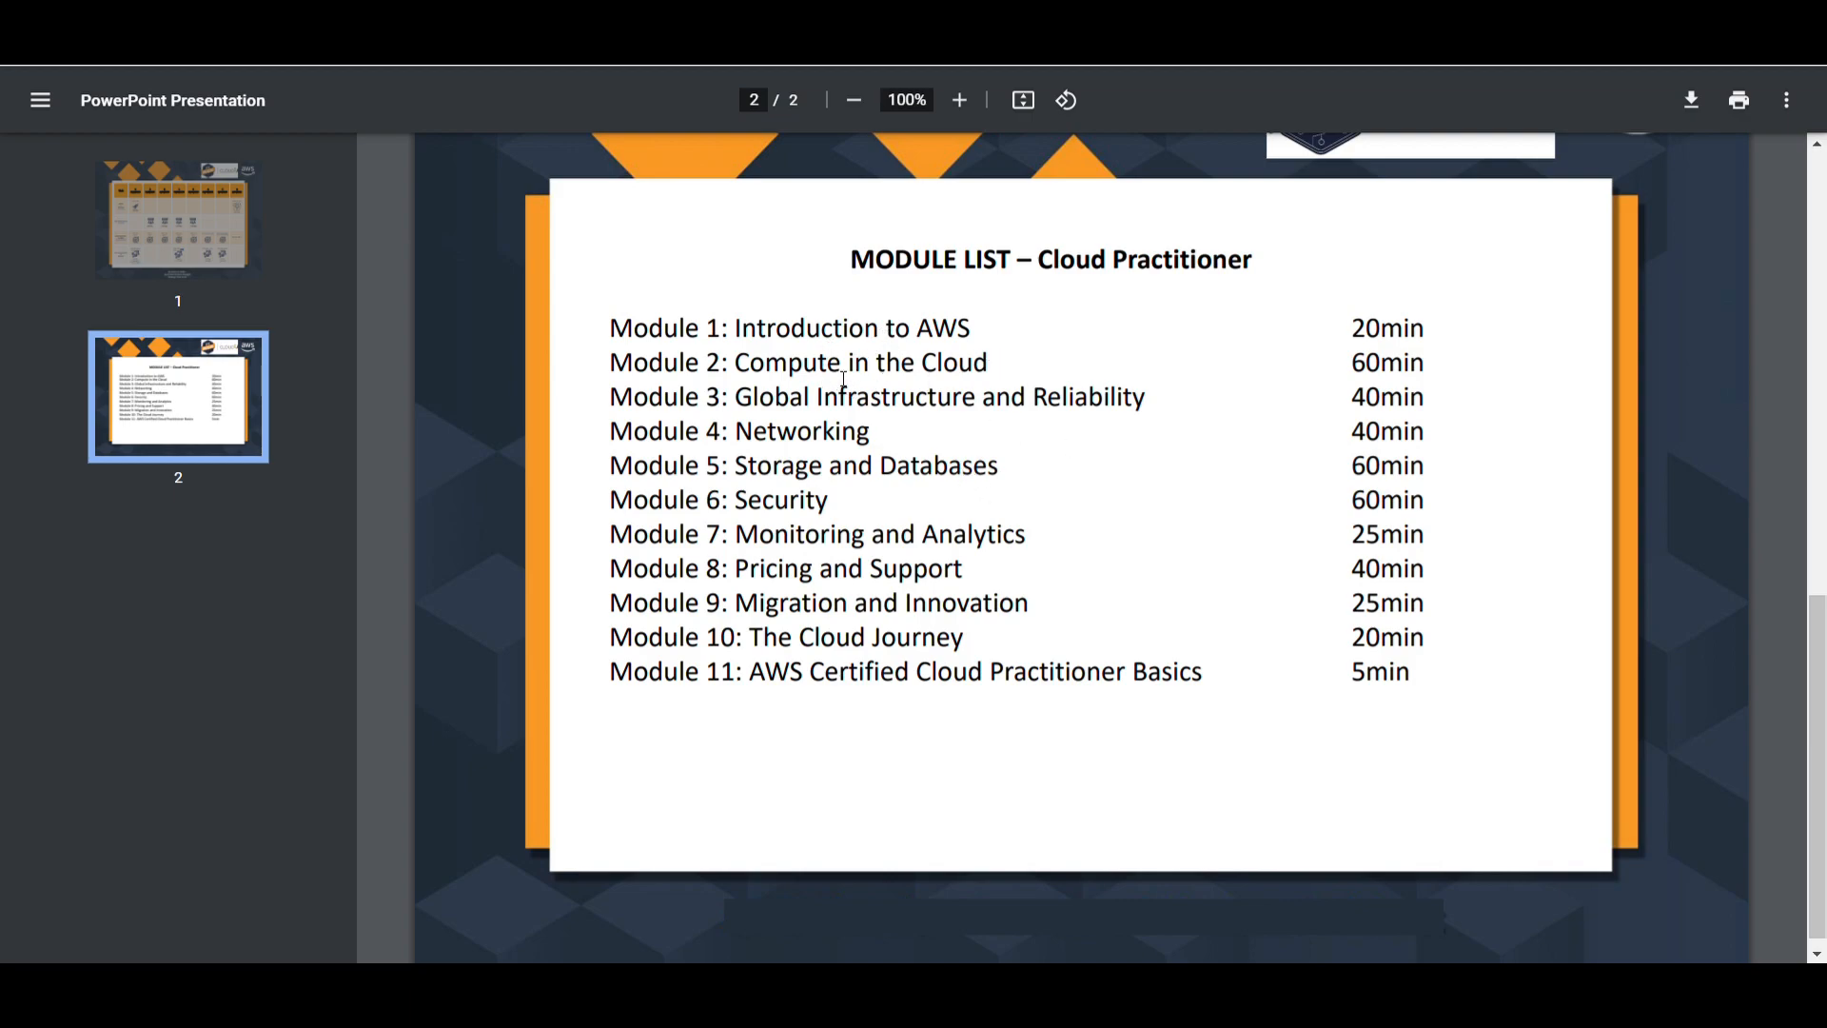
{"action": "mouse_move", "coordinate": [1090, 408]}
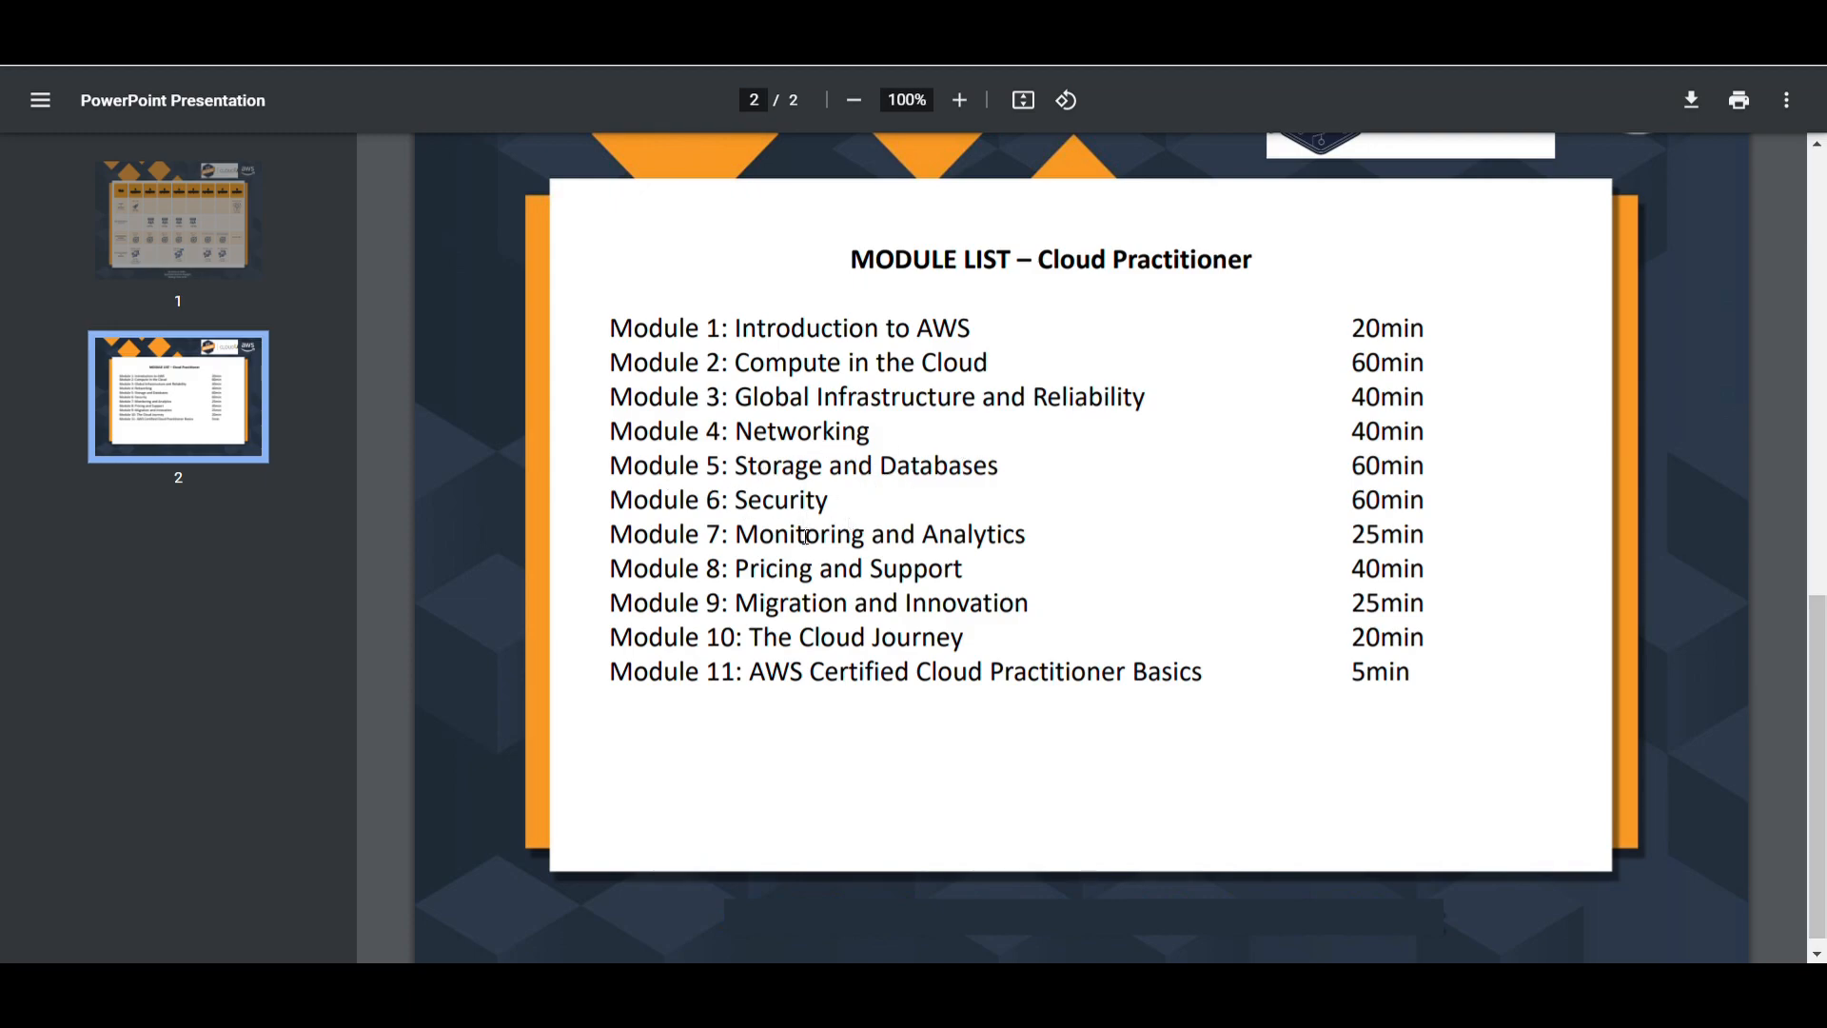
{"action": "mouse_move", "coordinate": [833, 590]}
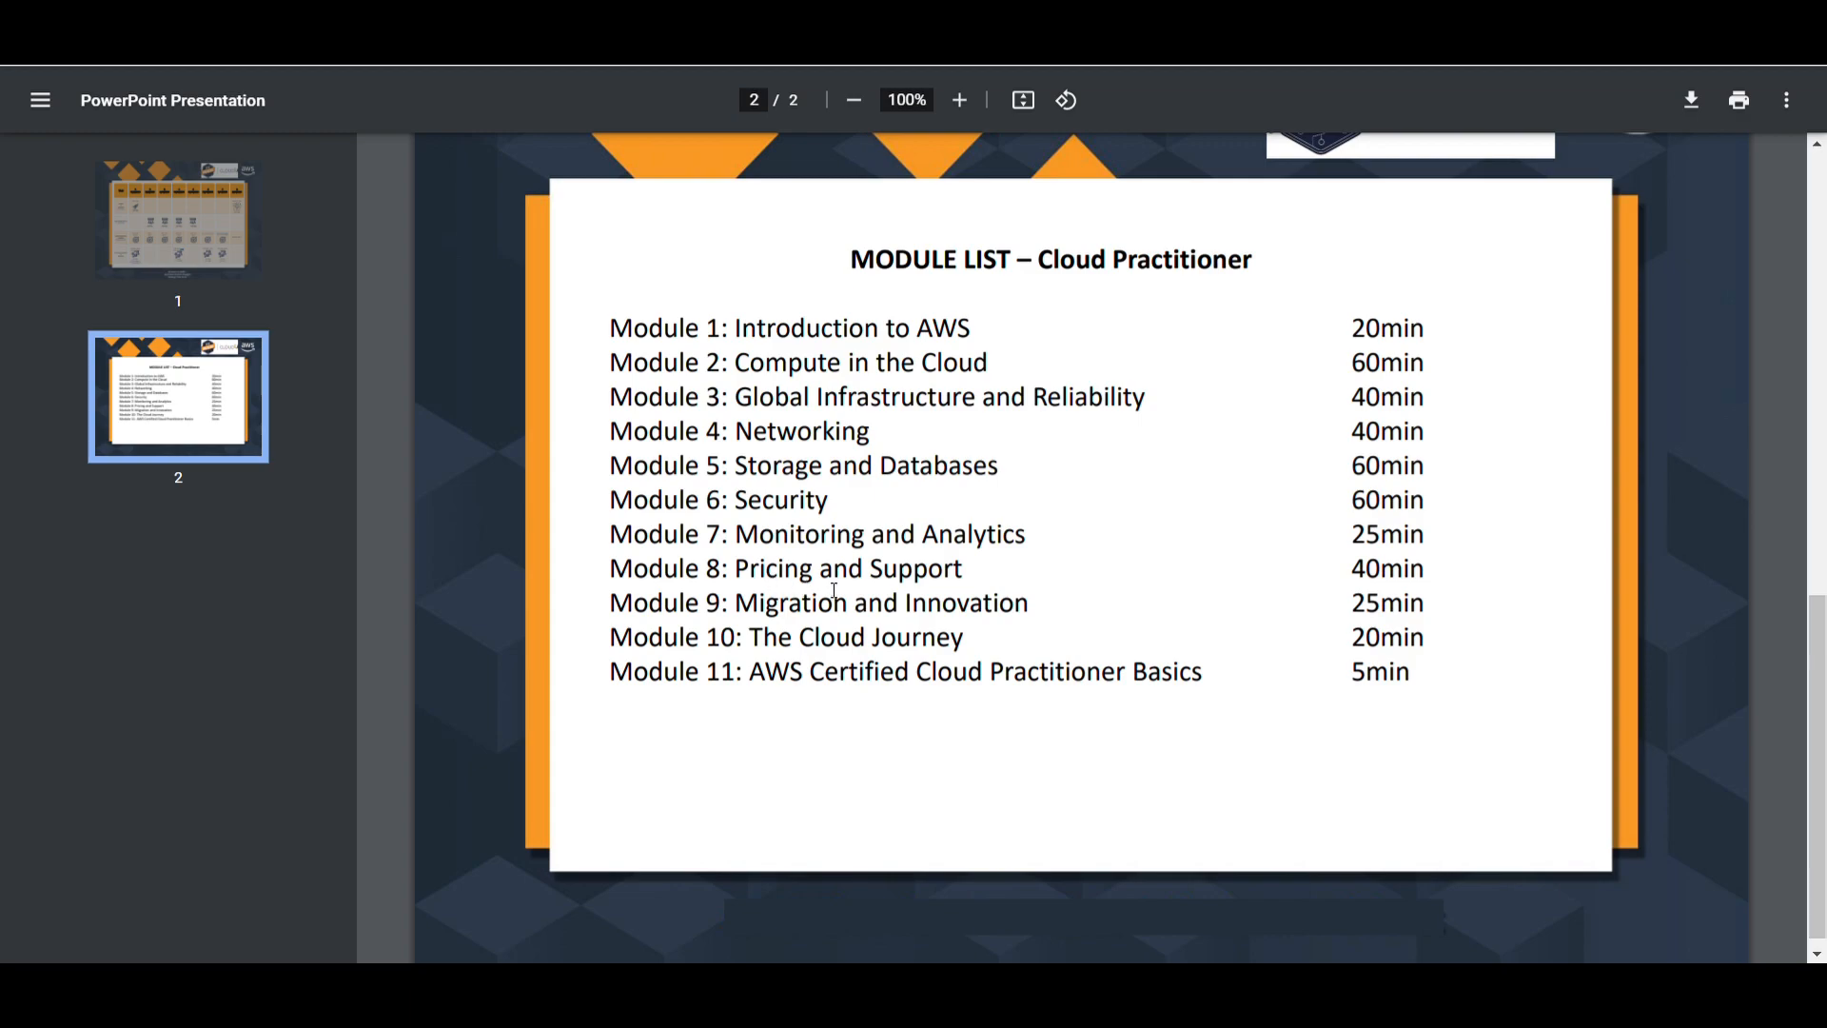
{"action": "mouse_move", "coordinate": [824, 645]}
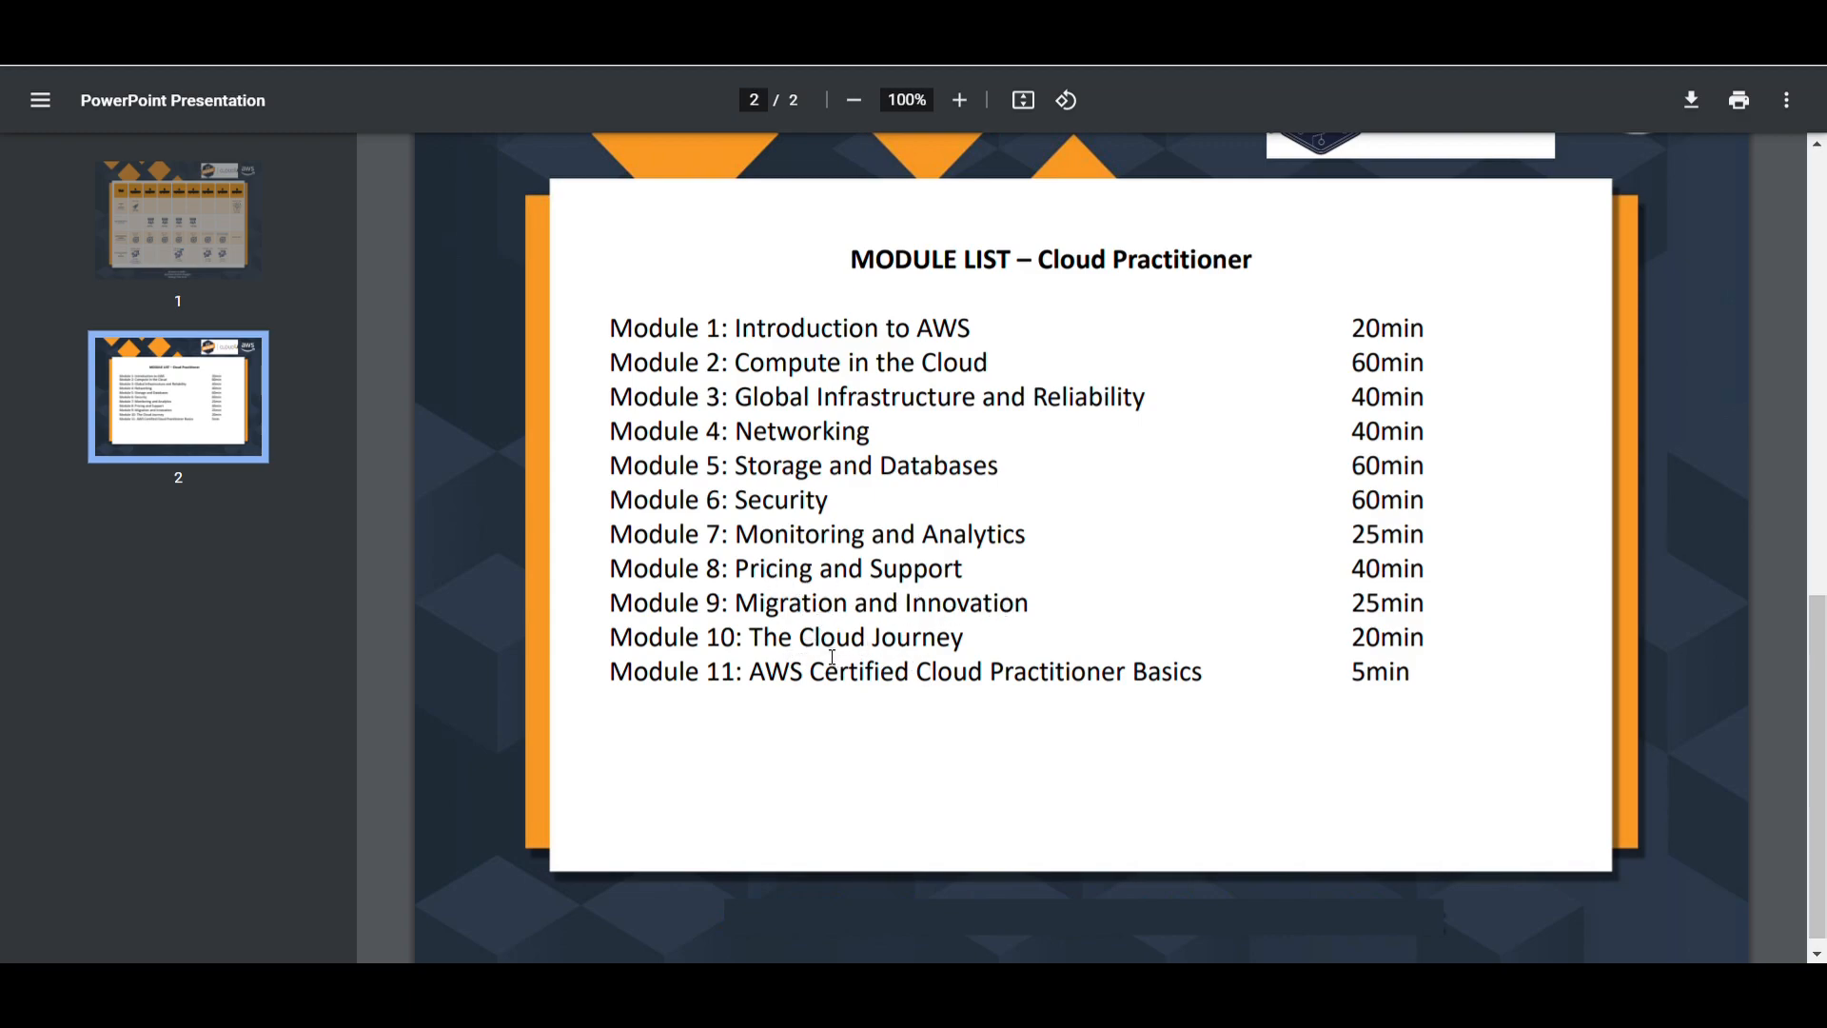
{"action": "mouse_move", "coordinate": [1231, 664]}
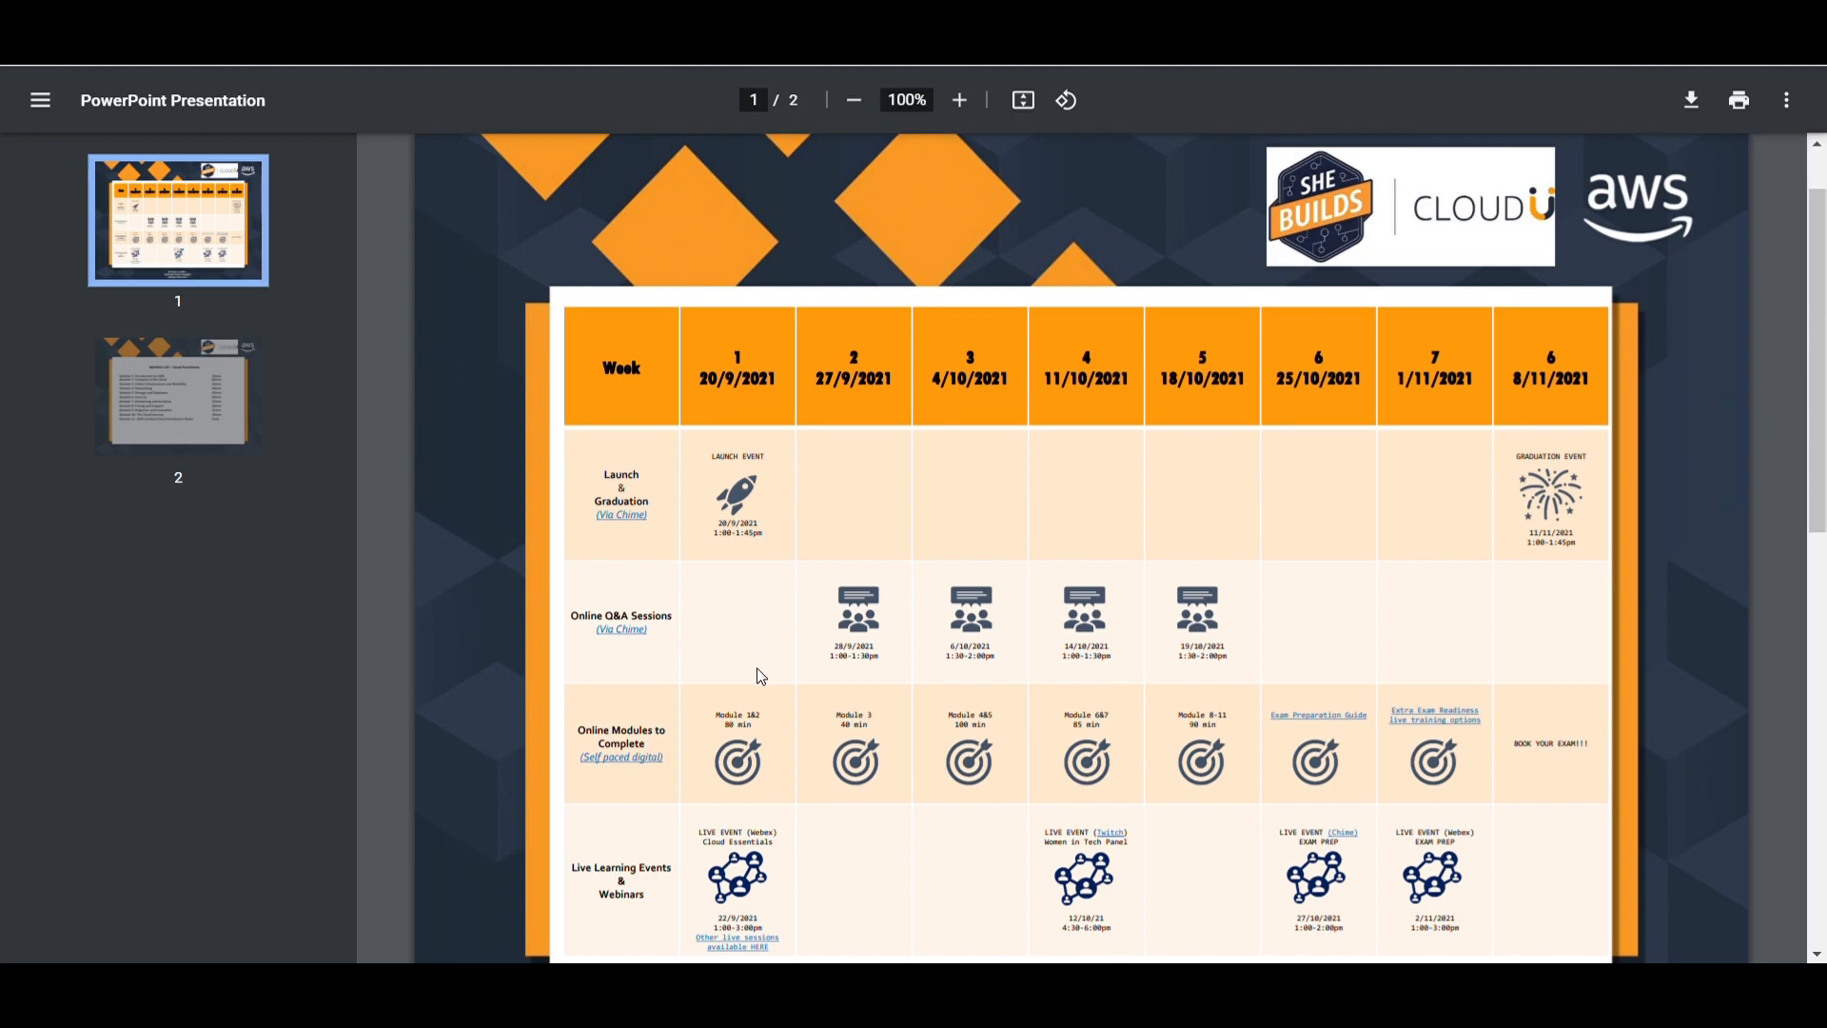
{"action": "scroll", "scroll_direction": "down", "scroll_amount": 3}
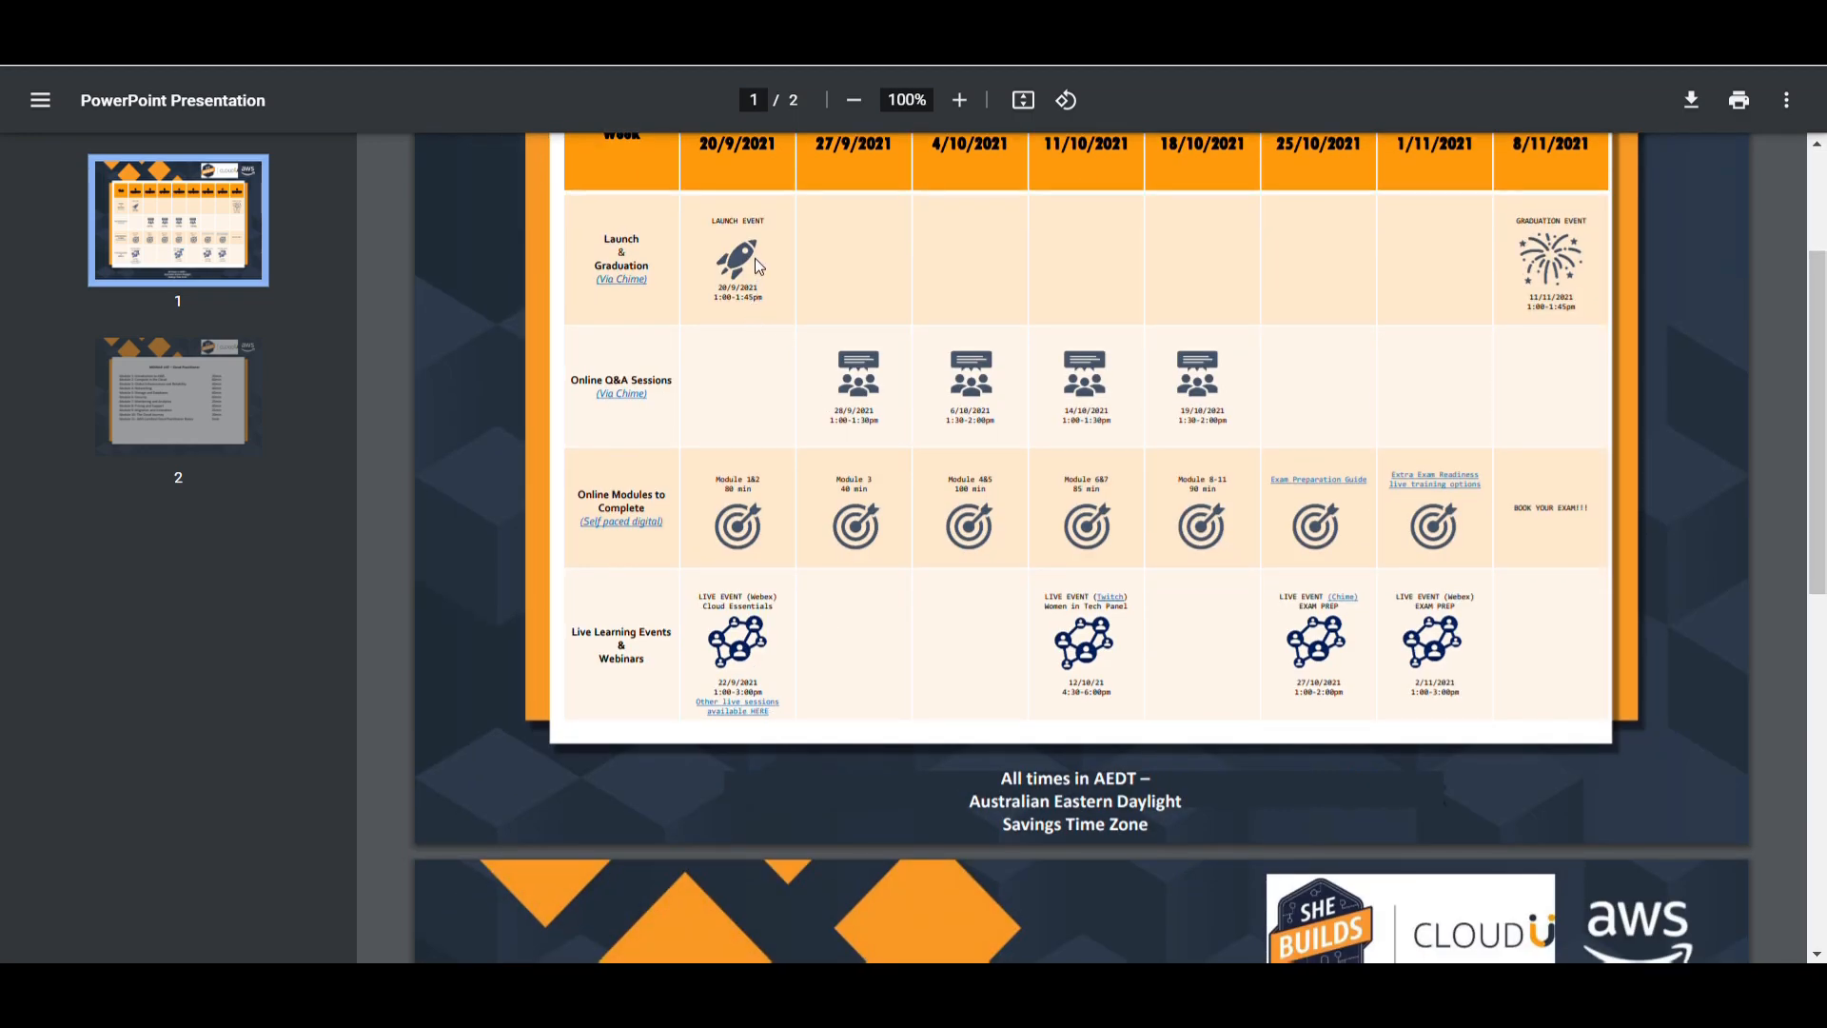
{"action": "scroll", "scroll_direction": "down", "scroll_amount": 3}
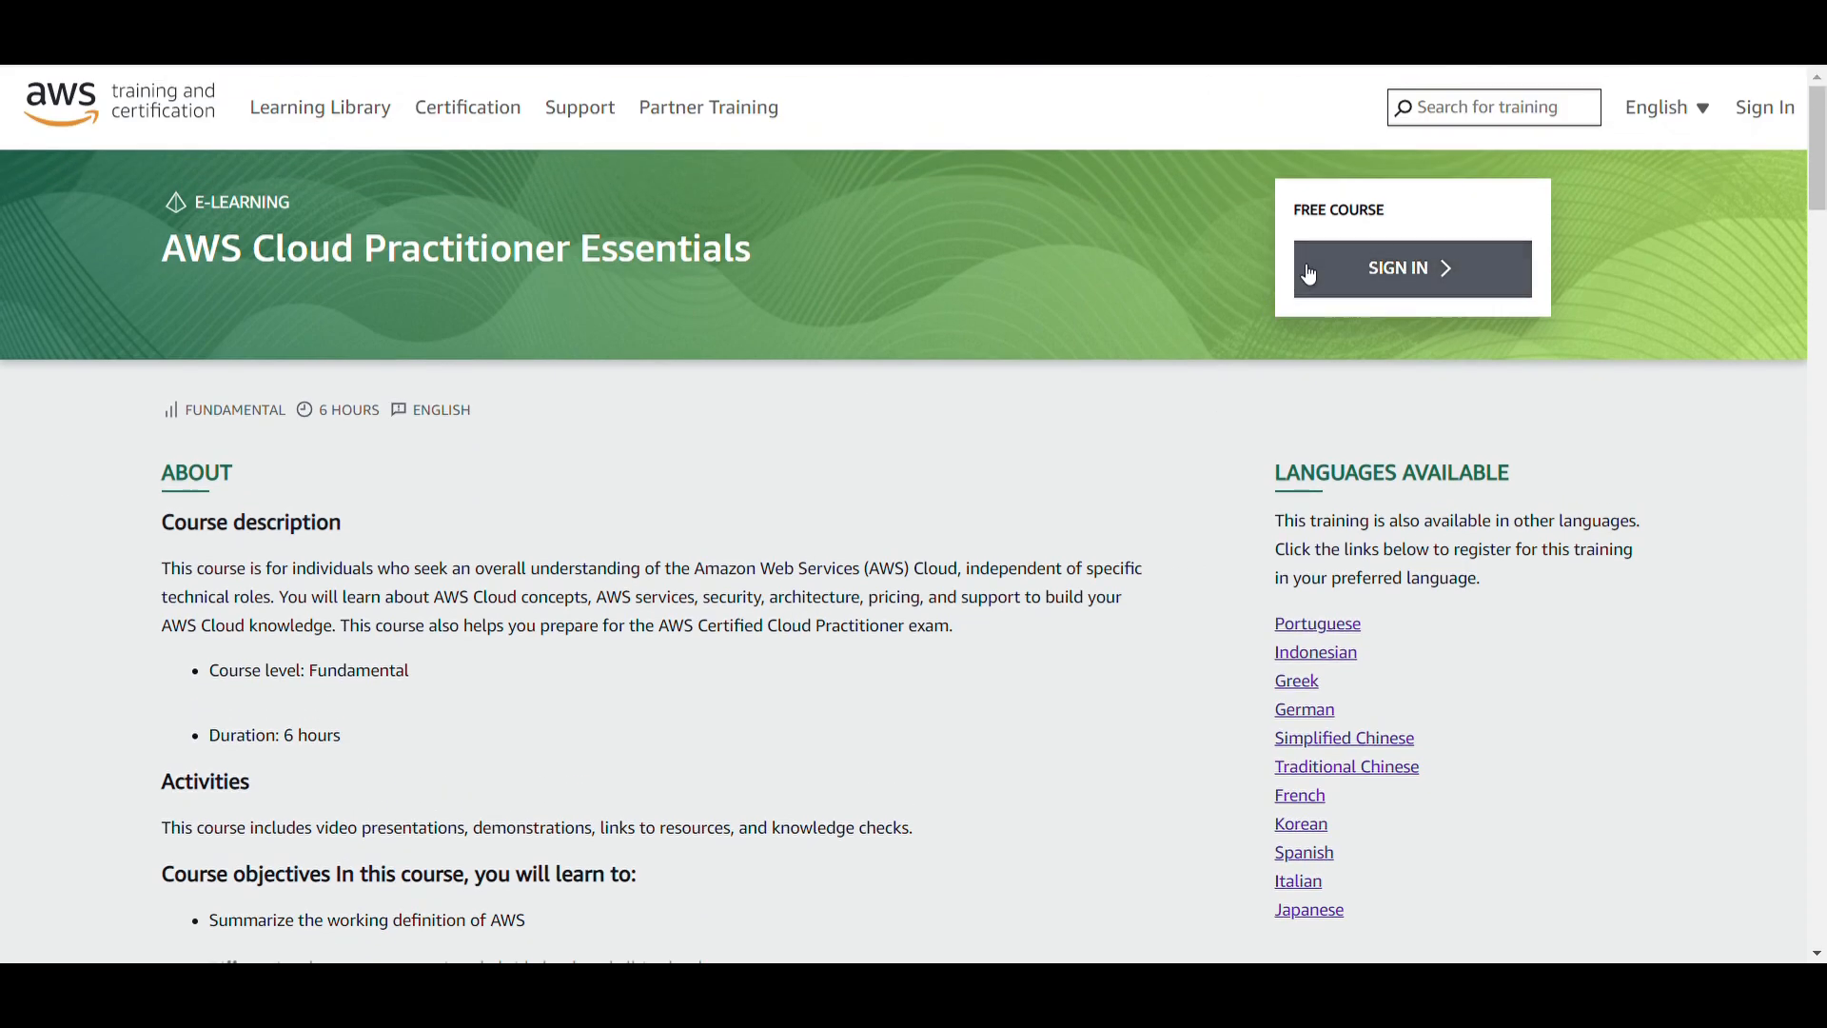
{"action": "mouse_move", "coordinate": [489, 175]}
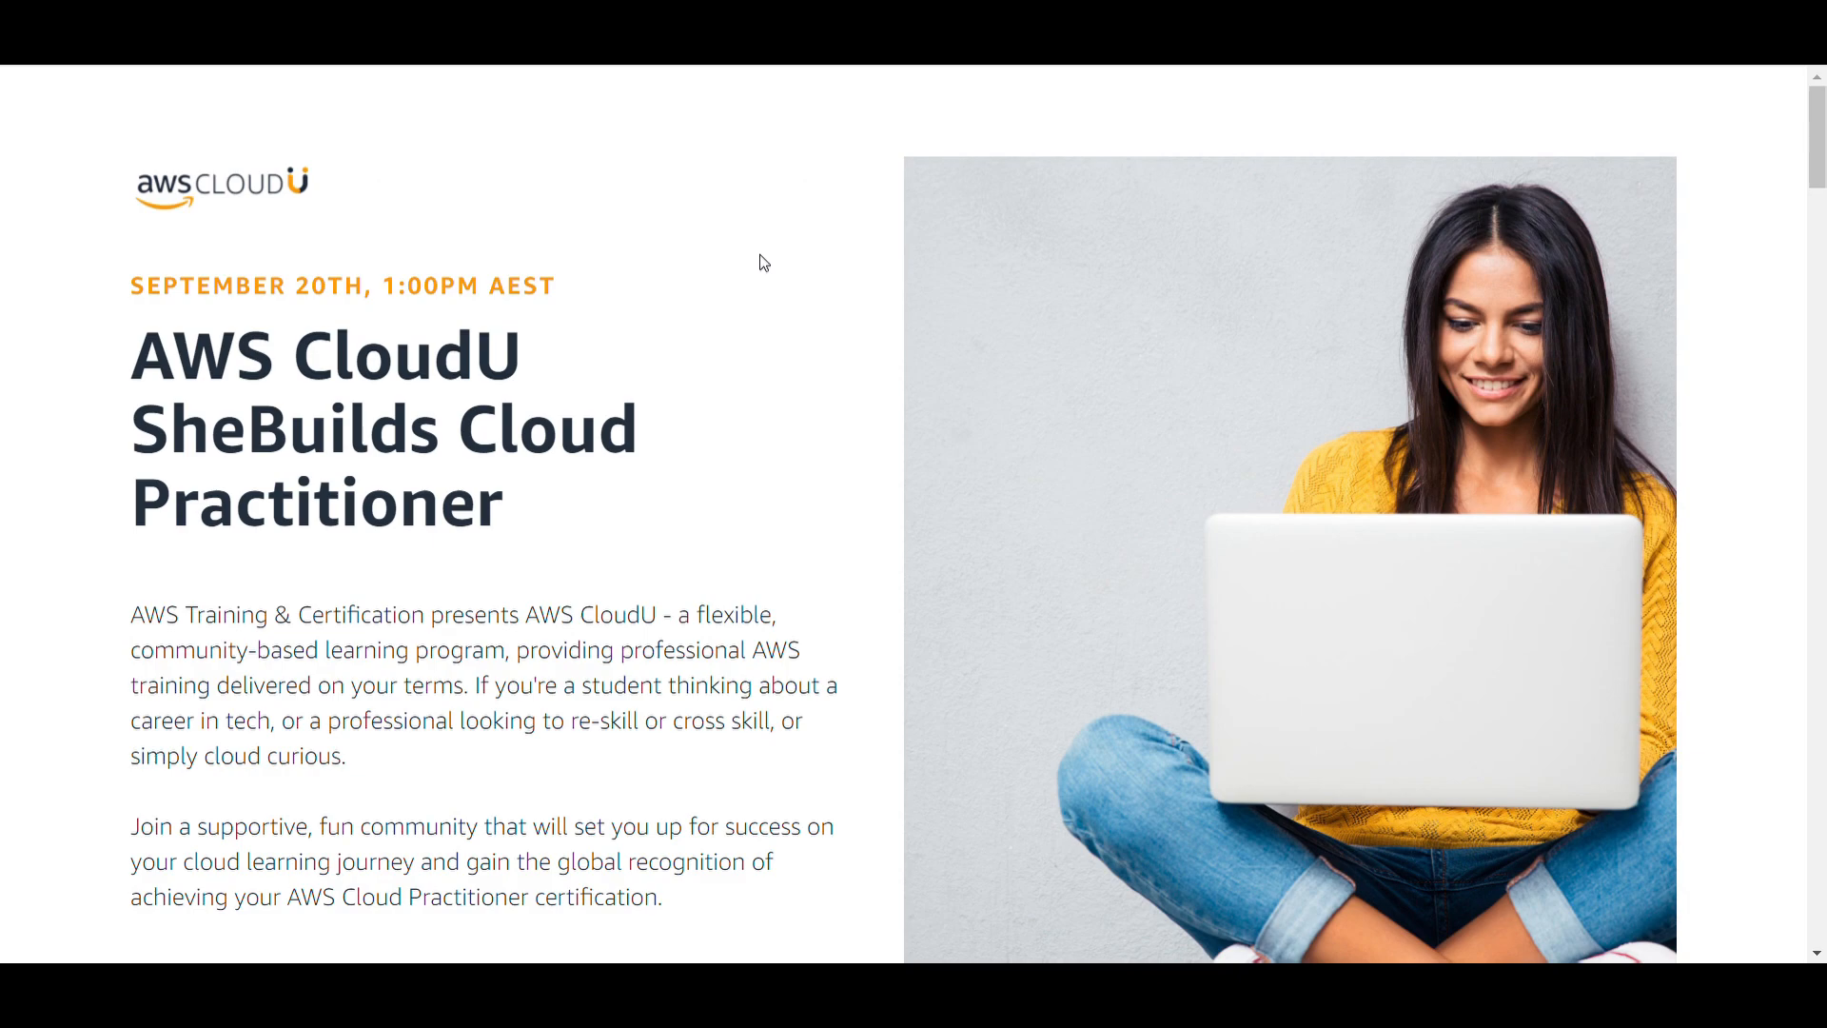
{"action": "mouse_move", "coordinate": [552, 480]}
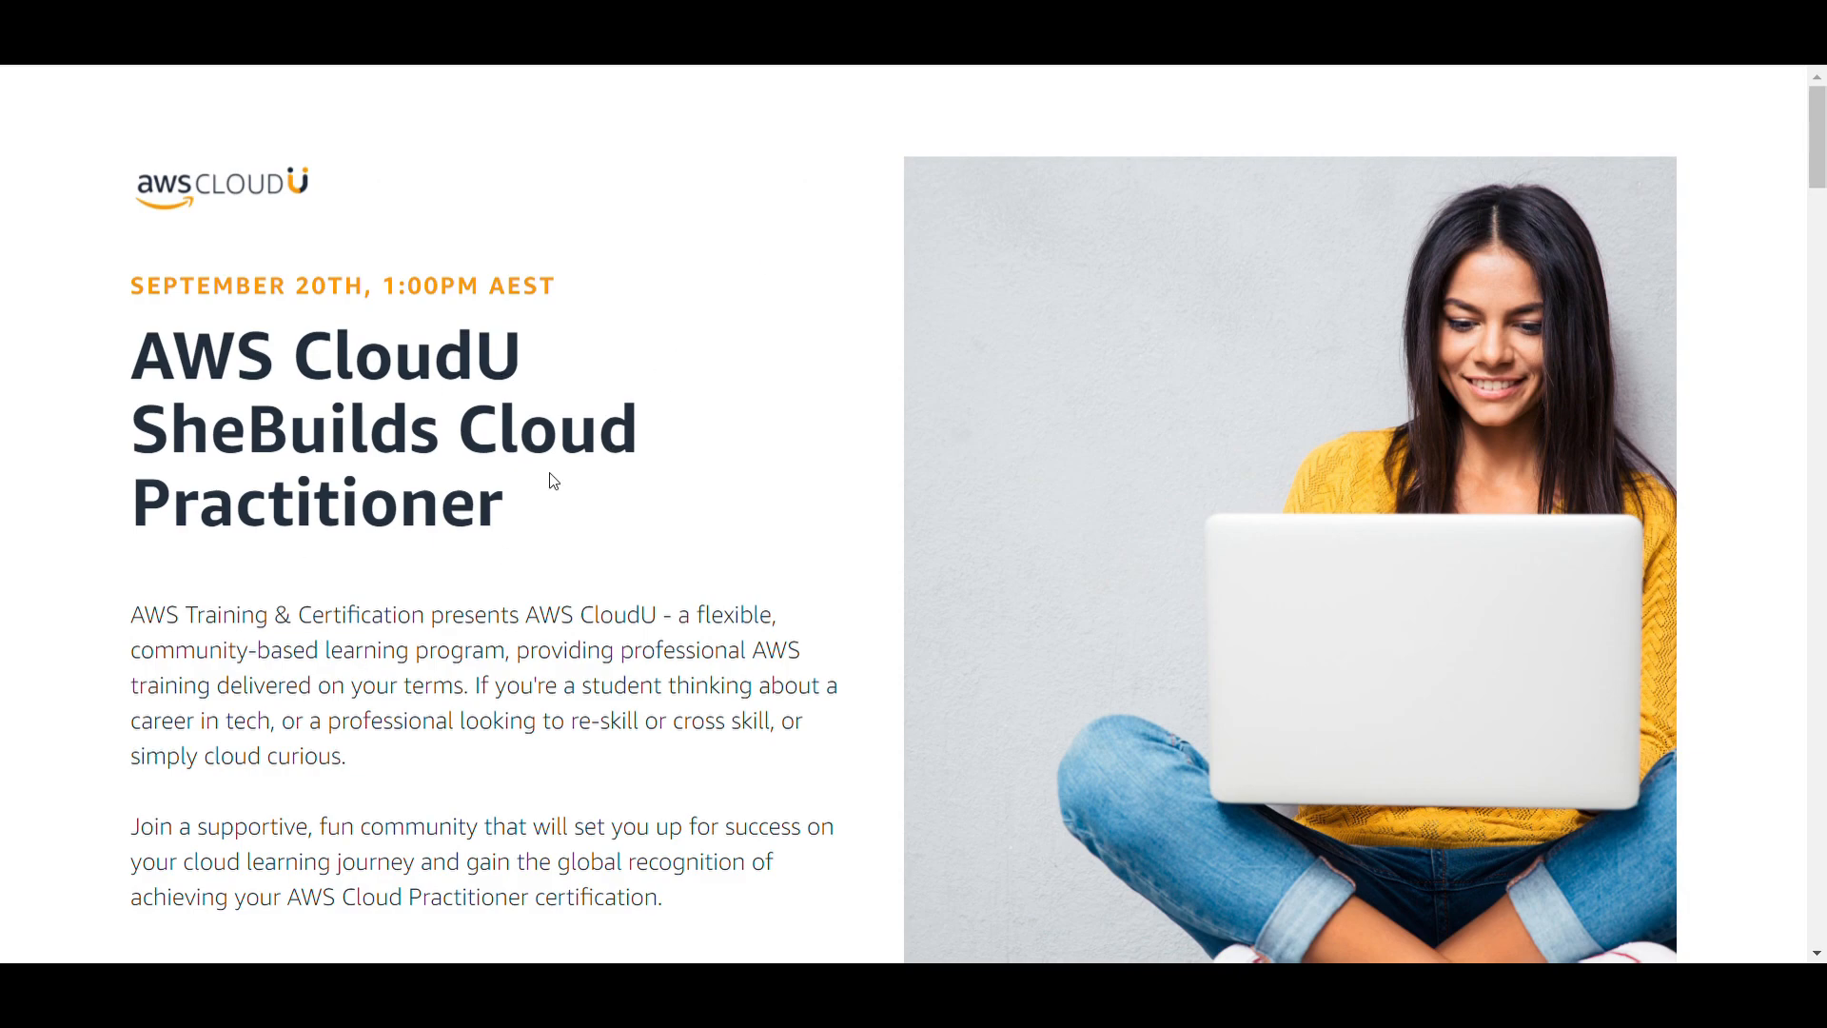
{"action": "mouse_move", "coordinate": [413, 183]}
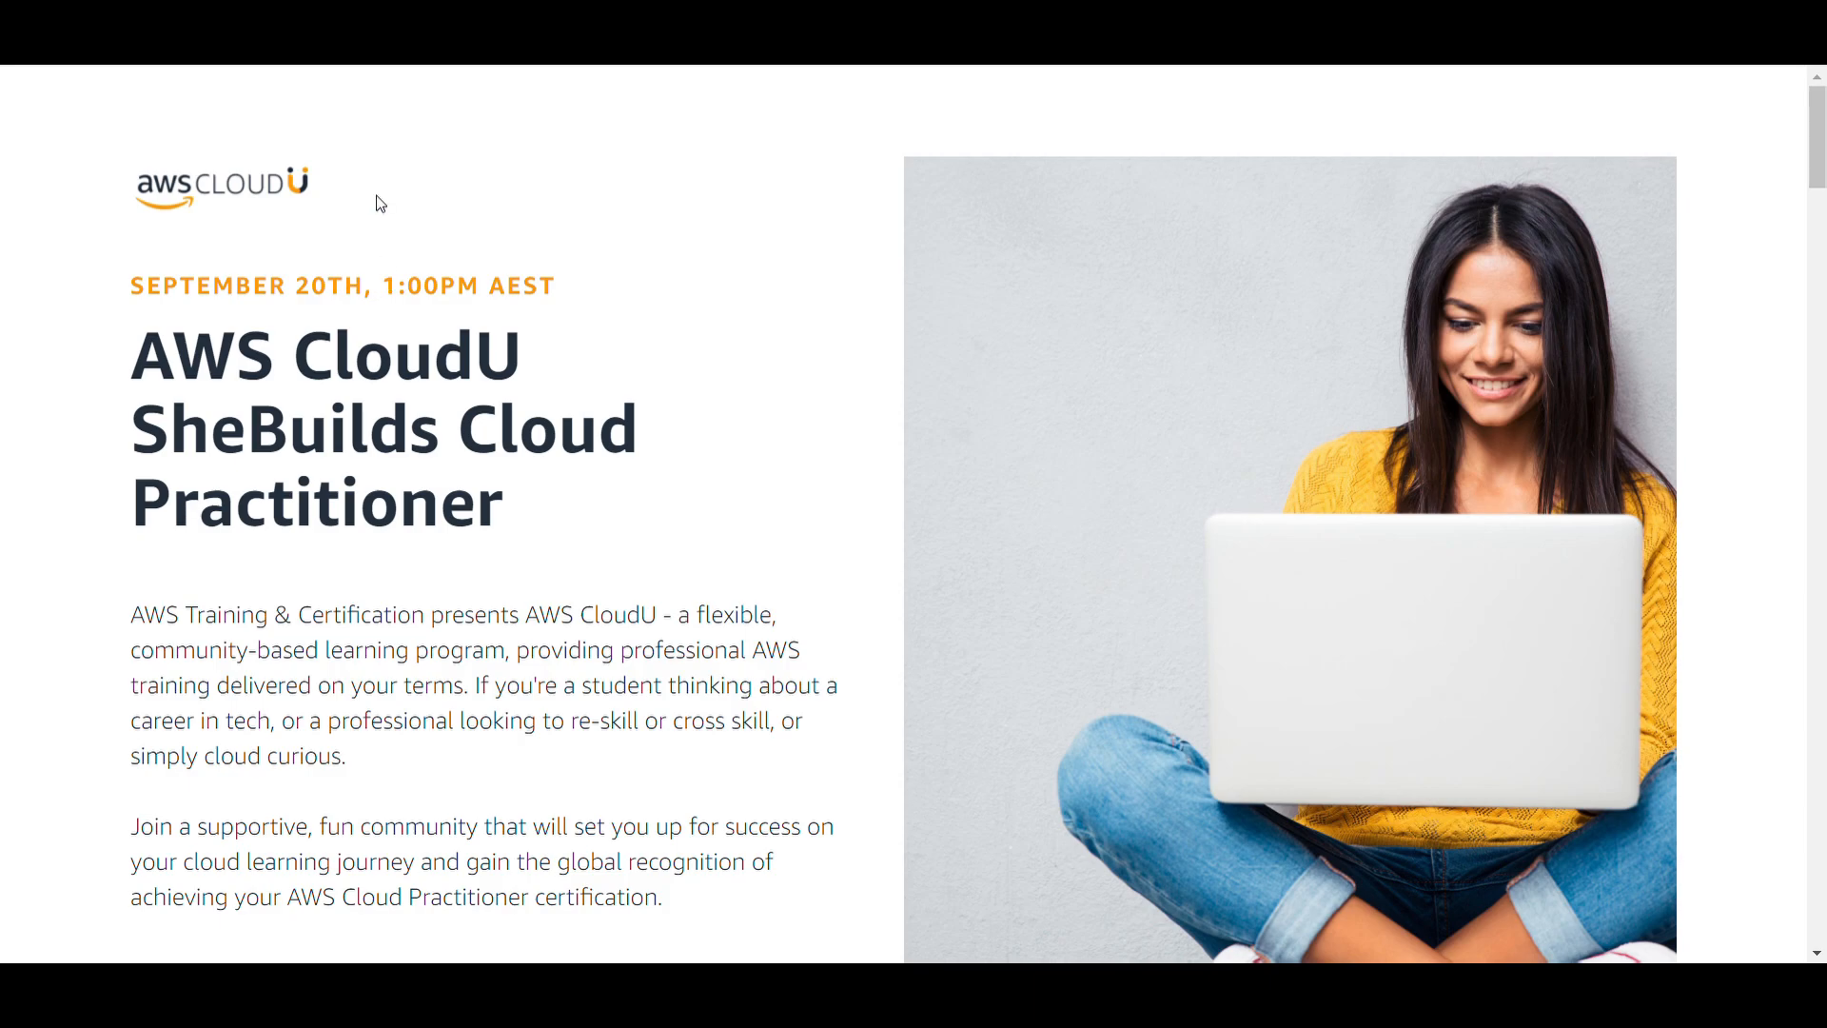
{"action": "mouse_move", "coordinate": [582, 402]}
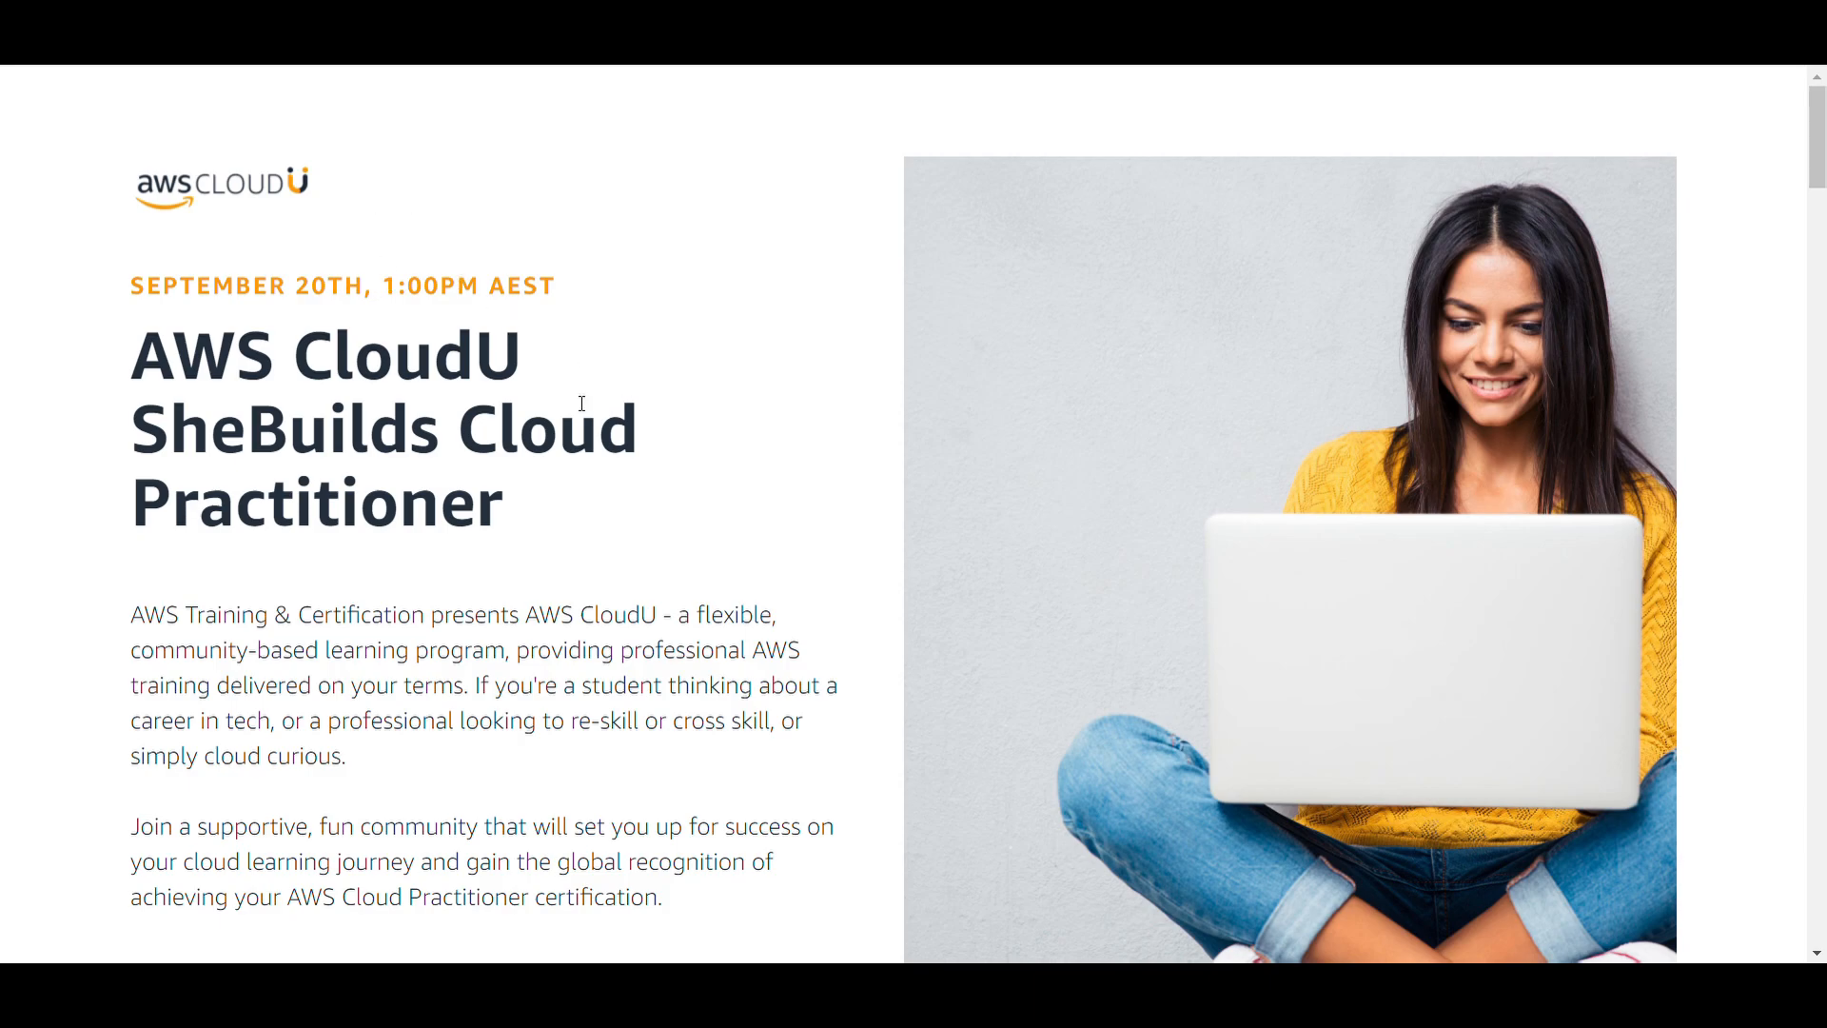
- Scroll the SheBuilds event page to the More information section with the Full Schedule button
{"action": "scroll", "scroll_direction": "down", "scroll_amount": 3}
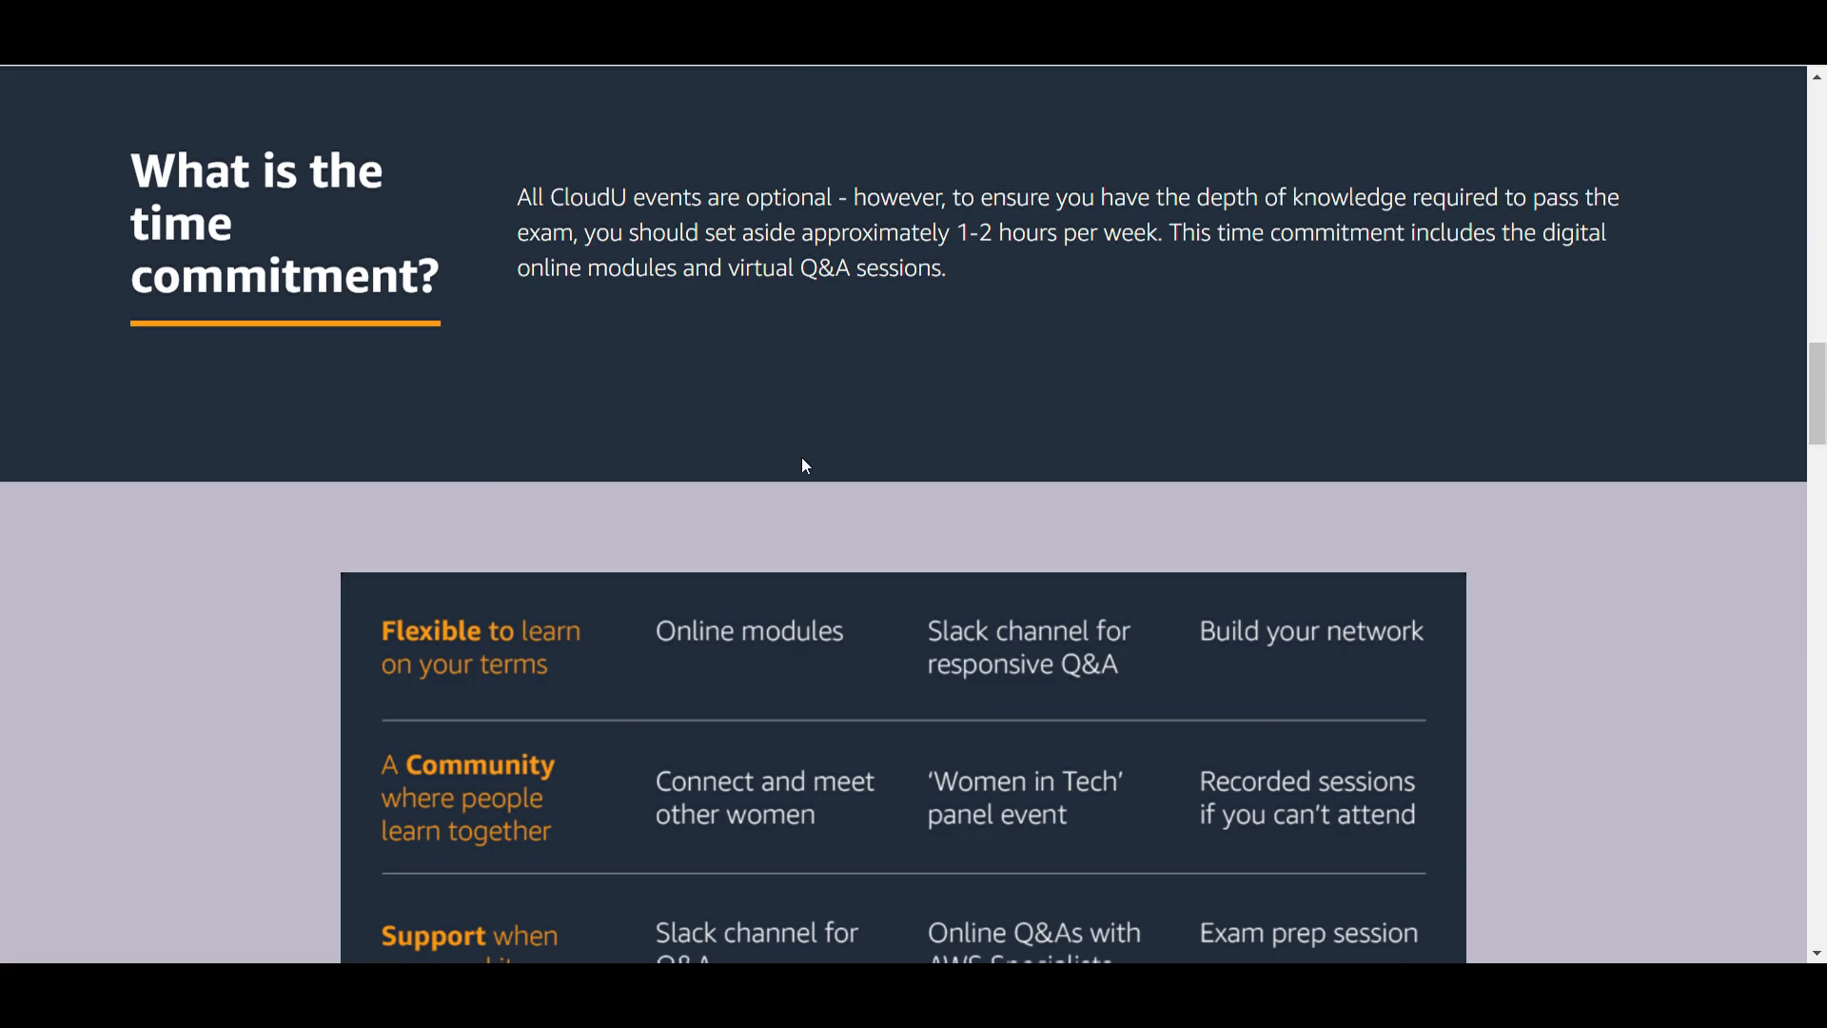
{"action": "scroll", "scroll_direction": "down", "scroll_amount": 3}
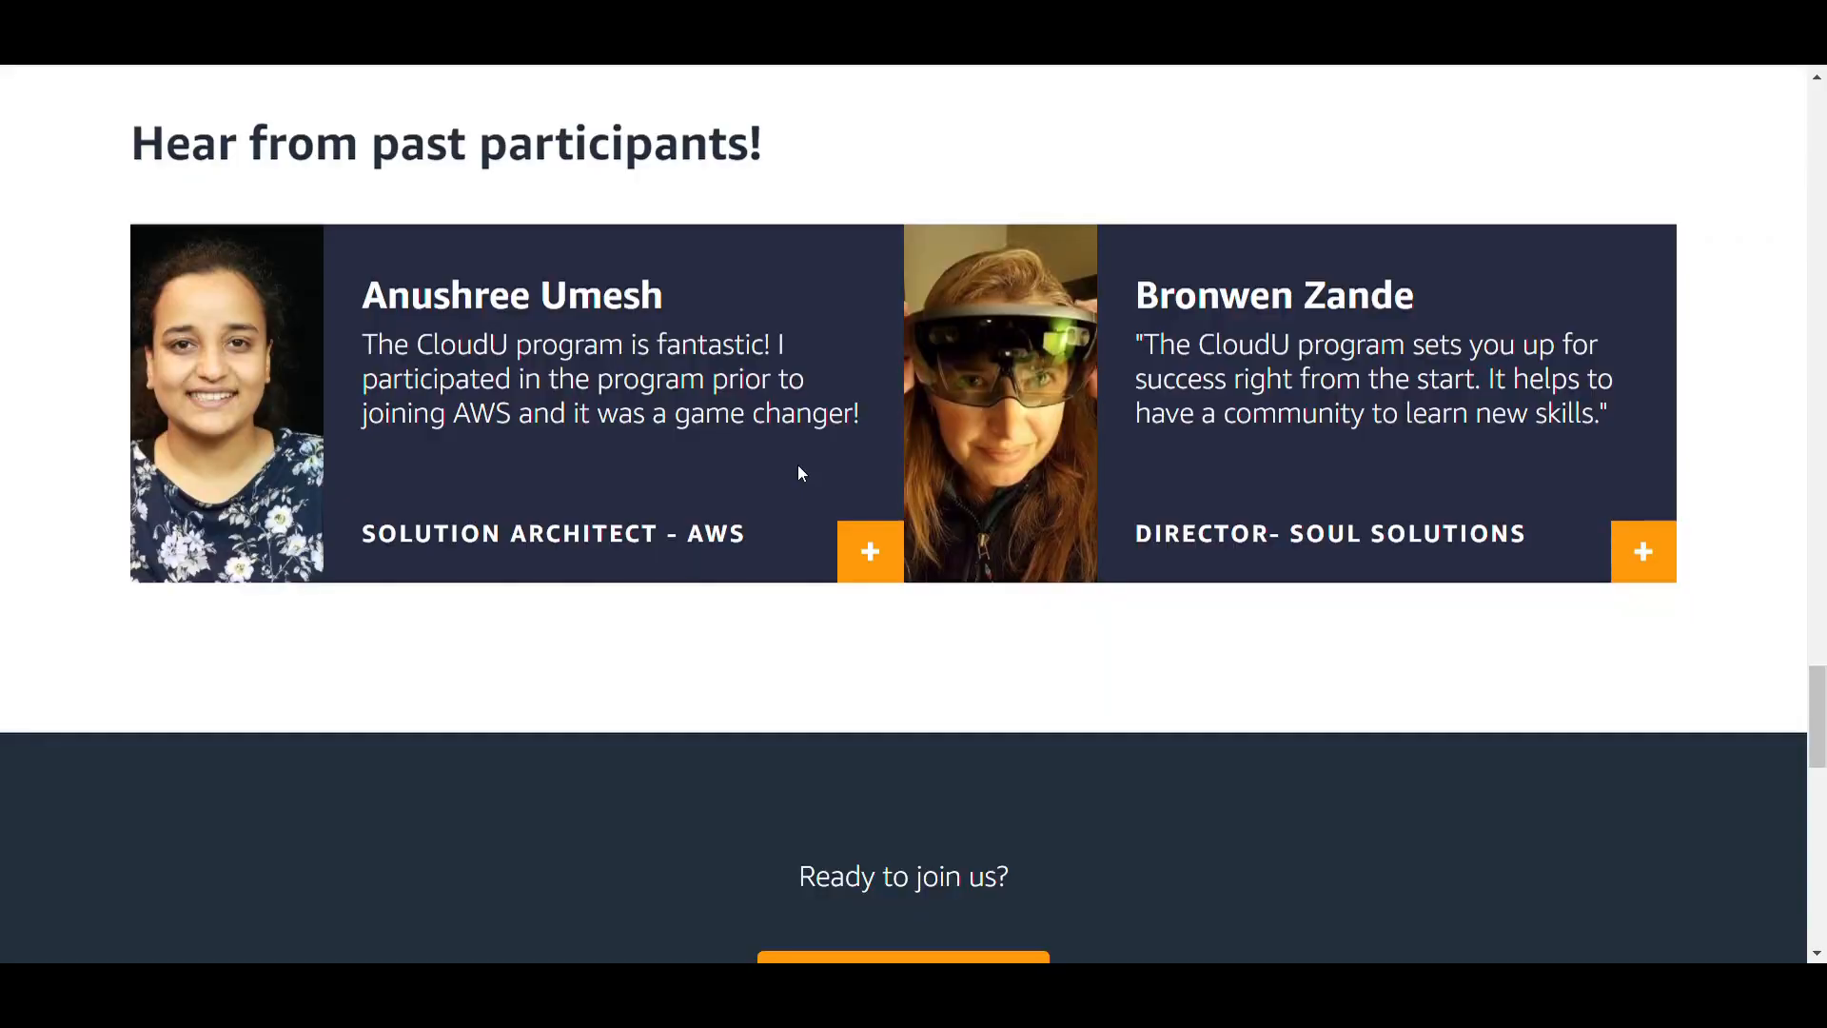
{"action": "scroll", "scroll_direction": "down", "scroll_amount": 3}
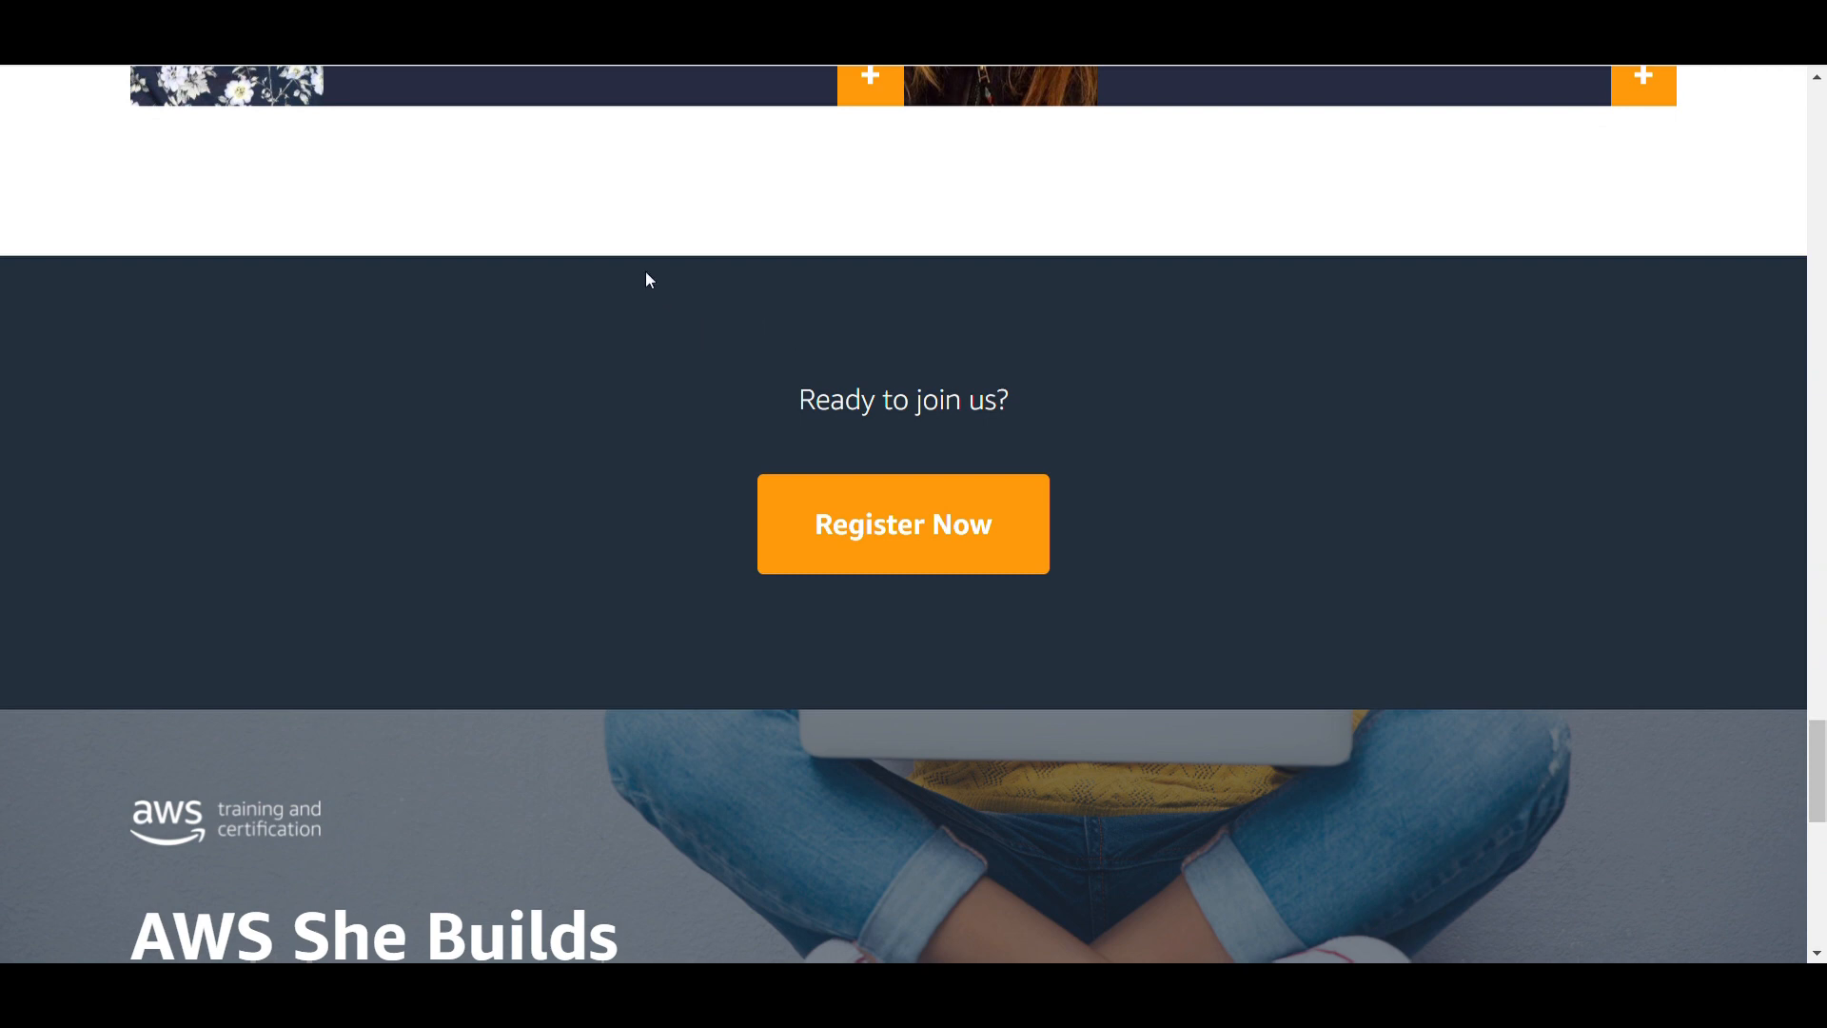
{"action": "mouse_move", "coordinate": [1011, 304]}
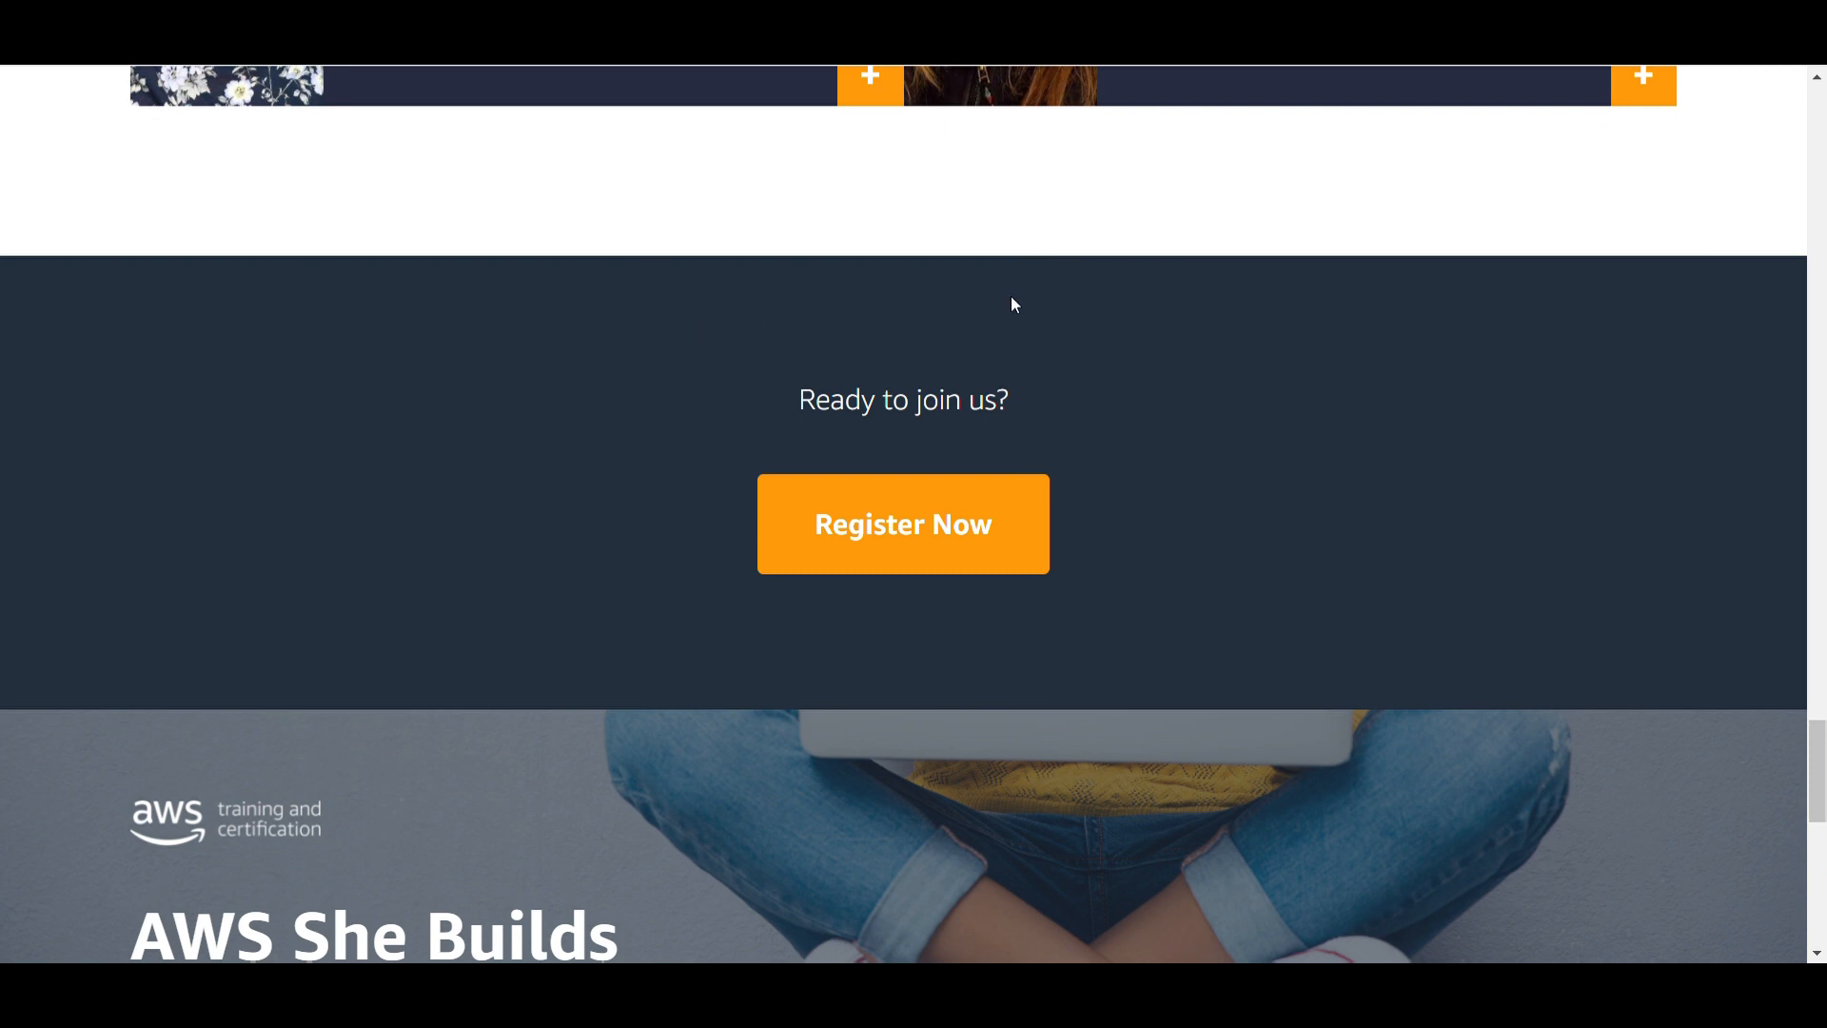
{"action": "scroll", "scroll_direction": "down", "scroll_amount": 3}
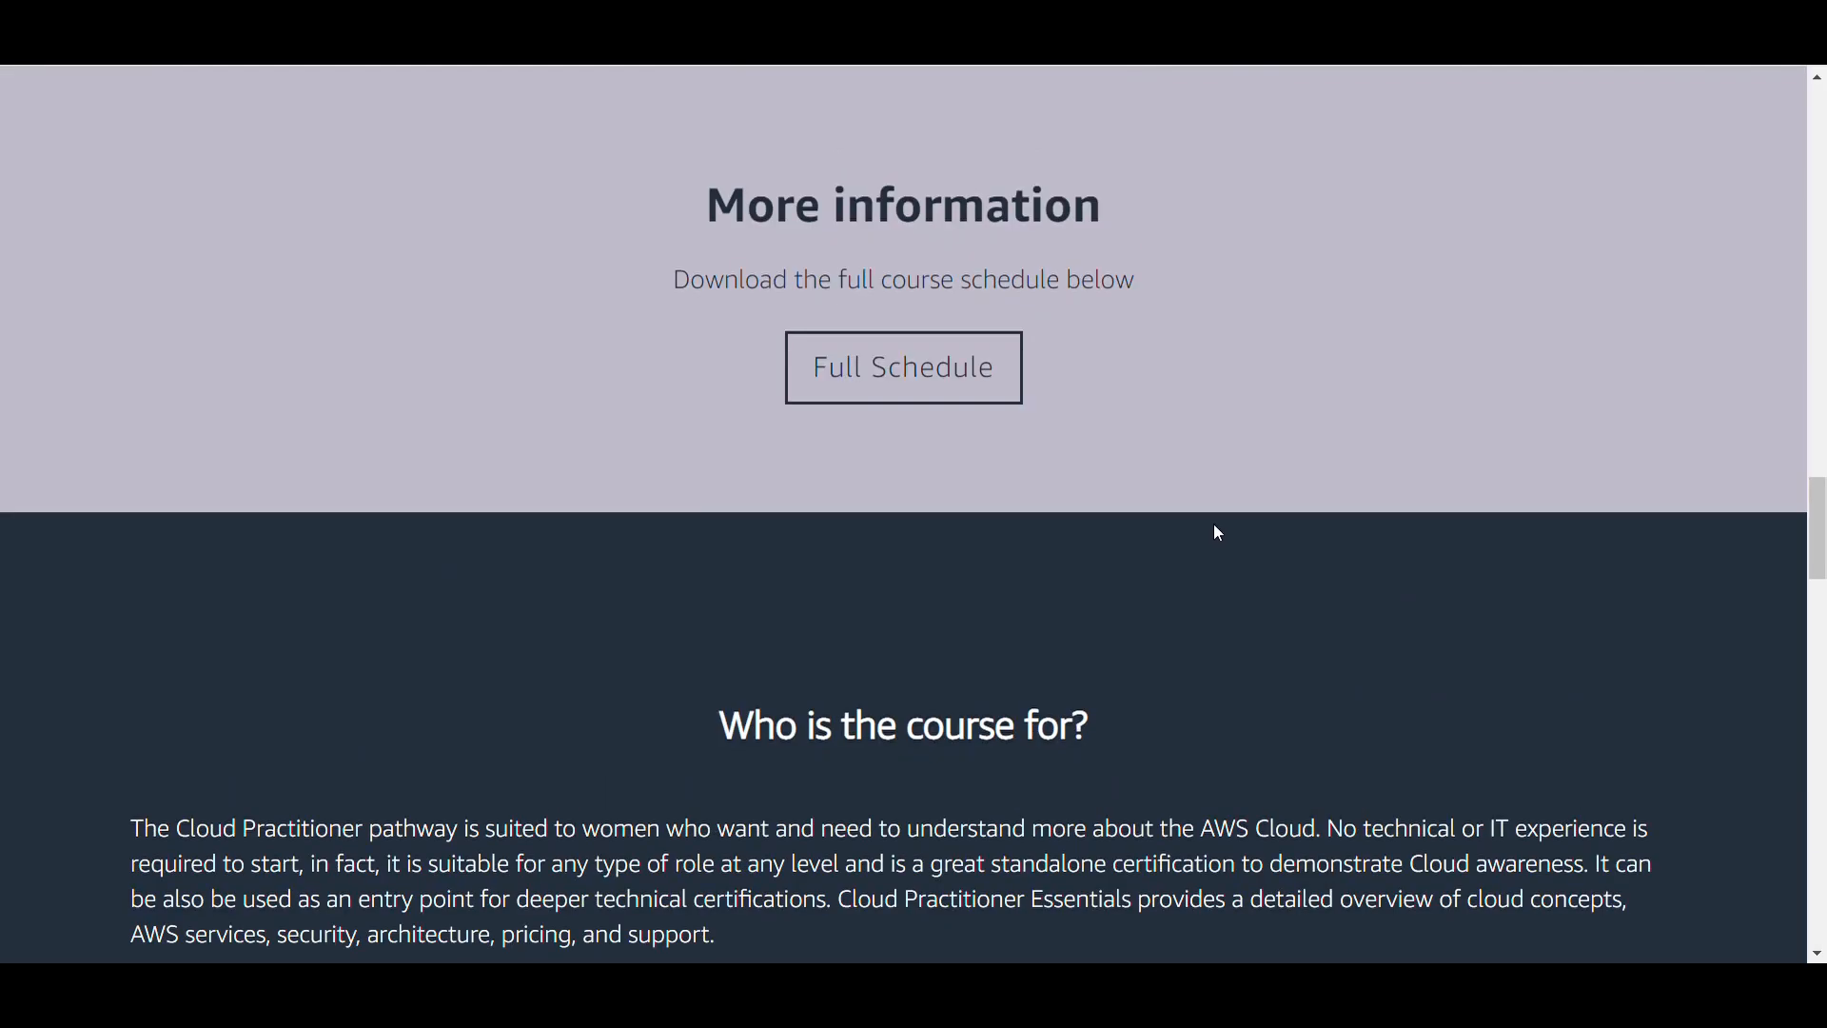